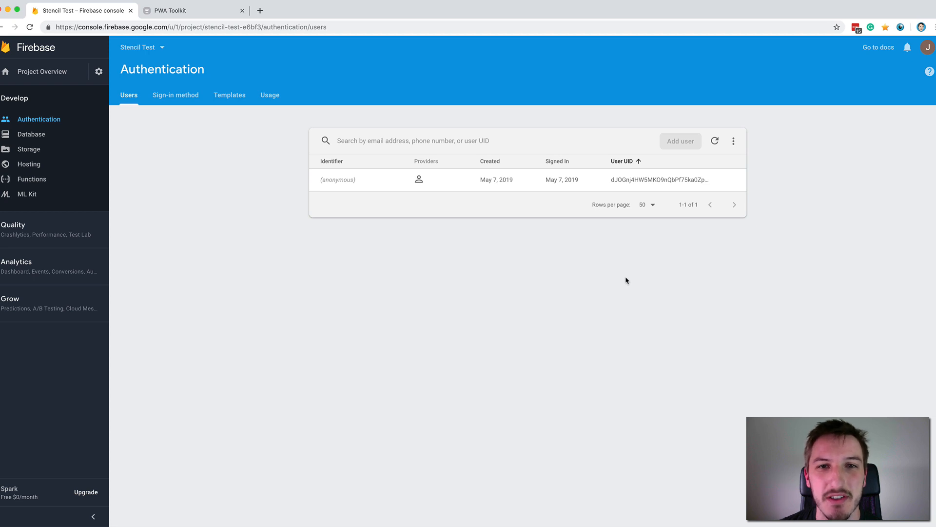
{"action": "mouse_move", "coordinate": [632, 276]}
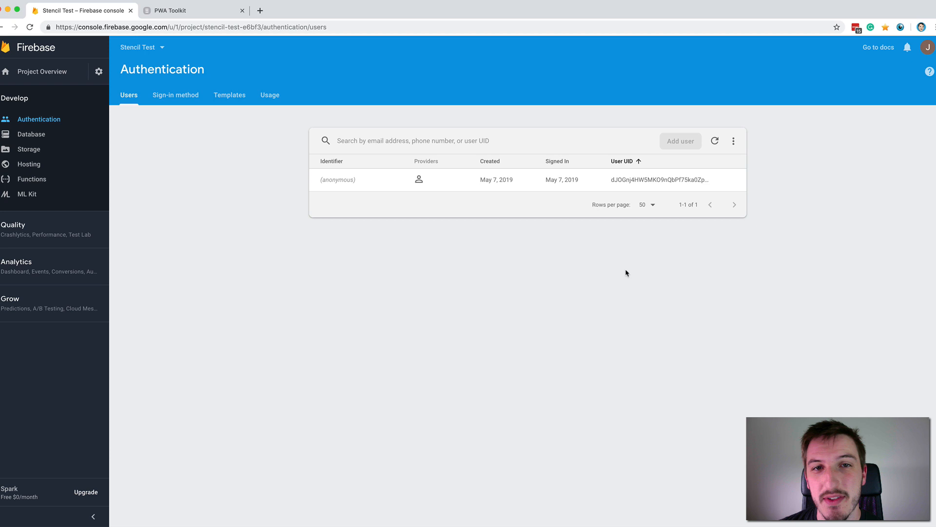
{"action": "mouse_move", "coordinate": [667, 274]}
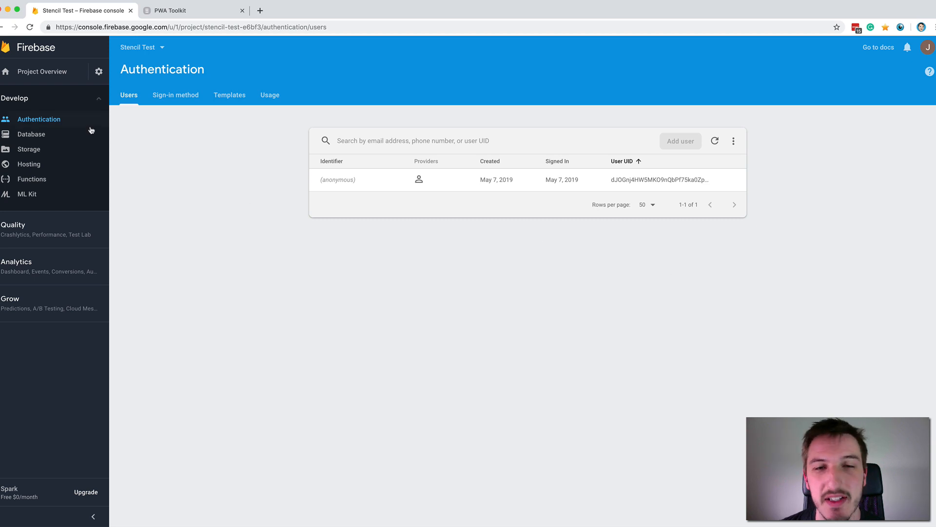
{"action": "mouse_move", "coordinate": [319, 176]}
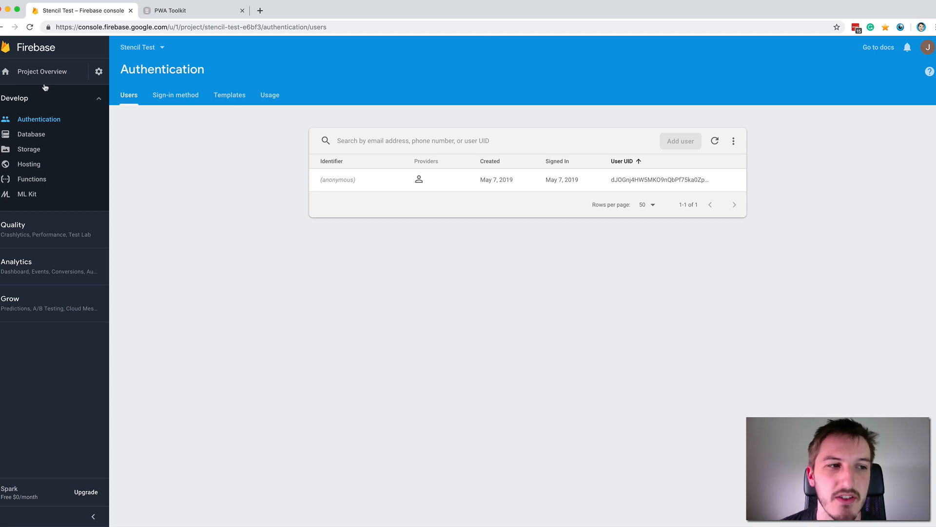
{"action": "mouse_move", "coordinate": [439, 193]}
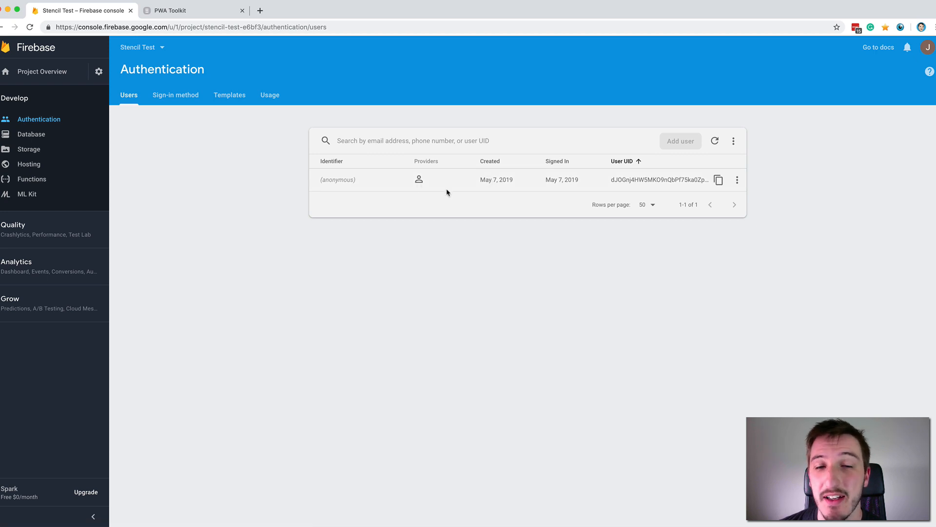
{"action": "mouse_move", "coordinate": [412, 255]}
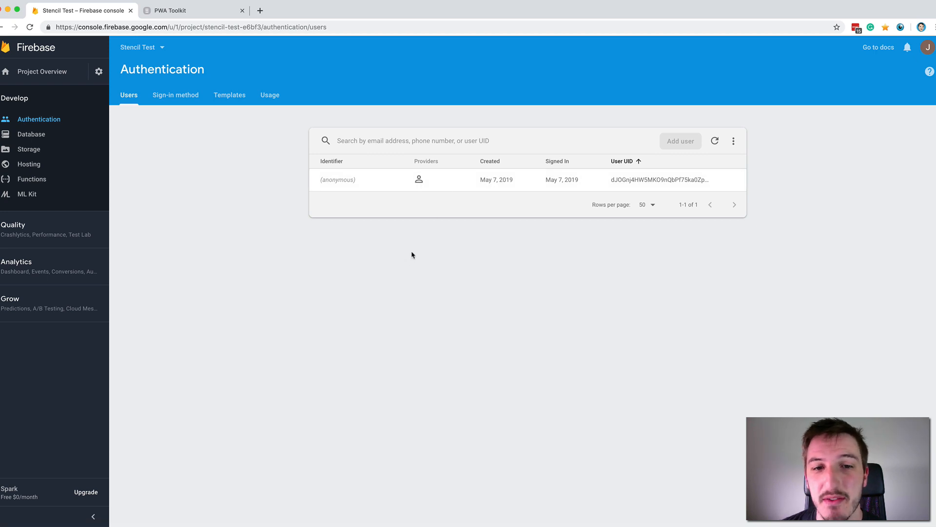
{"action": "mouse_move", "coordinate": [395, 254]}
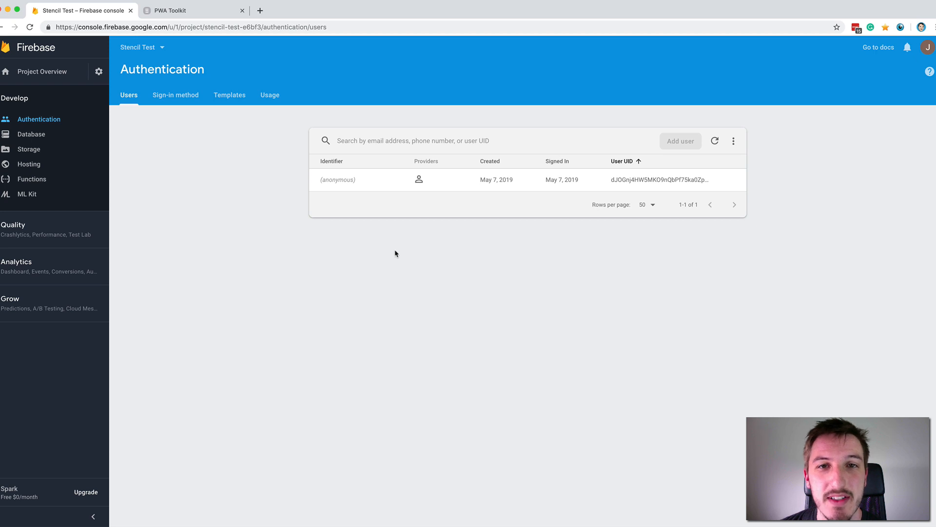
{"action": "mouse_move", "coordinate": [556, 211]}
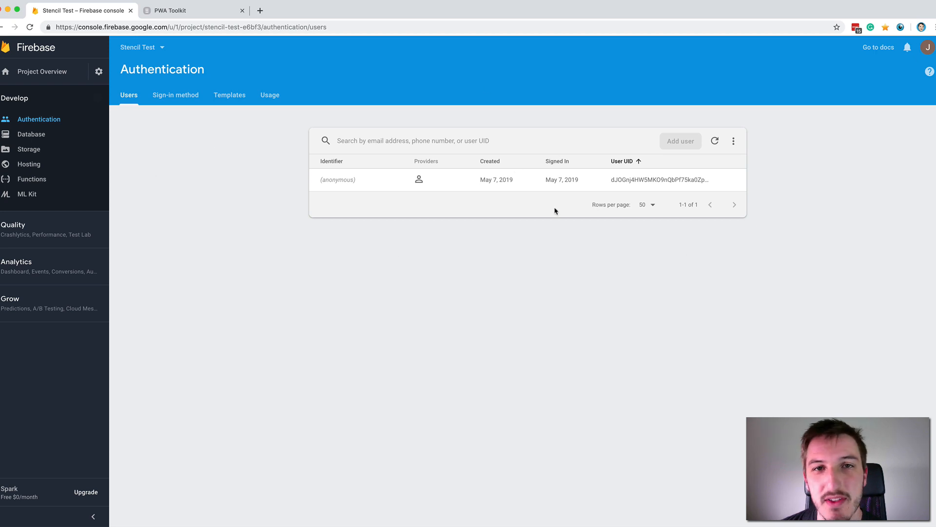
{"action": "mouse_move", "coordinate": [30, 134]}
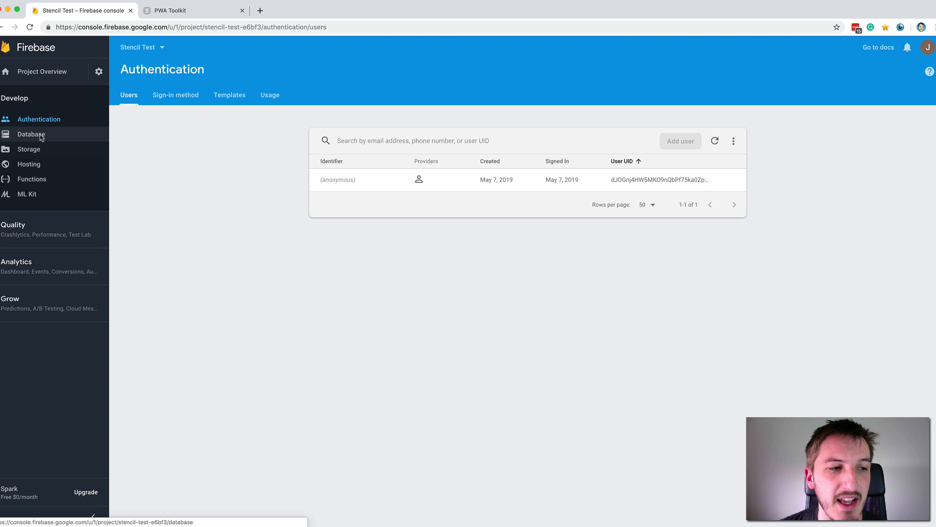
Open Database in the Stencil Test project and scroll the Cloud Firestore introduction
{"action": "left_click", "coordinate": [31, 134]}
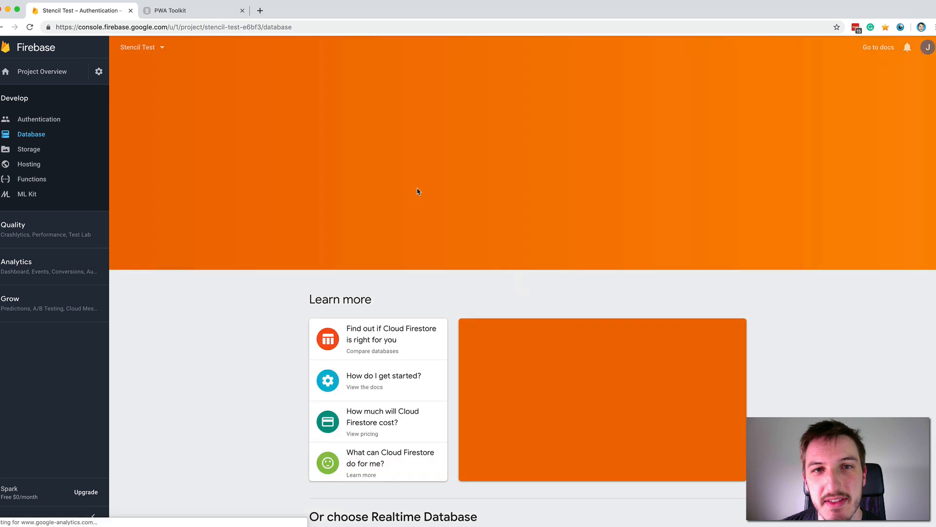
{"action": "scroll", "scroll_direction": "down", "scroll_amount": 3}
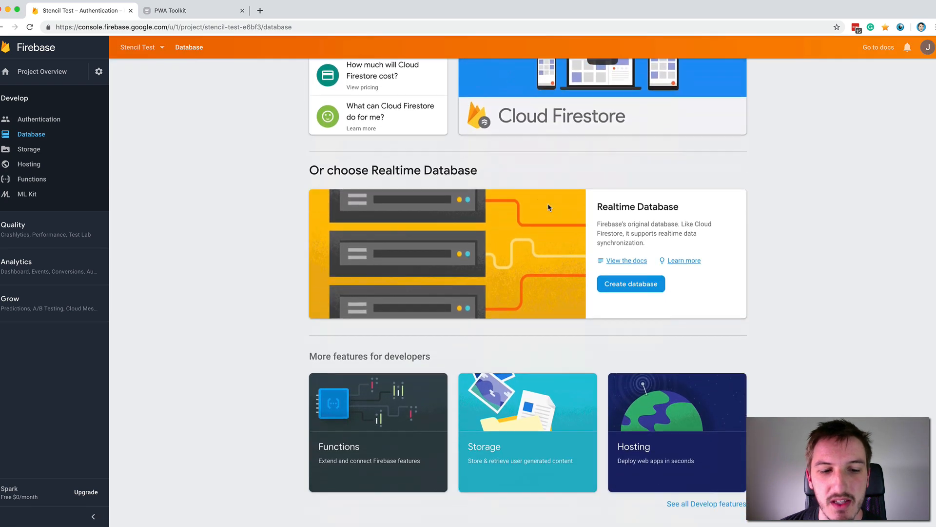
{"action": "scroll", "scroll_direction": "up", "scroll_amount": 3}
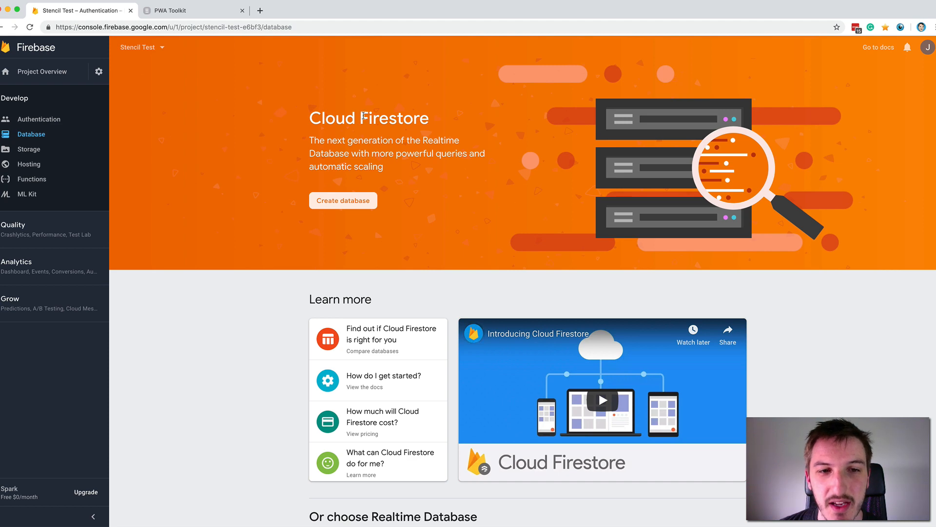
{"action": "scroll", "scroll_direction": "down", "scroll_amount": 3}
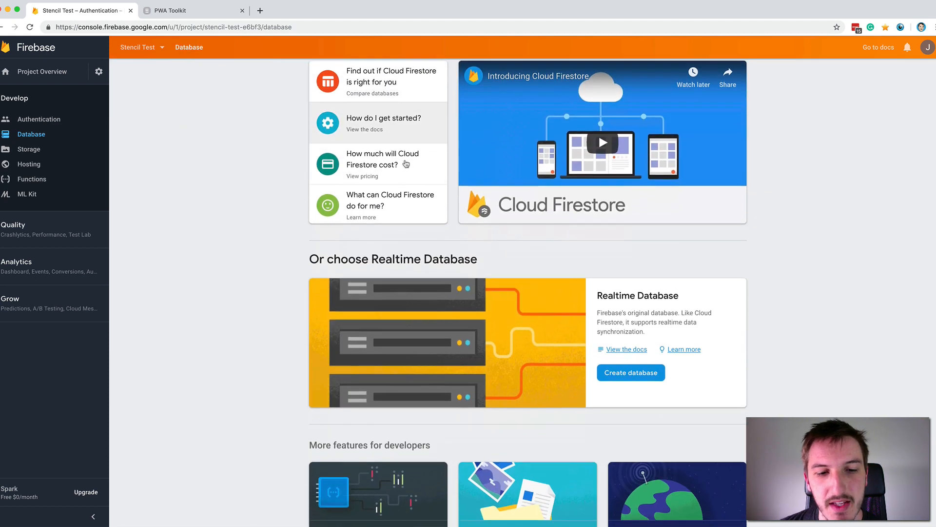
{"action": "scroll", "scroll_direction": "down", "scroll_amount": 3}
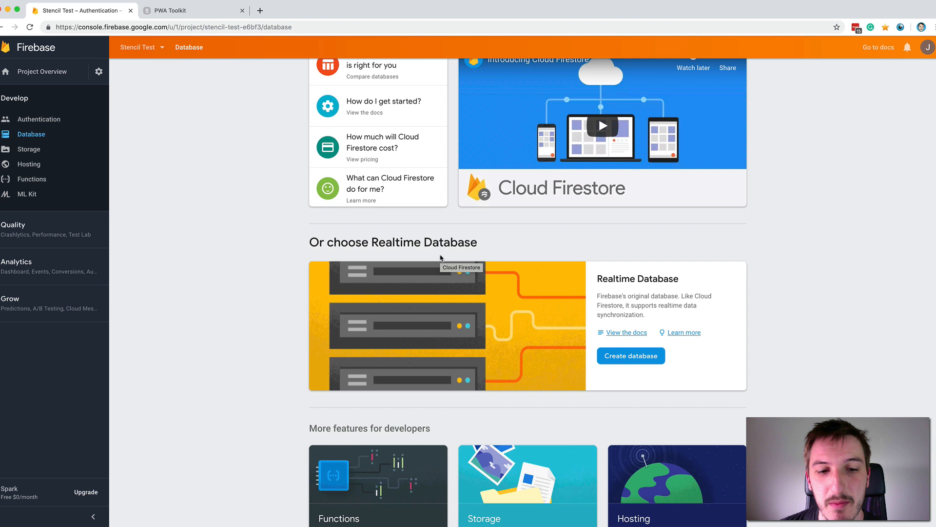
{"action": "mouse_move", "coordinate": [490, 257]}
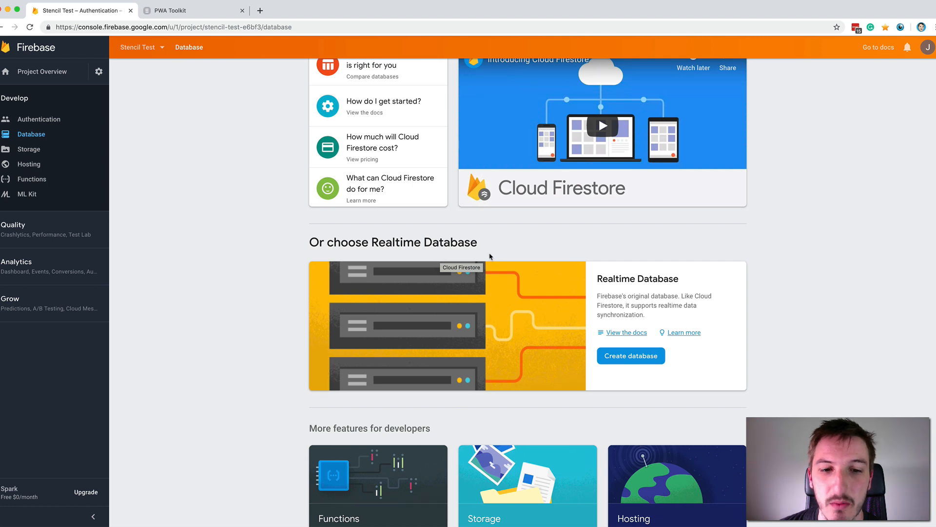
{"action": "scroll", "scroll_direction": "down", "scroll_amount": 3}
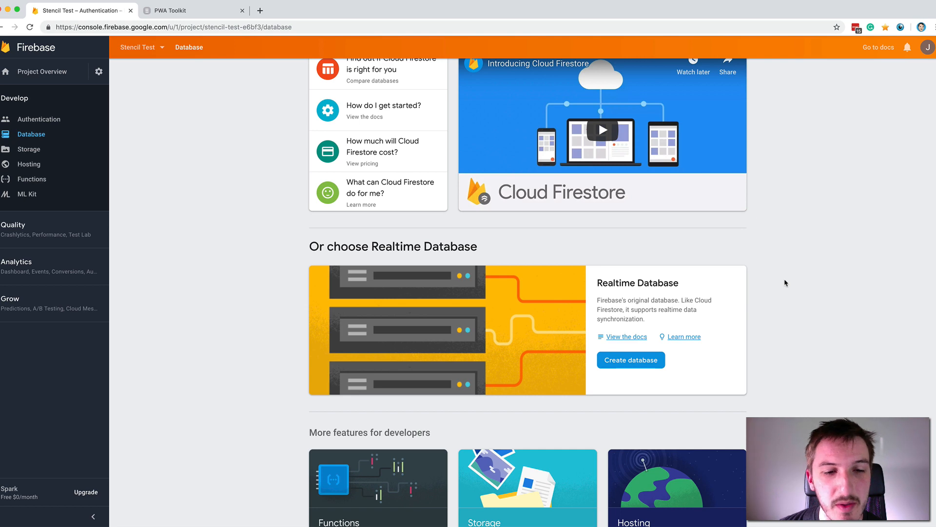
{"action": "scroll", "scroll_direction": "up", "scroll_amount": 3}
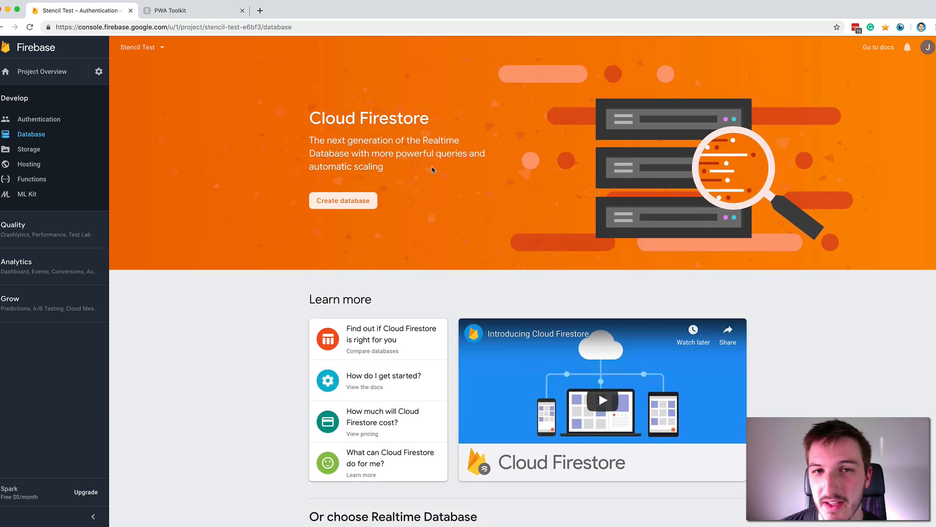
{"action": "scroll", "scroll_direction": "down", "scroll_amount": 3}
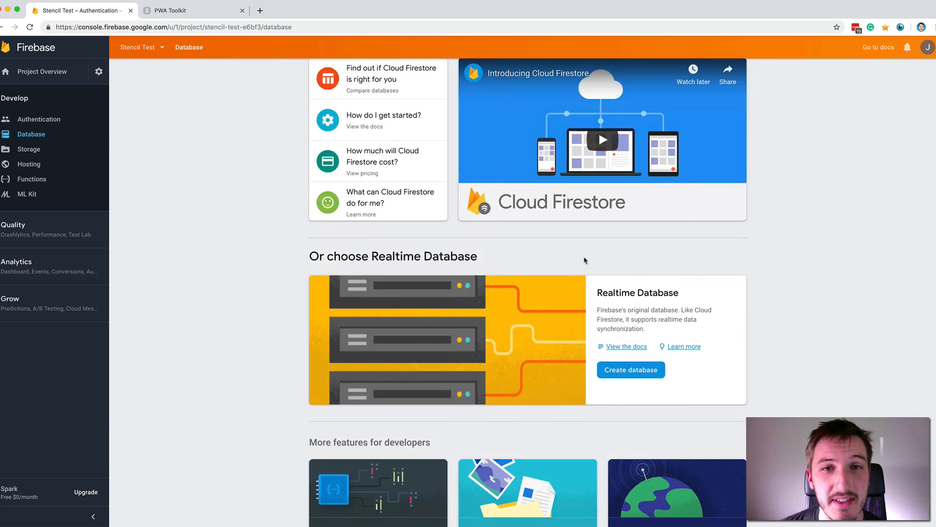
{"action": "mouse_move", "coordinate": [575, 258]}
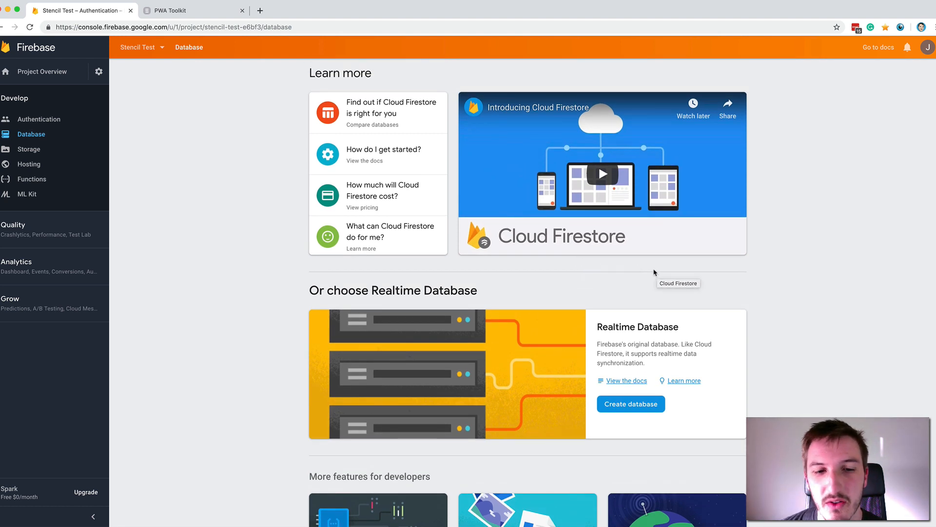
{"action": "mouse_move", "coordinate": [761, 285]}
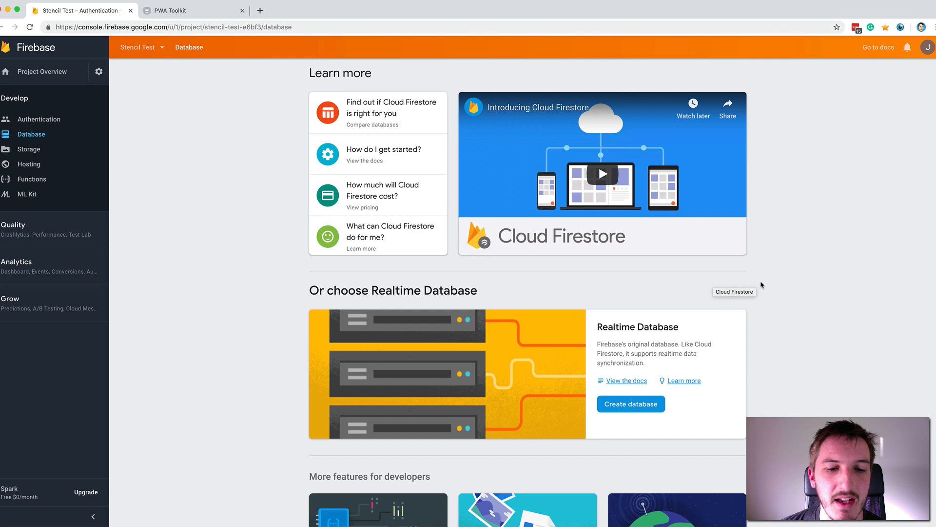
{"action": "scroll", "scroll_direction": "up", "scroll_amount": 3}
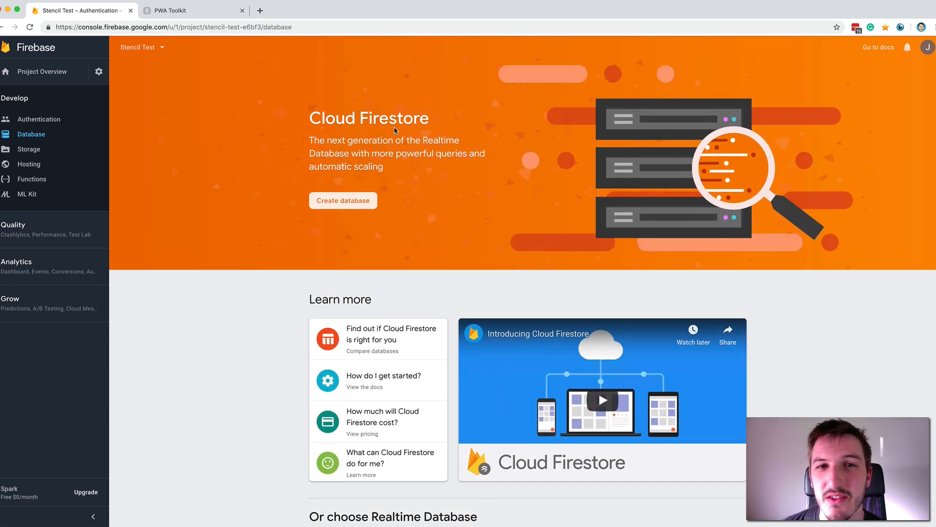
{"action": "scroll", "scroll_direction": "down", "scroll_amount": 3}
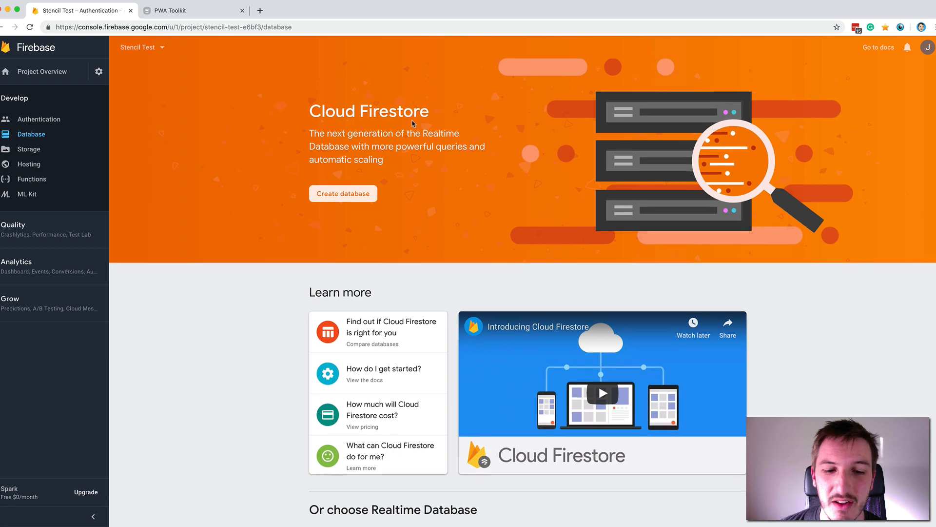
{"action": "scroll", "scroll_direction": "down", "scroll_amount": 3}
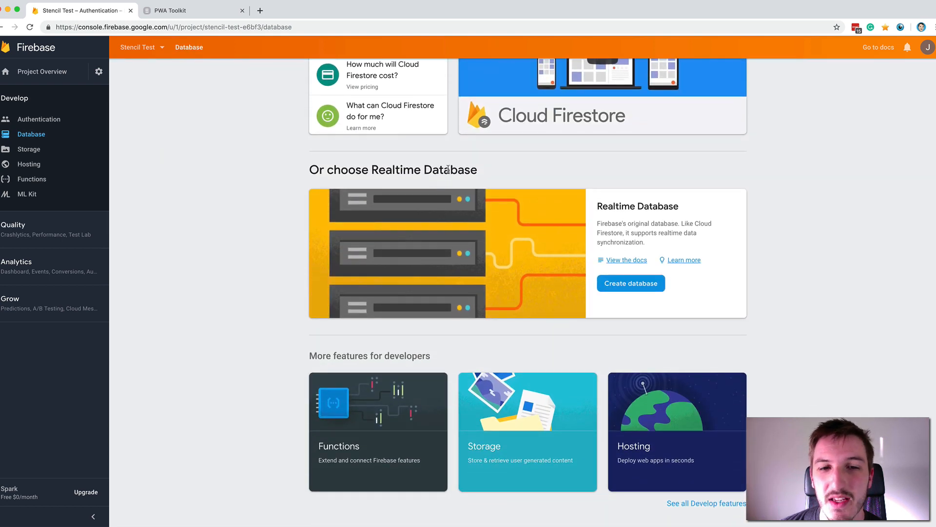
{"action": "mouse_move", "coordinate": [449, 169]}
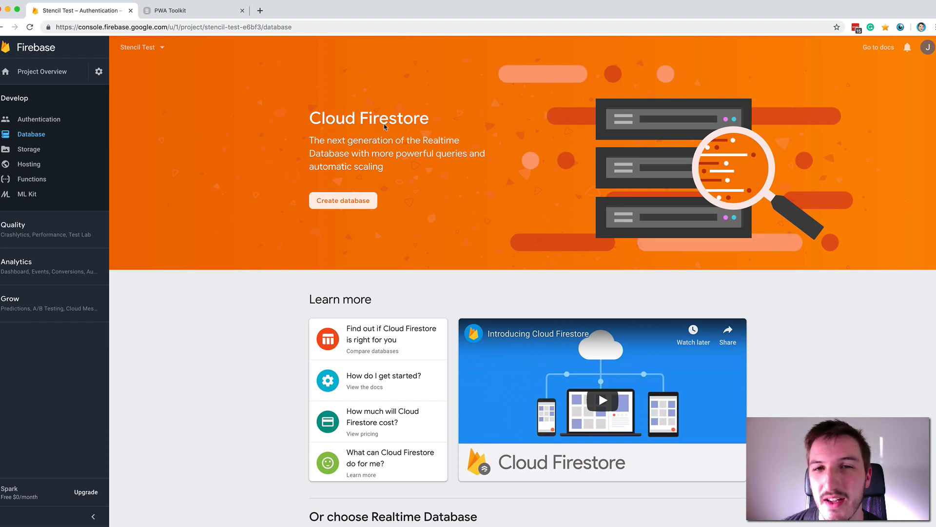
{"action": "mouse_move", "coordinate": [393, 129]}
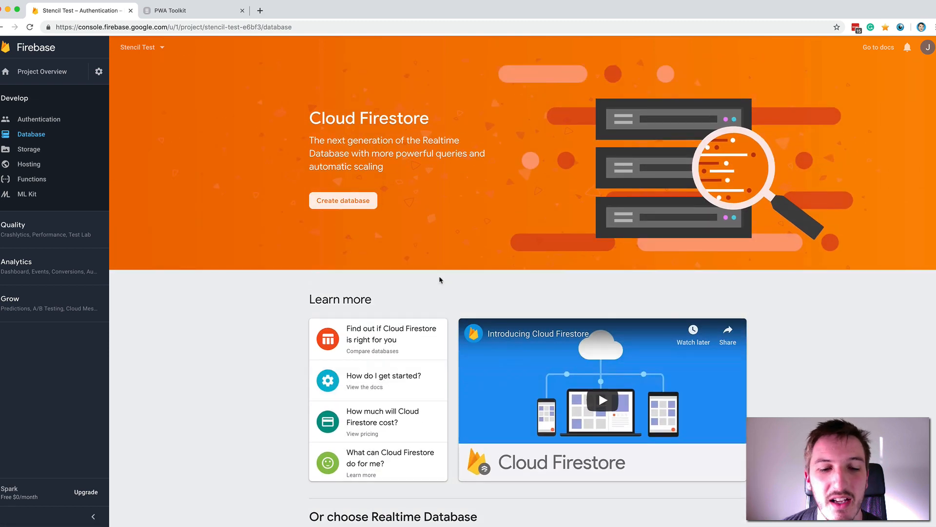
{"action": "mouse_move", "coordinate": [242, 191]}
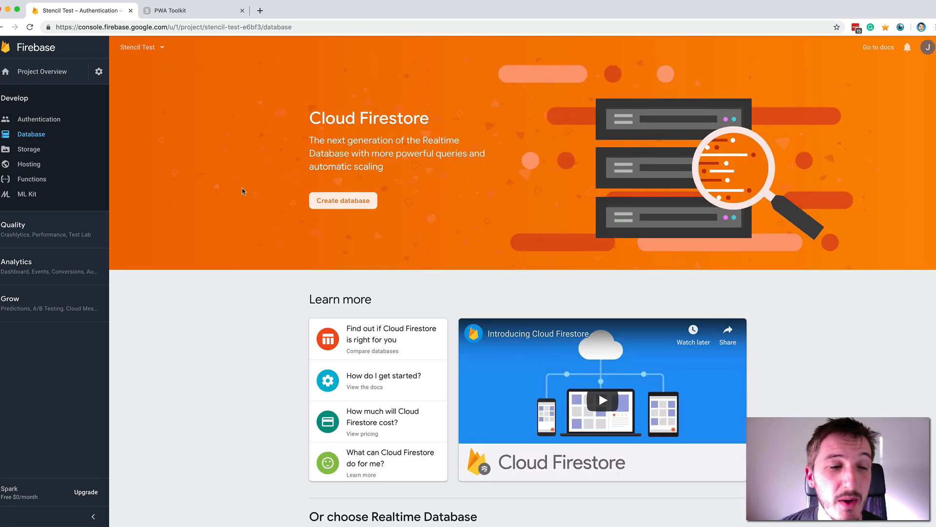
{"action": "mouse_move", "coordinate": [418, 219]}
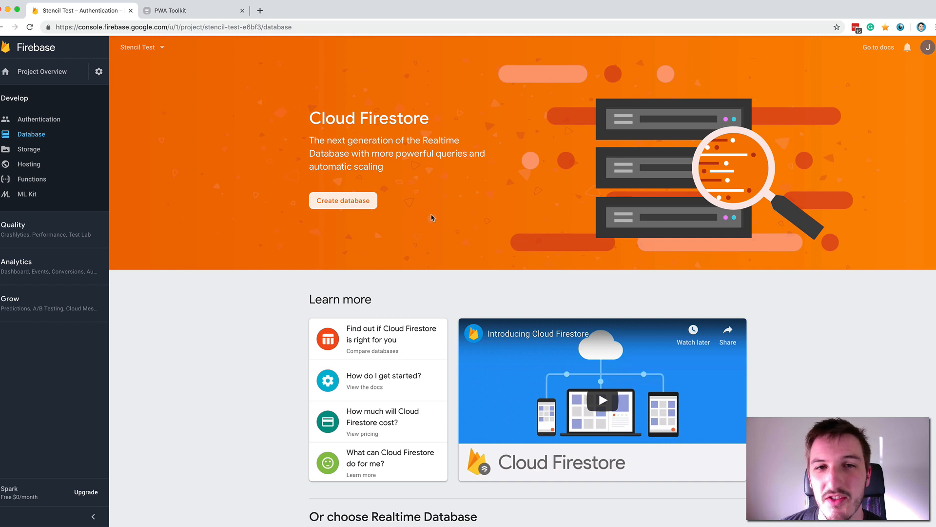
{"action": "mouse_move", "coordinate": [541, 235]}
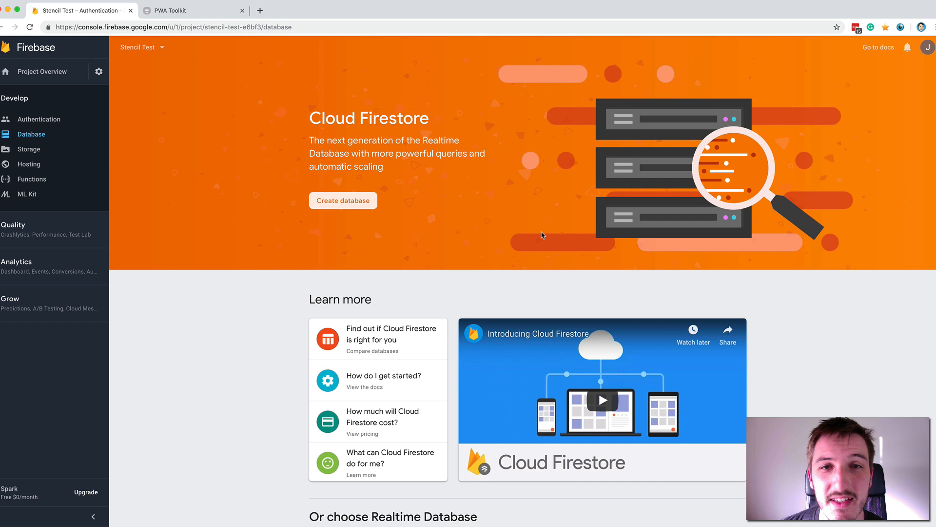
{"action": "mouse_move", "coordinate": [487, 210]}
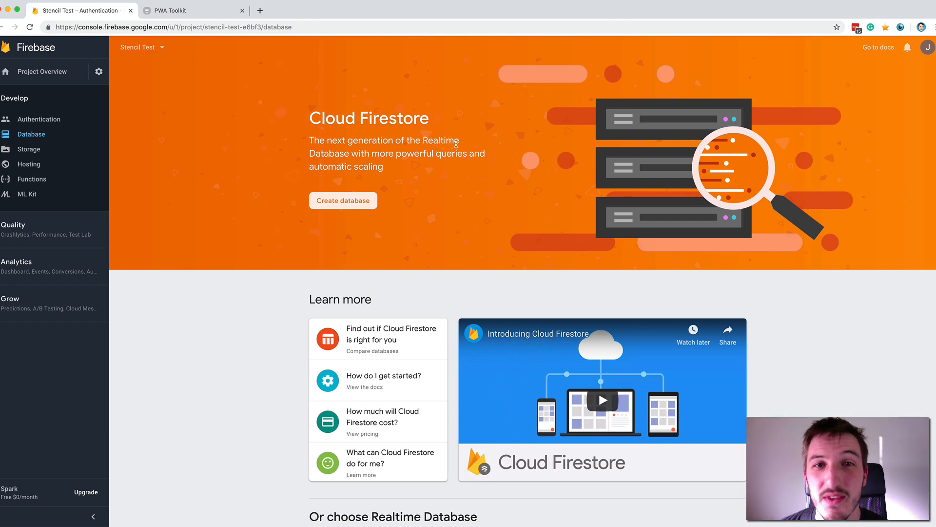
{"action": "mouse_move", "coordinate": [373, 184]}
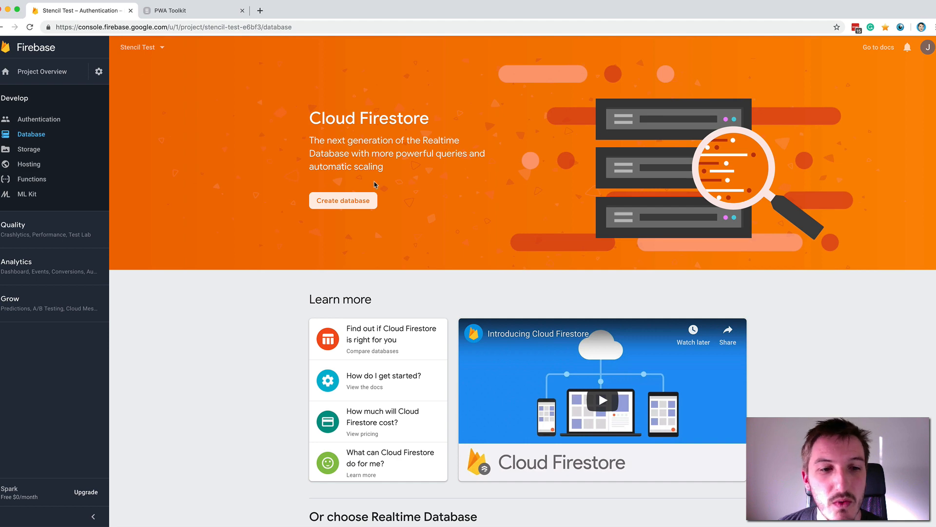
Start creating a Cloud Firestore database with 'Start in test mode' rules selected
{"action": "left_click", "coordinate": [343, 200]}
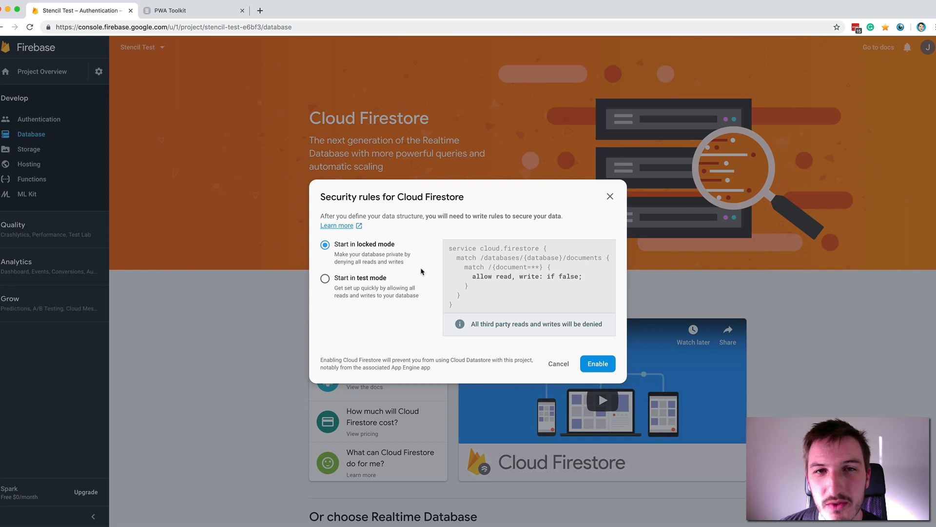
{"action": "mouse_move", "coordinate": [474, 243]}
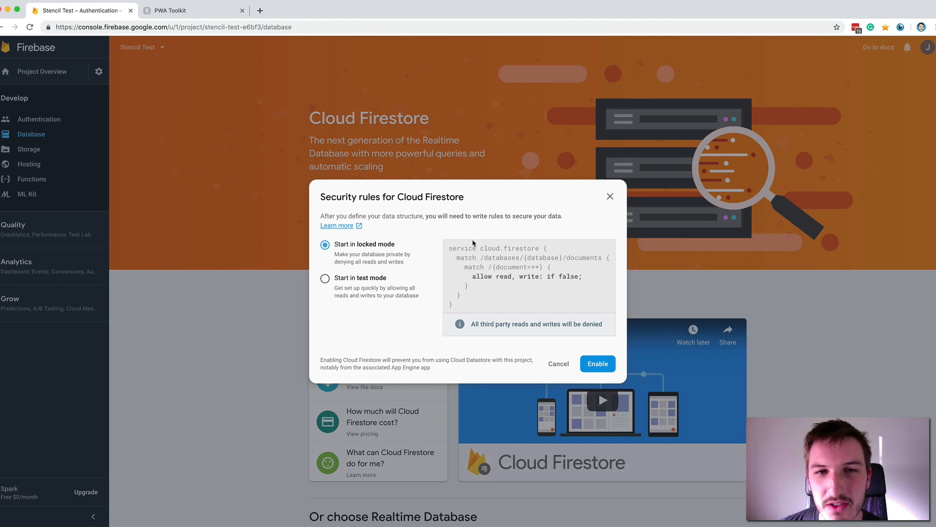
{"action": "left_click", "coordinate": [325, 279]}
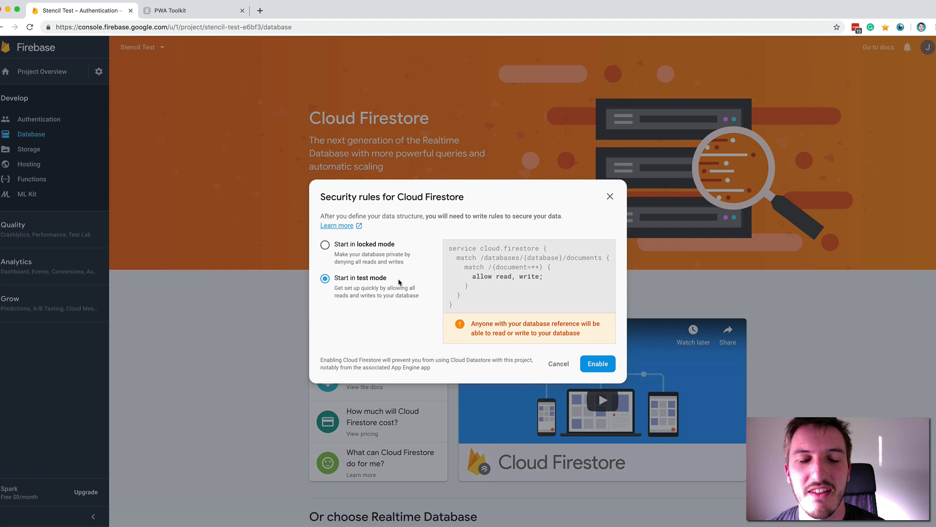
{"action": "mouse_move", "coordinate": [409, 280]}
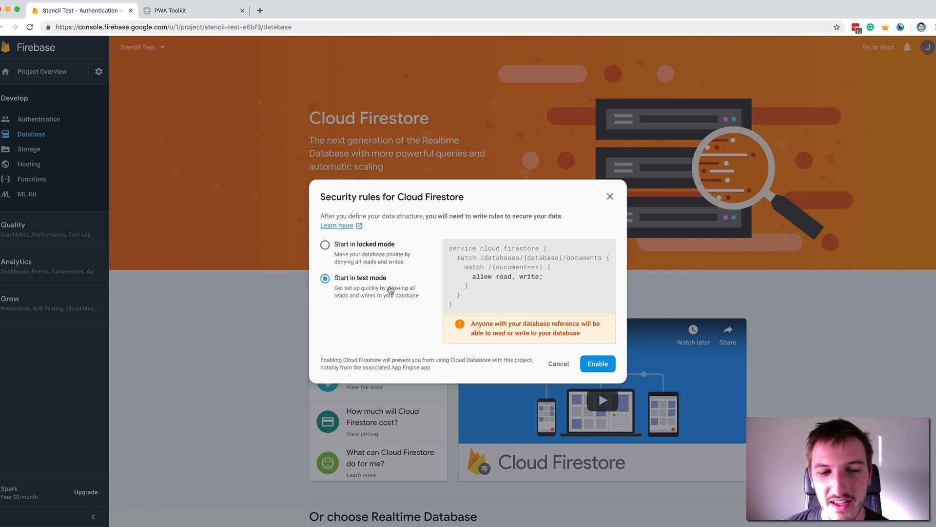
{"action": "mouse_move", "coordinate": [387, 290]}
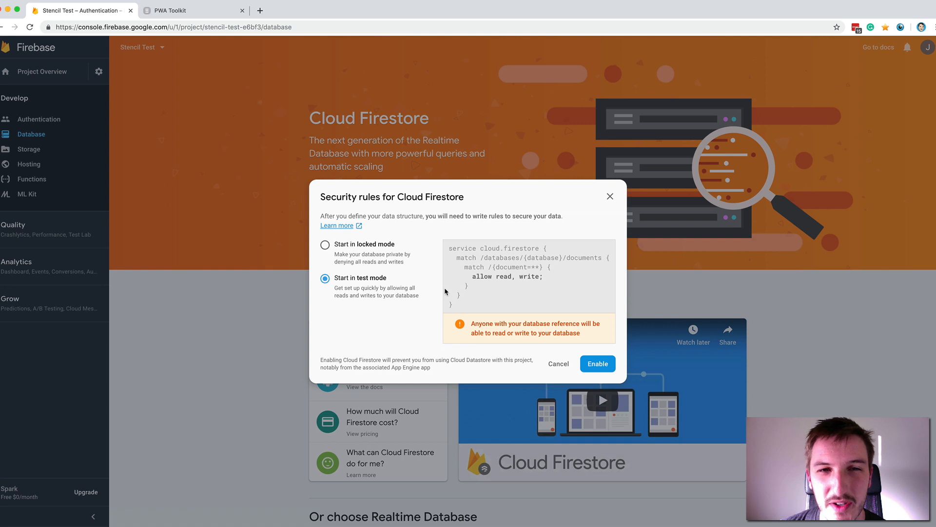
{"action": "mouse_move", "coordinate": [491, 287]}
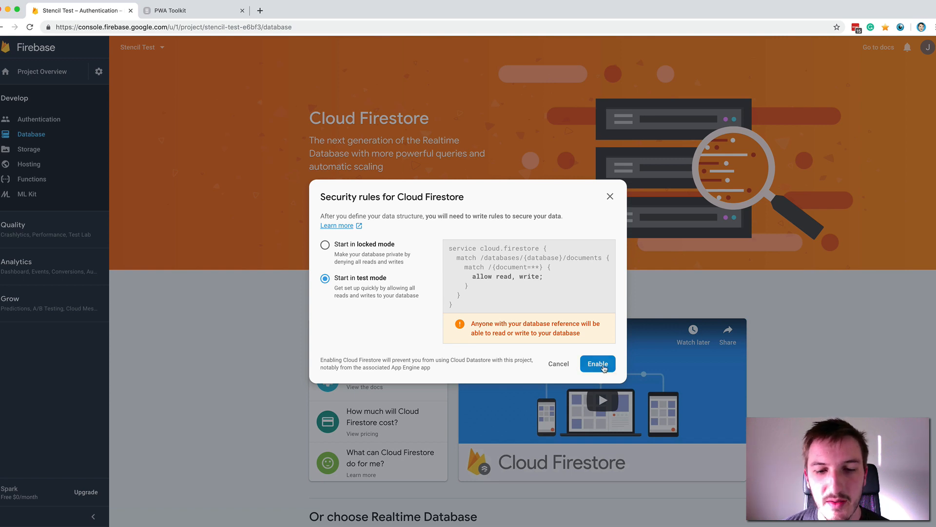
Enable Cloud Firestore in test mode, producing an empty database
{"action": "left_click", "coordinate": [597, 364]}
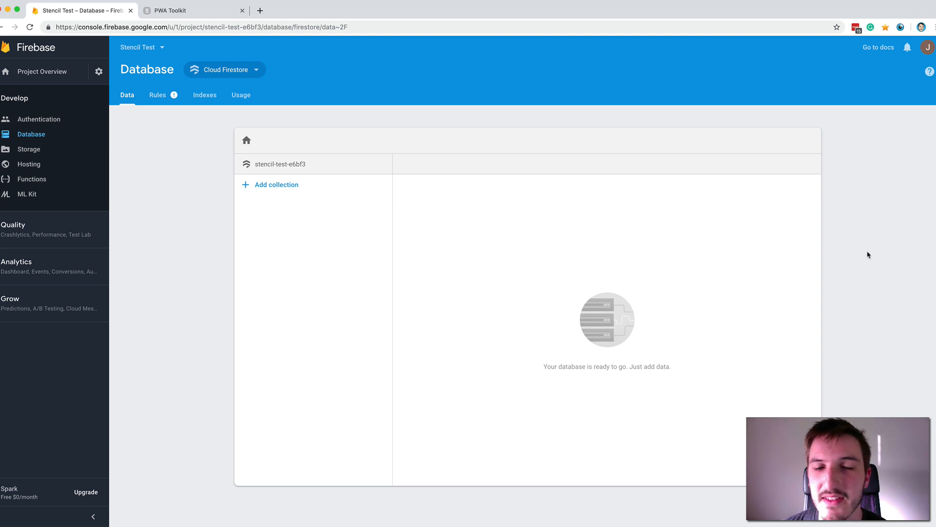
{"action": "mouse_move", "coordinate": [865, 236]}
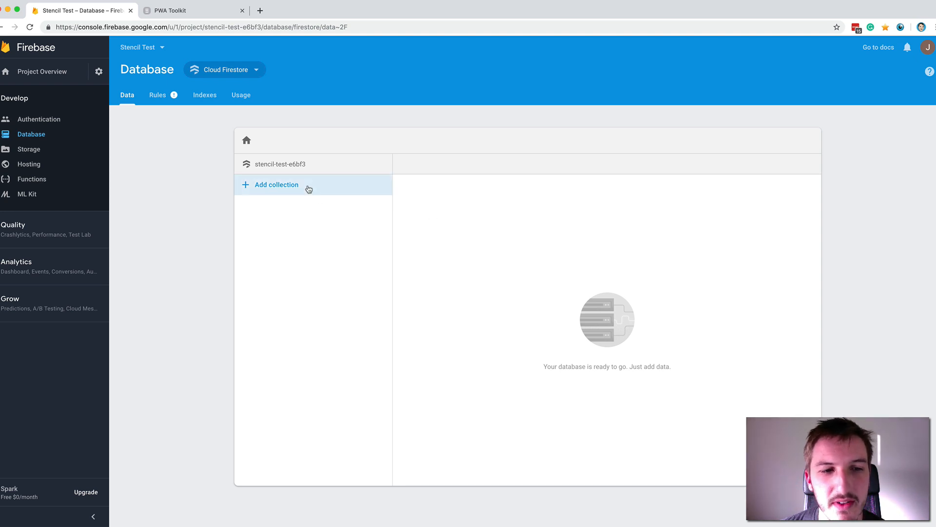
Open the Start a collection form from the Data tab's Add collection
{"action": "left_click", "coordinate": [276, 183]}
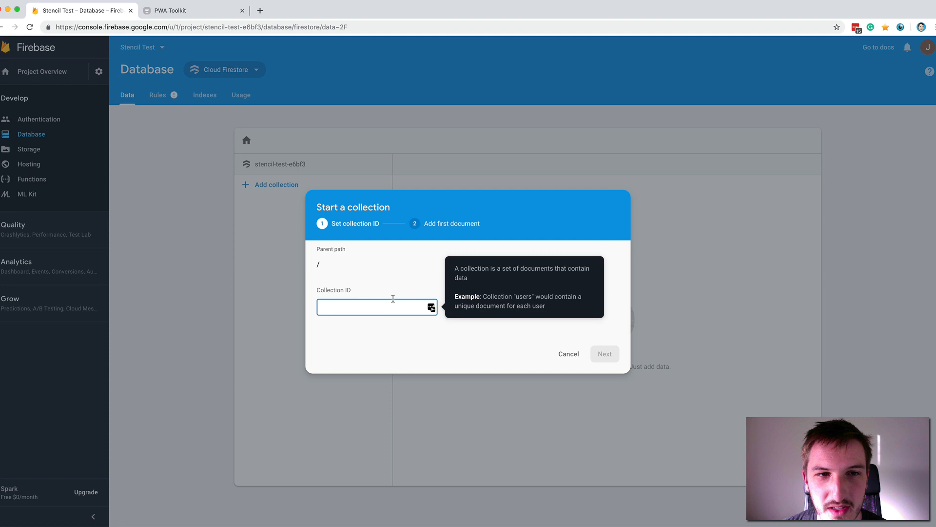
{"action": "mouse_move", "coordinate": [540, 343]}
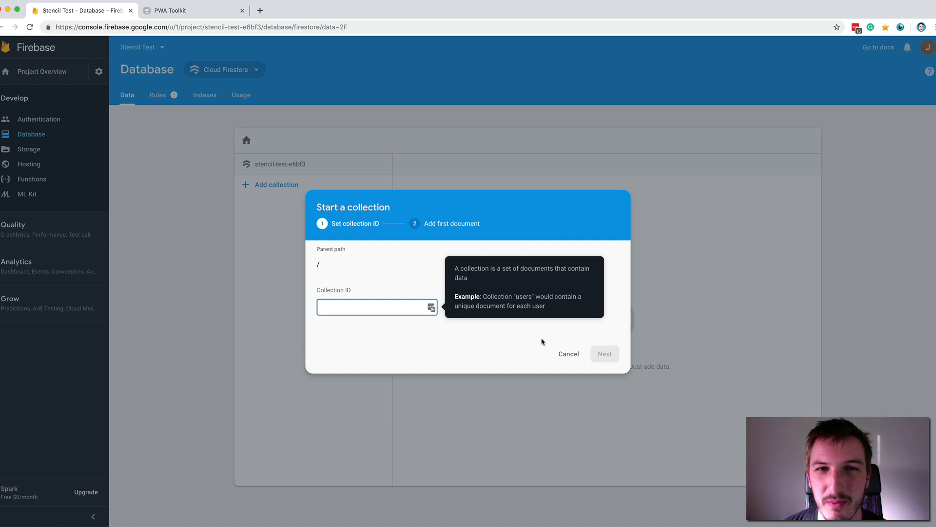
{"action": "mouse_move", "coordinate": [554, 348]}
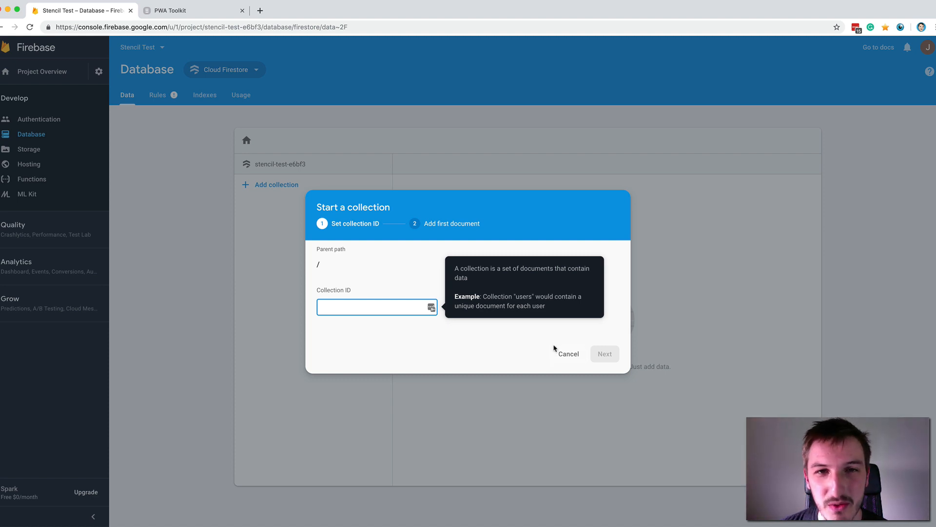
{"action": "mouse_move", "coordinate": [552, 314]}
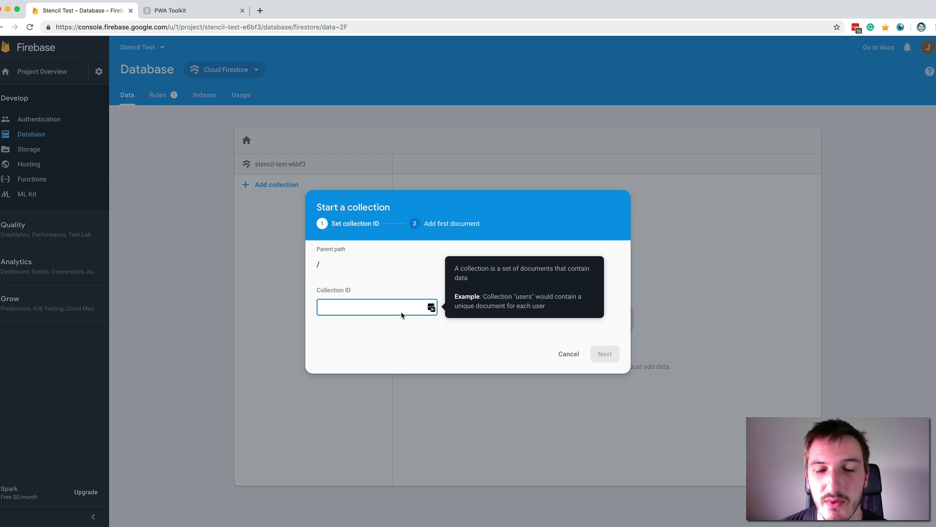
{"action": "mouse_move", "coordinate": [567, 354]}
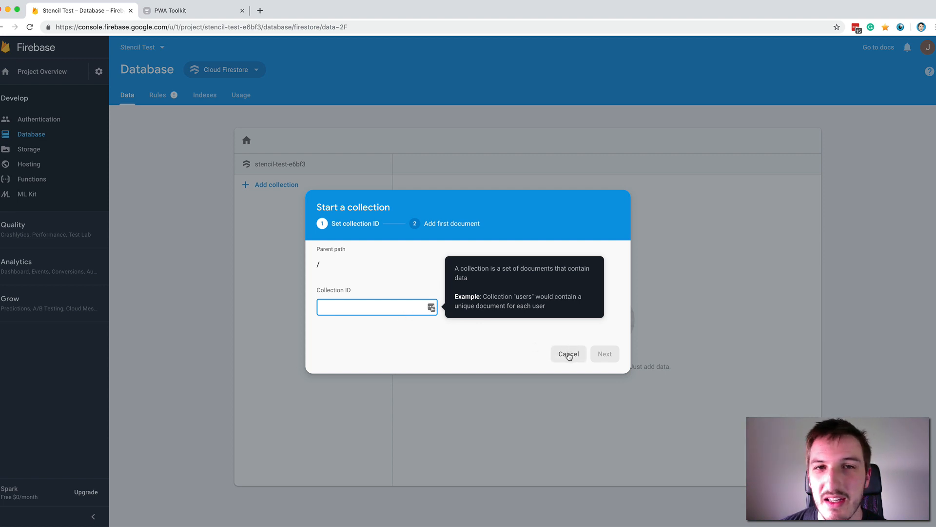
Cancel the Start a collection form without entering a collection ID
{"action": "left_click", "coordinate": [567, 353]}
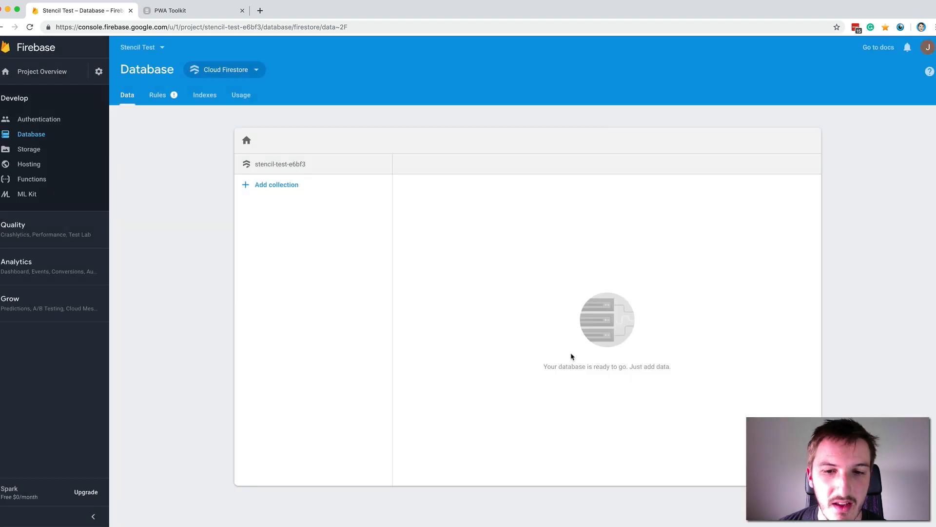
{"action": "mouse_move", "coordinate": [546, 261]}
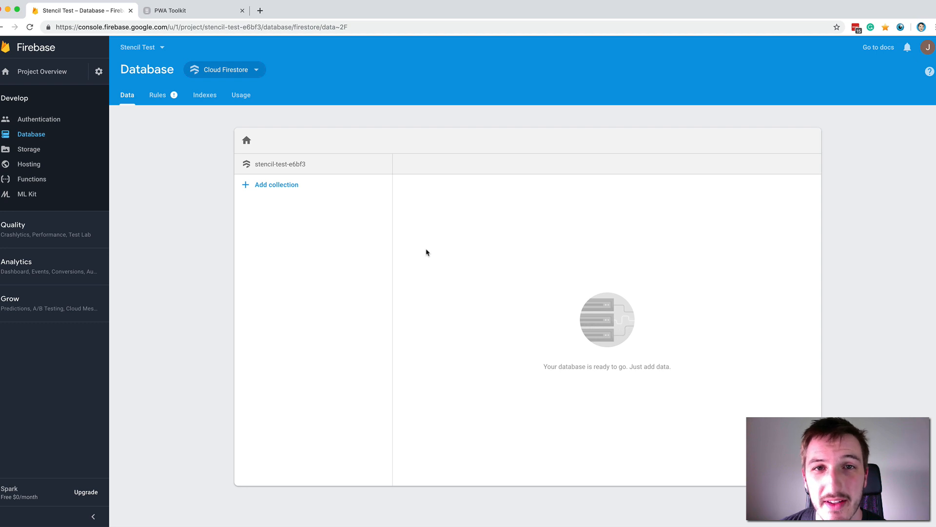
{"action": "mouse_move", "coordinate": [552, 260]}
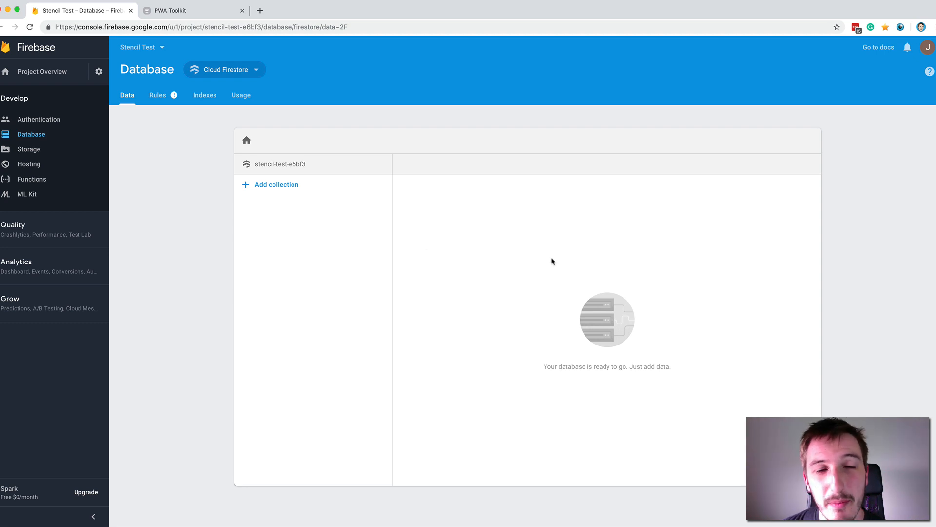
{"action": "mouse_move", "coordinate": [527, 213]}
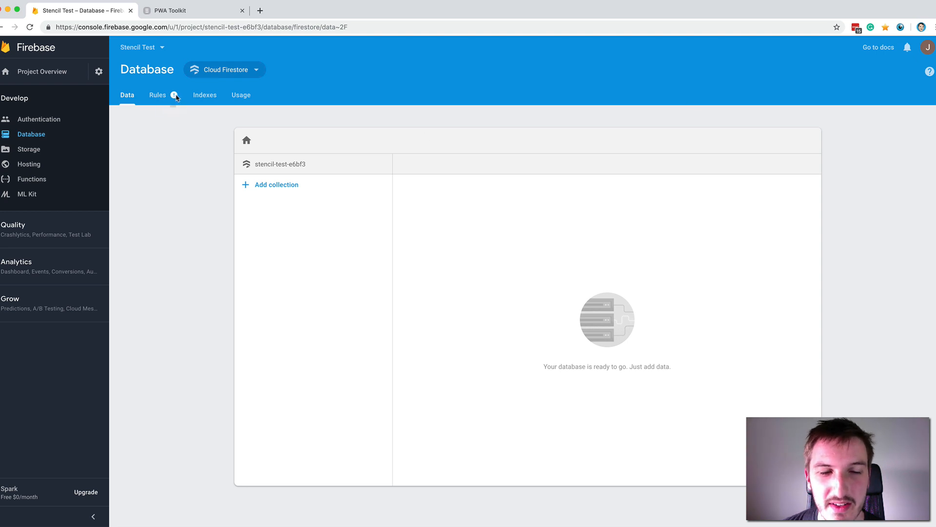
{"action": "mouse_move", "coordinate": [175, 96]}
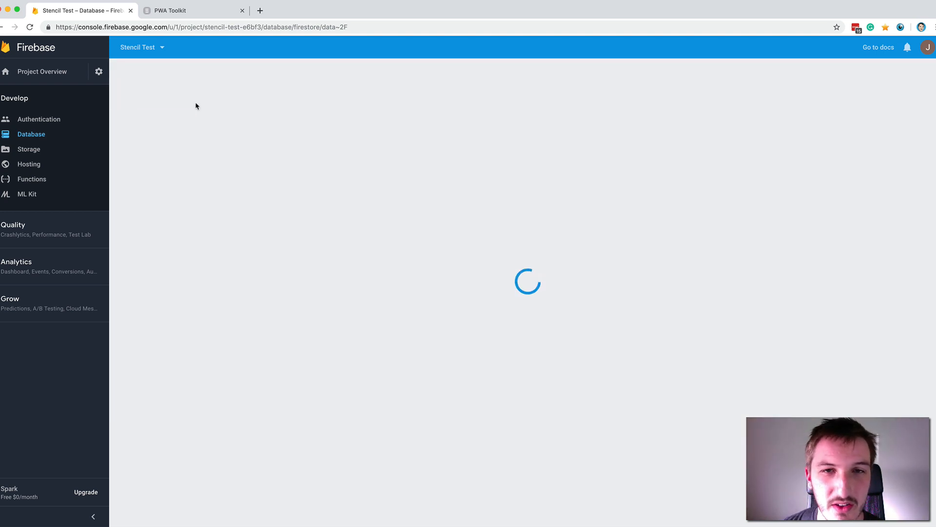
{"action": "left_click", "coordinate": [157, 94]}
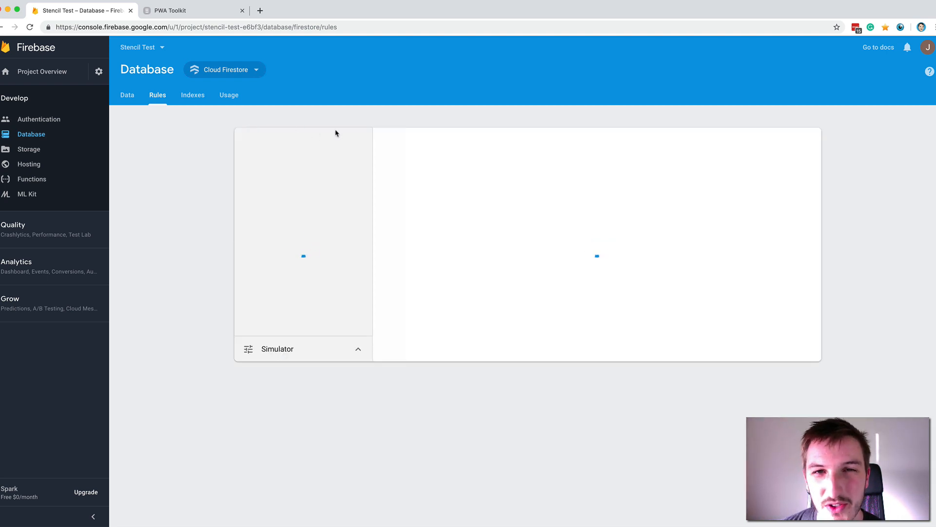
{"action": "left_click", "coordinate": [127, 94]}
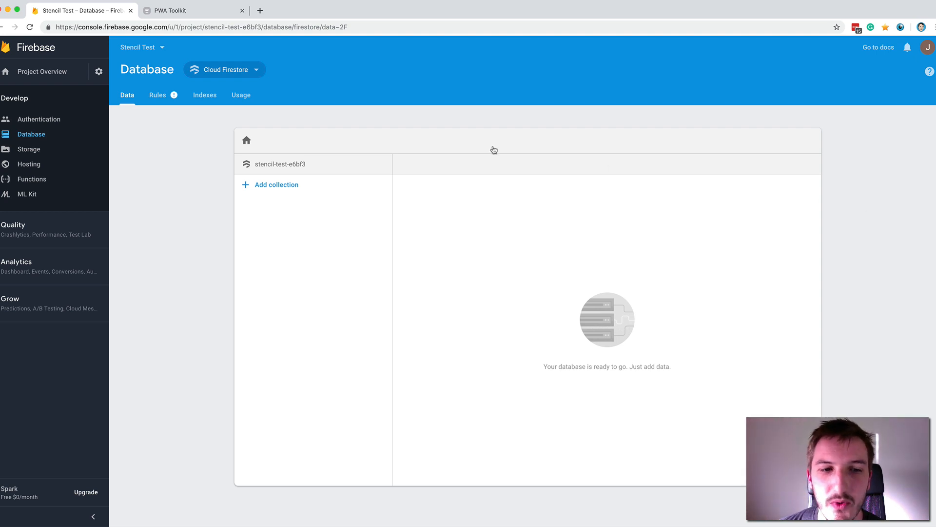
Switch to VS Code and review auth.ts's anonymous login and auth-state watcher
{"action": "key", "text": "cmd+tab"}
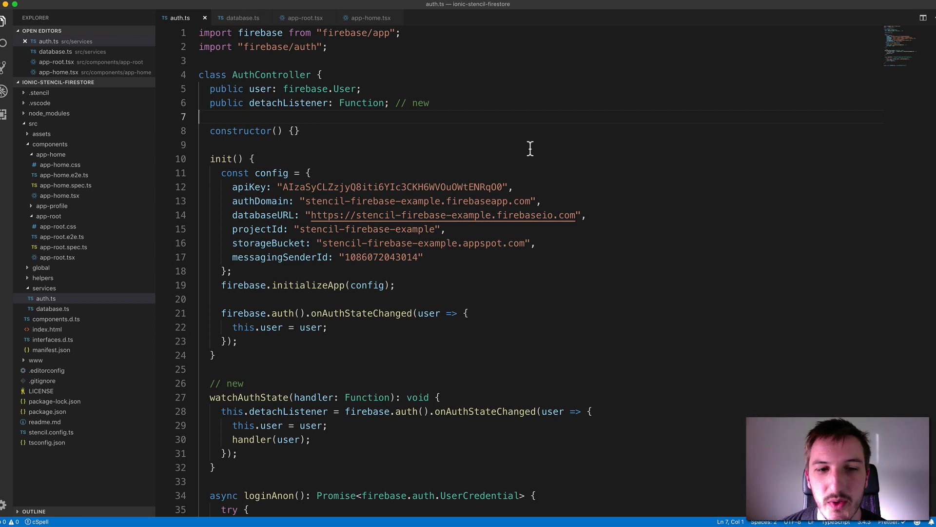
{"action": "mouse_move", "coordinate": [498, 147]}
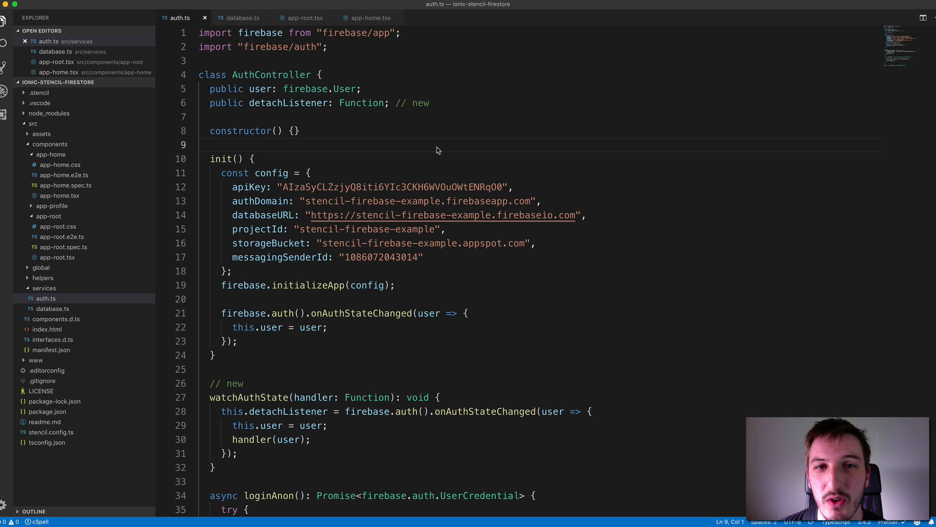
{"action": "mouse_move", "coordinate": [230, 179]}
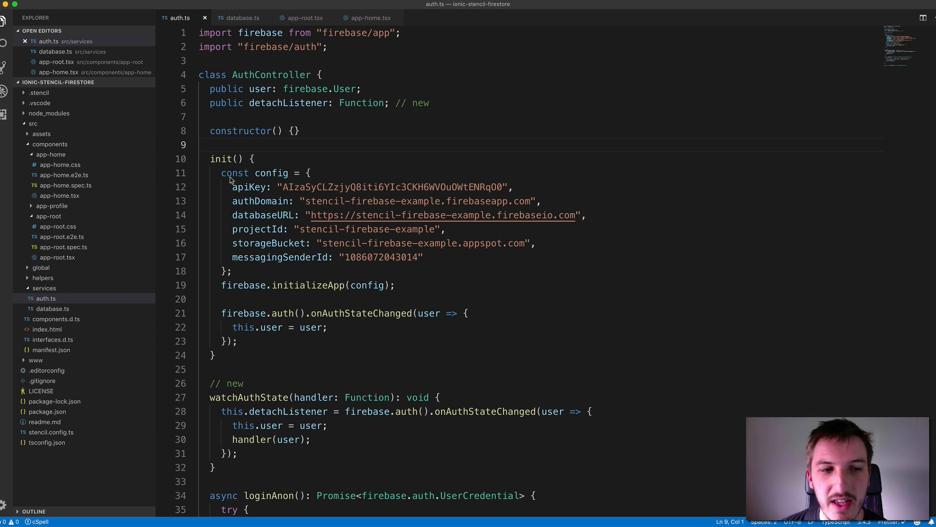
{"action": "left_click_drag", "start_coordinate": [221, 173], "coordinate": [350, 243]}
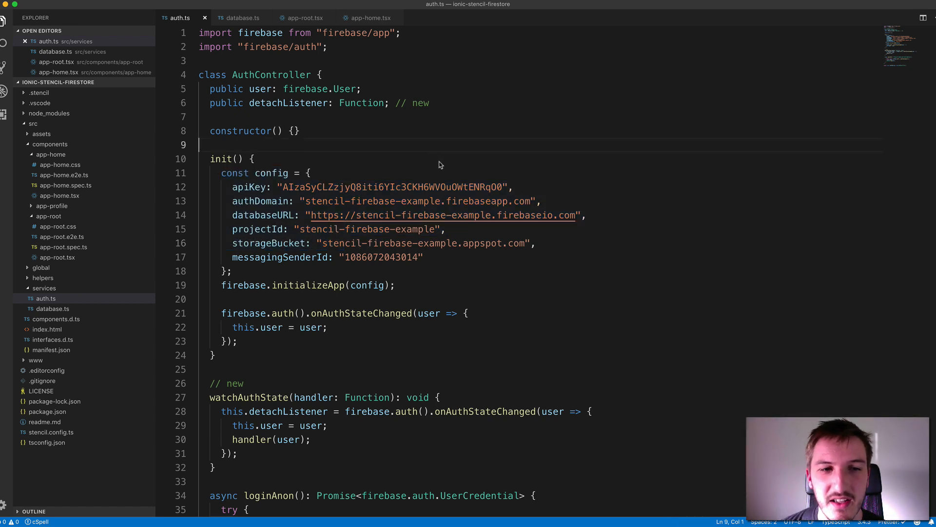
{"action": "scroll", "scroll_direction": "down", "scroll_amount": 3}
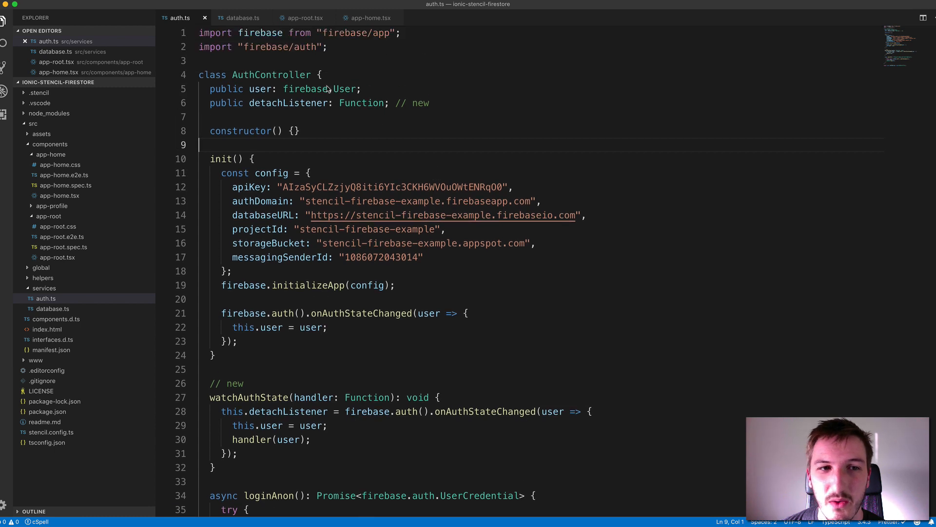
{"action": "scroll", "scroll_direction": "down", "scroll_amount": 3}
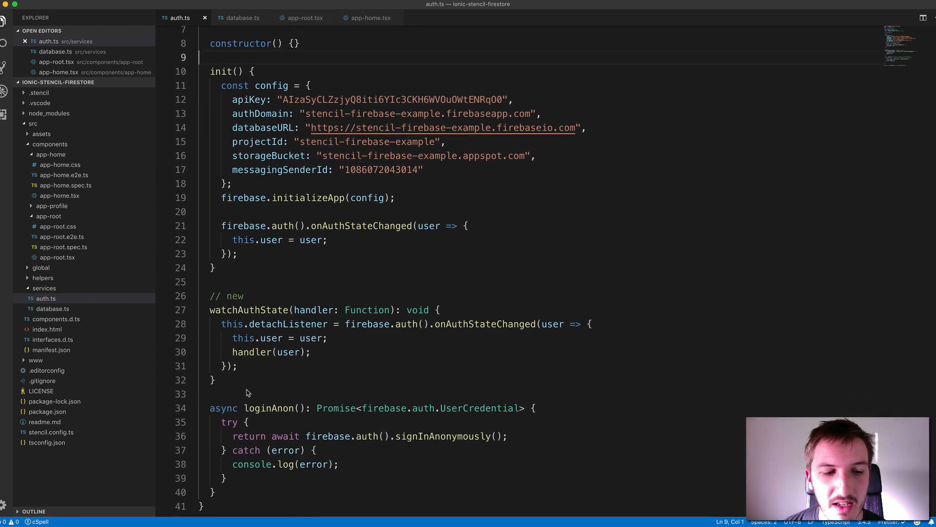
{"action": "left_click_drag", "start_coordinate": [209, 309], "coordinate": [213, 379]}
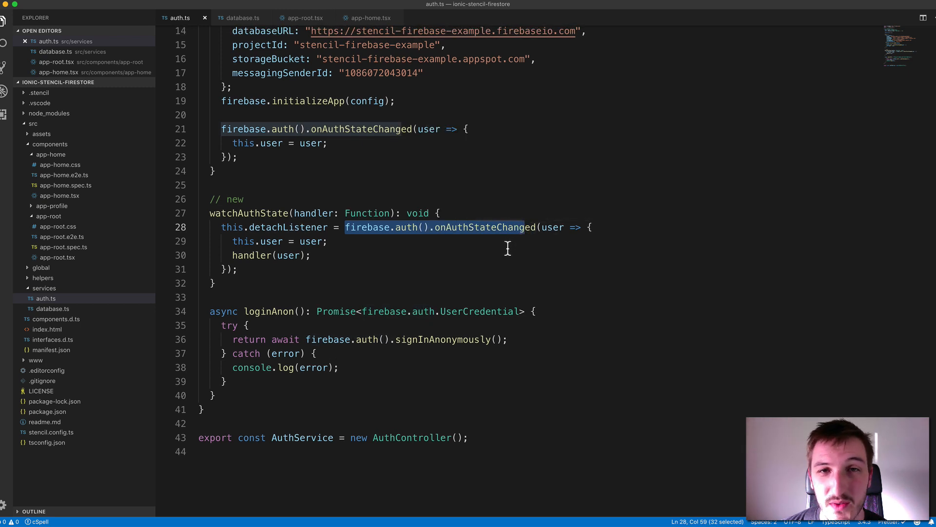
{"action": "left_click", "coordinate": [309, 255]}
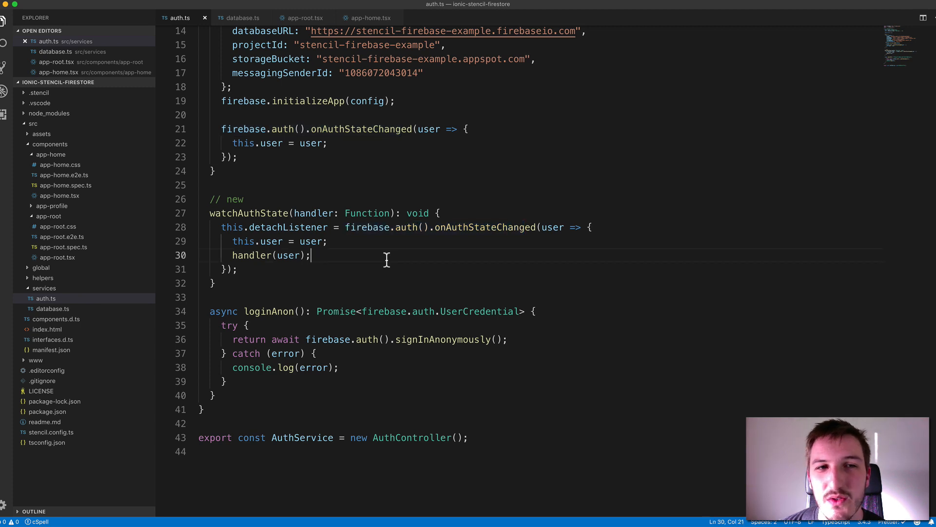
{"action": "mouse_move", "coordinate": [385, 258]}
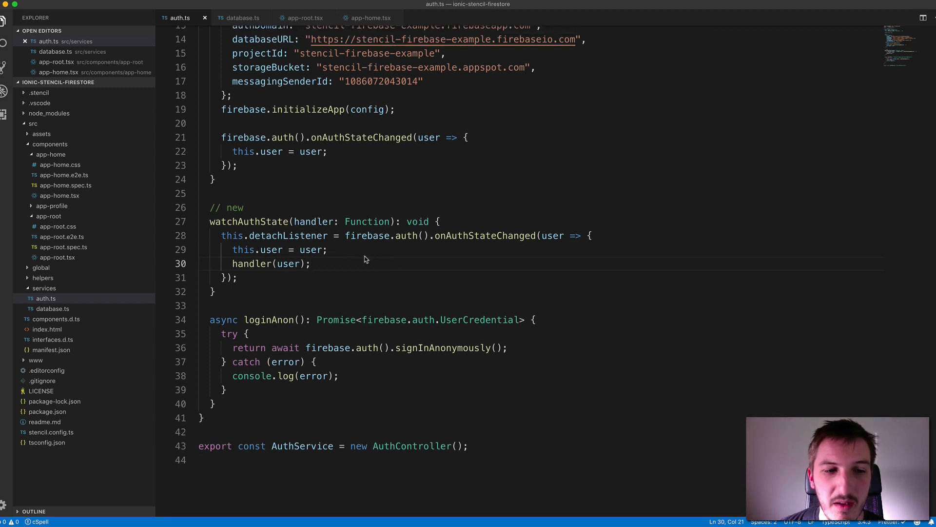
{"action": "mouse_move", "coordinate": [311, 221]}
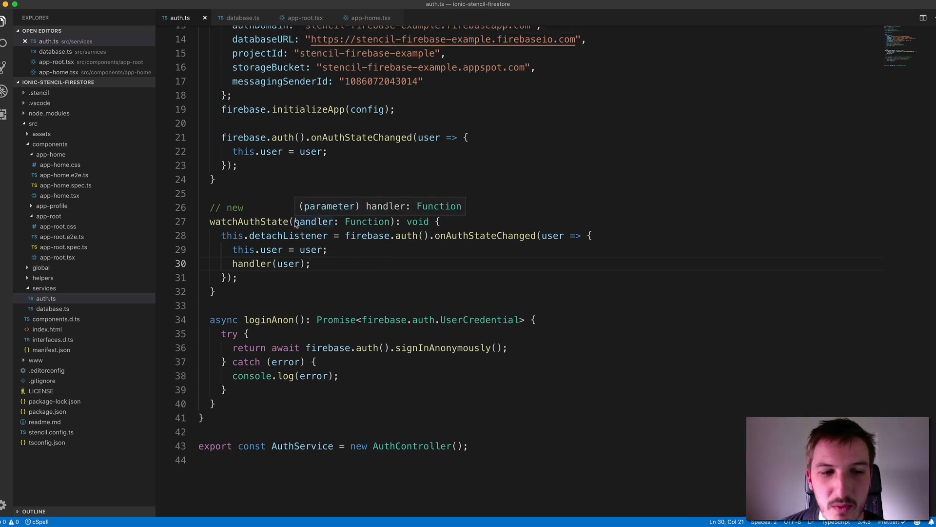
{"action": "left_click_drag", "start_coordinate": [293, 221], "coordinate": [394, 221]}
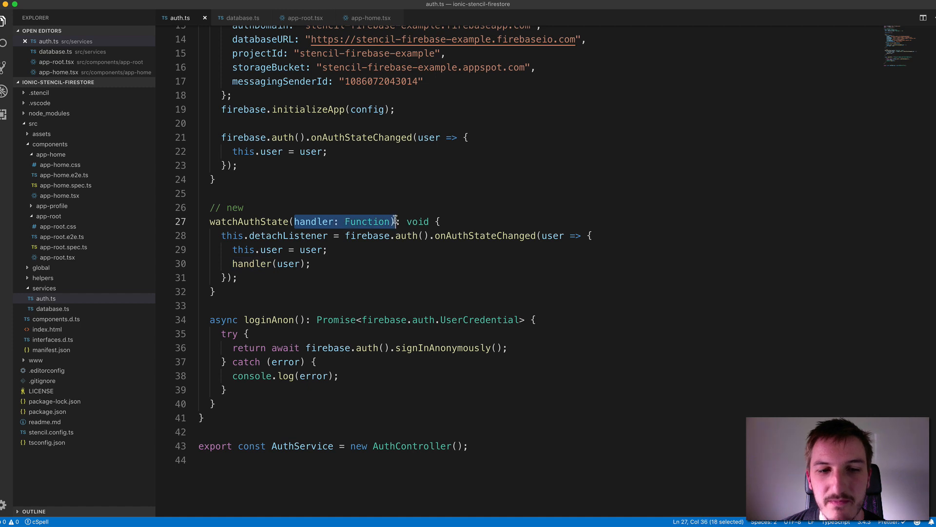
{"action": "left_click", "coordinate": [391, 222]}
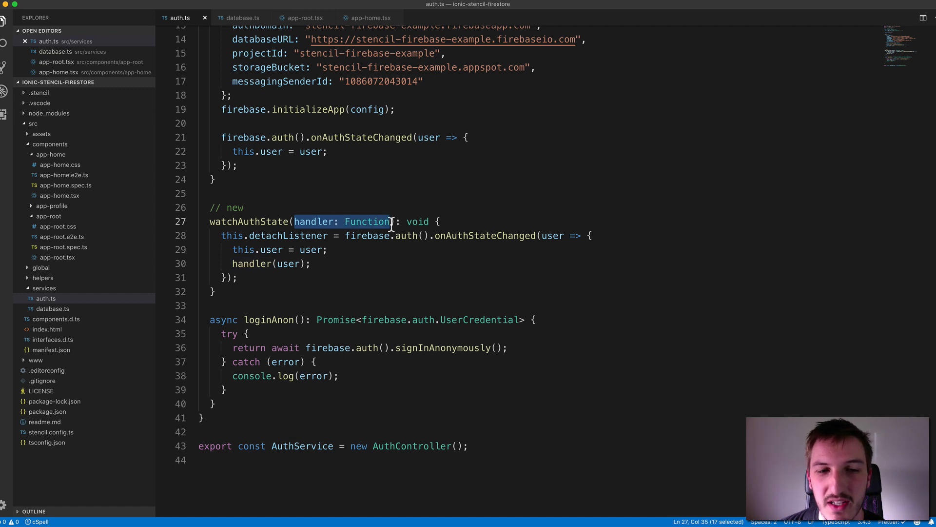
{"action": "left_click", "coordinate": [310, 264]}
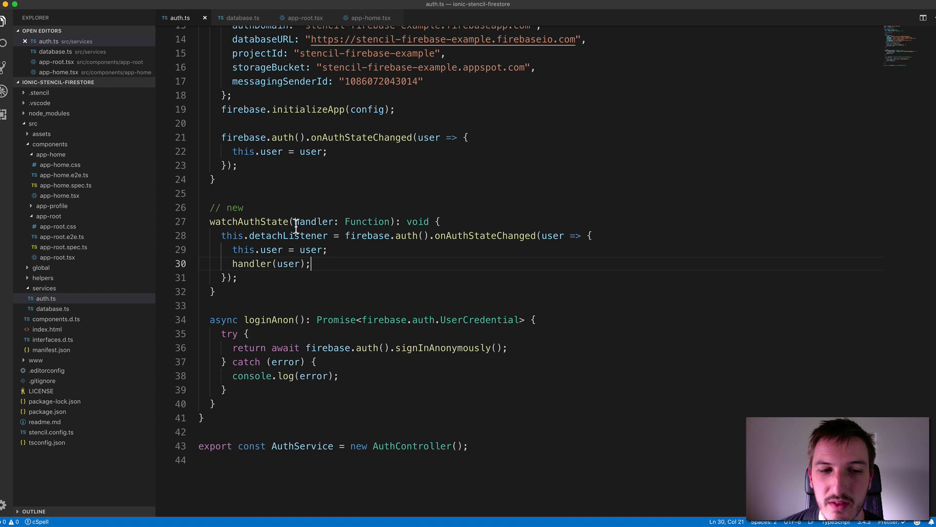
{"action": "double_click", "coordinate": [472, 235]}
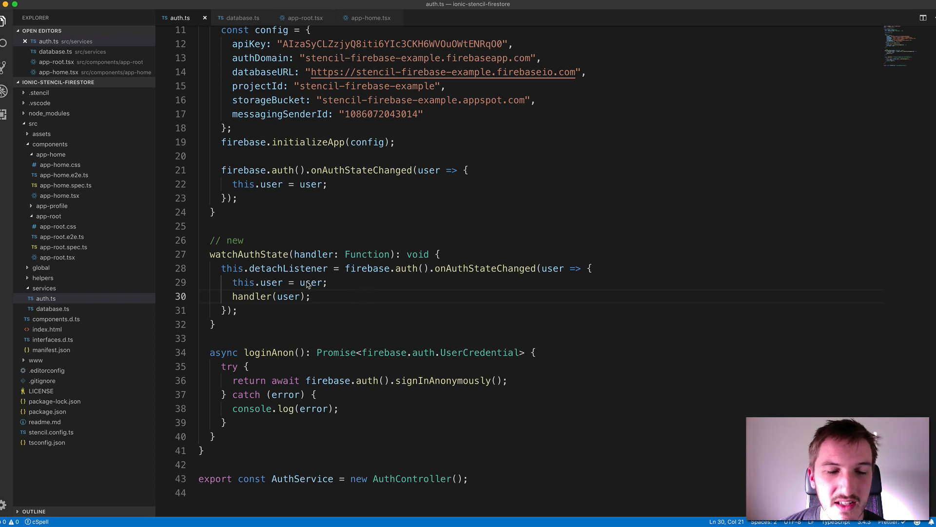
{"action": "mouse_move", "coordinate": [403, 284]}
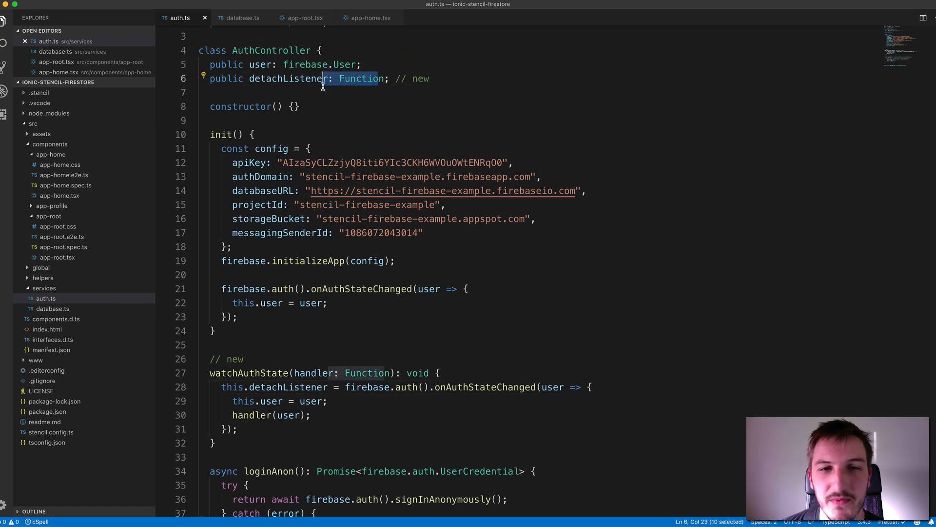
{"action": "scroll", "scroll_direction": "down", "scroll_amount": 3}
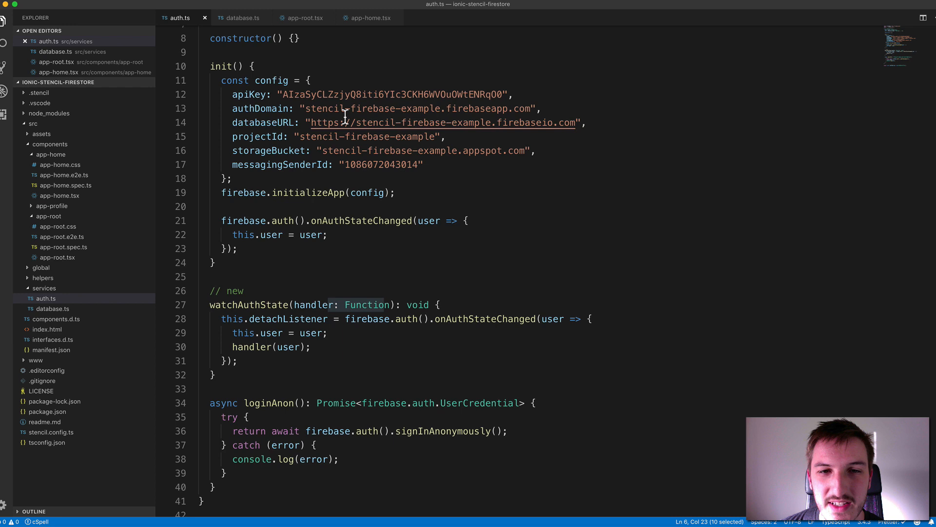
{"action": "mouse_move", "coordinate": [497, 330]}
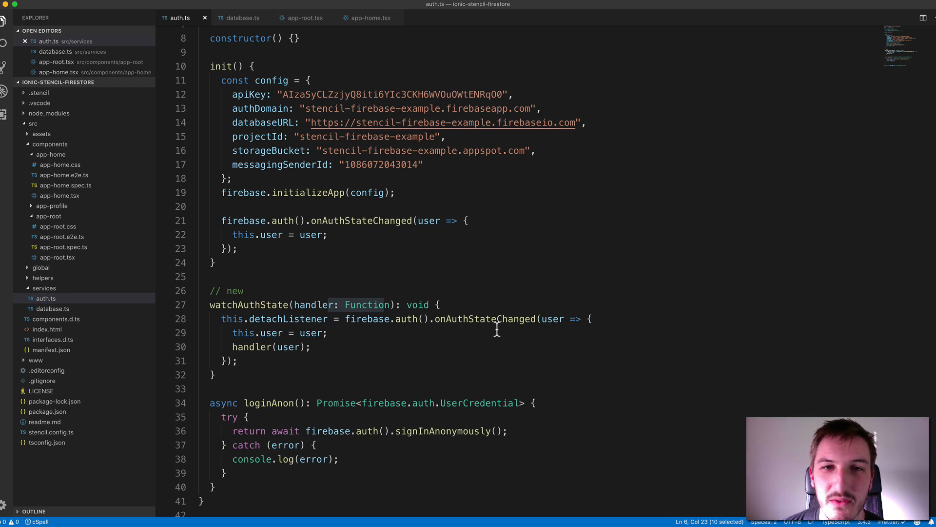
{"action": "mouse_move", "coordinate": [484, 319]}
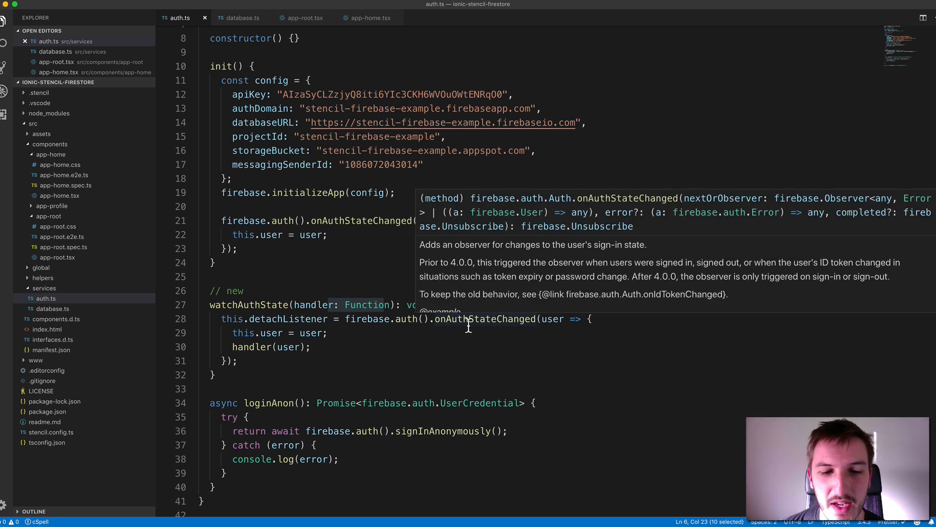
{"action": "mouse_move", "coordinate": [452, 292]}
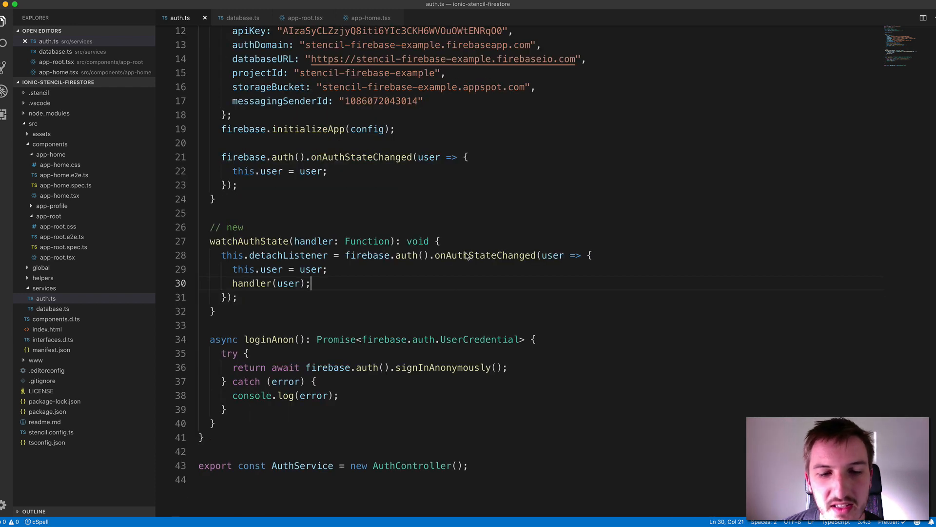
{"action": "double_click", "coordinate": [482, 256]}
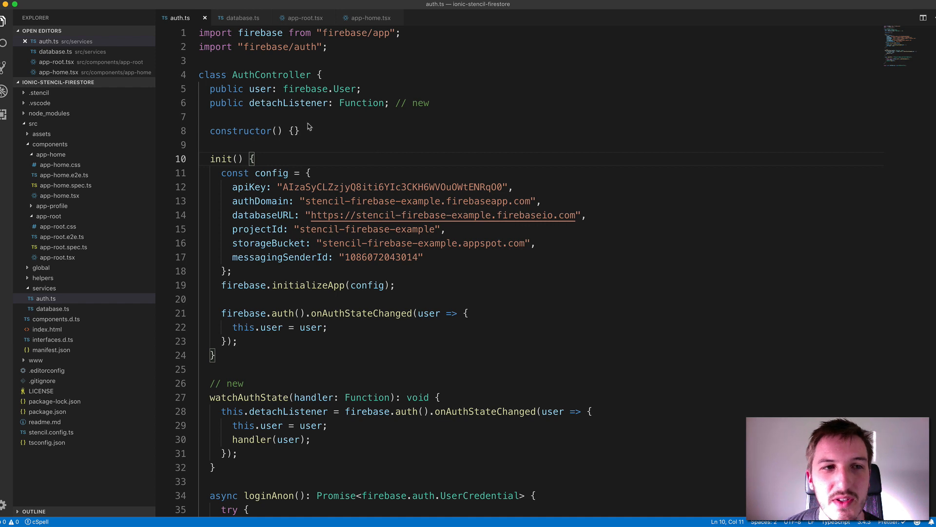
Review database.ts, highlighting the Firestore init line, with a brief look at auth.ts
{"action": "left_click", "coordinate": [239, 18]}
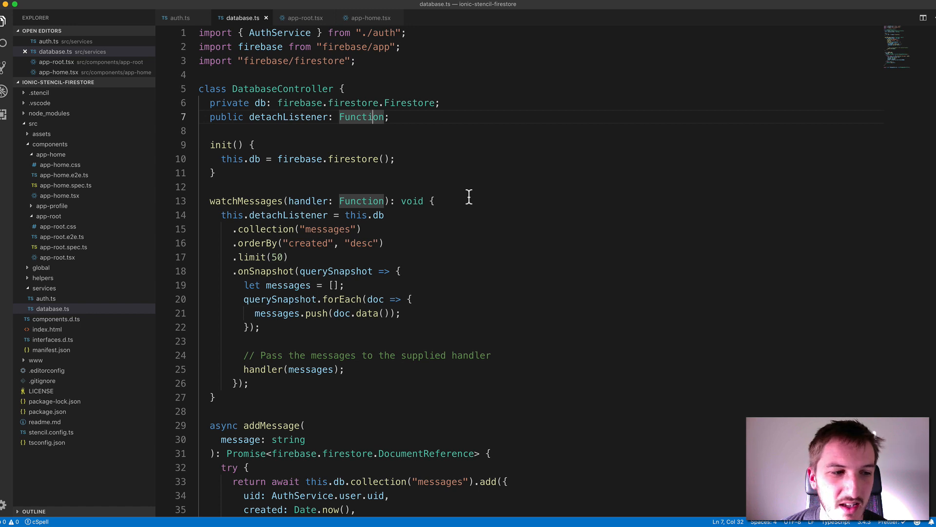
{"action": "scroll", "scroll_direction": "down", "scroll_amount": 3}
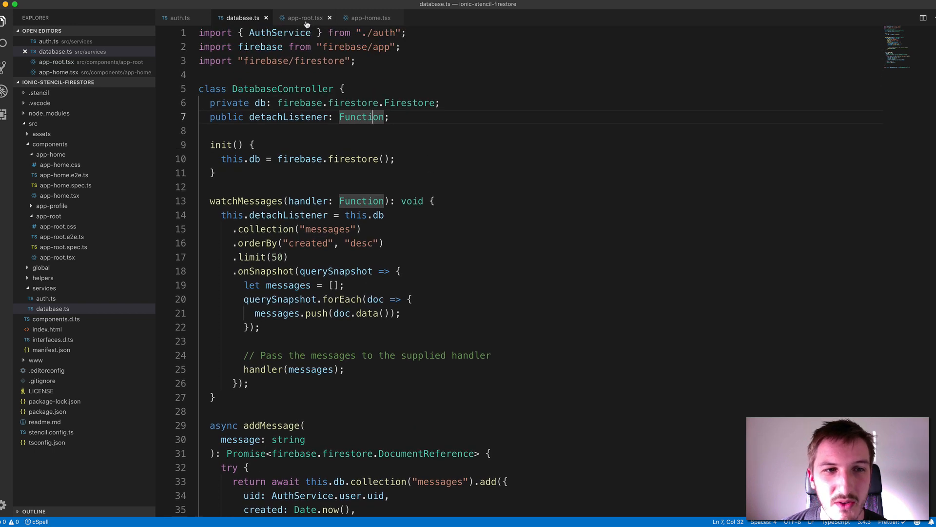
{"action": "left_click", "coordinate": [304, 17]}
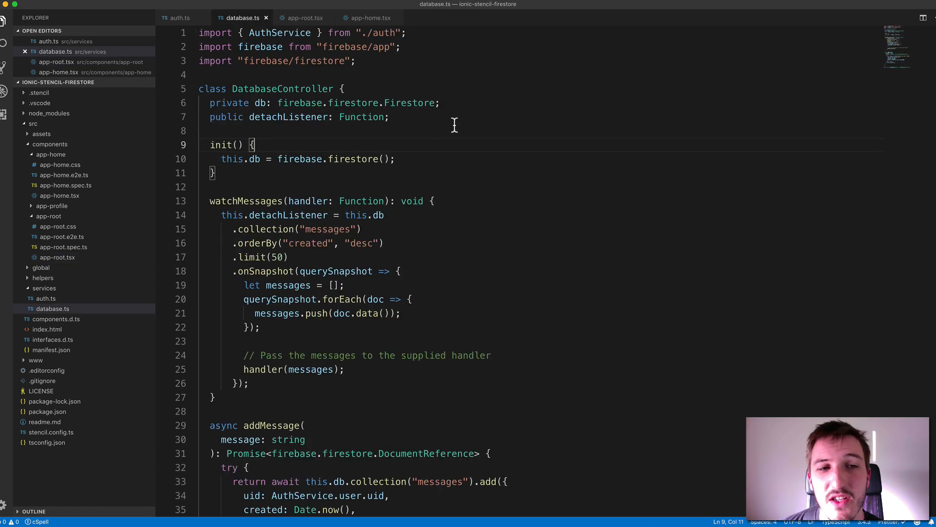
{"action": "left_click_drag", "start_coordinate": [222, 159], "coordinate": [313, 159]}
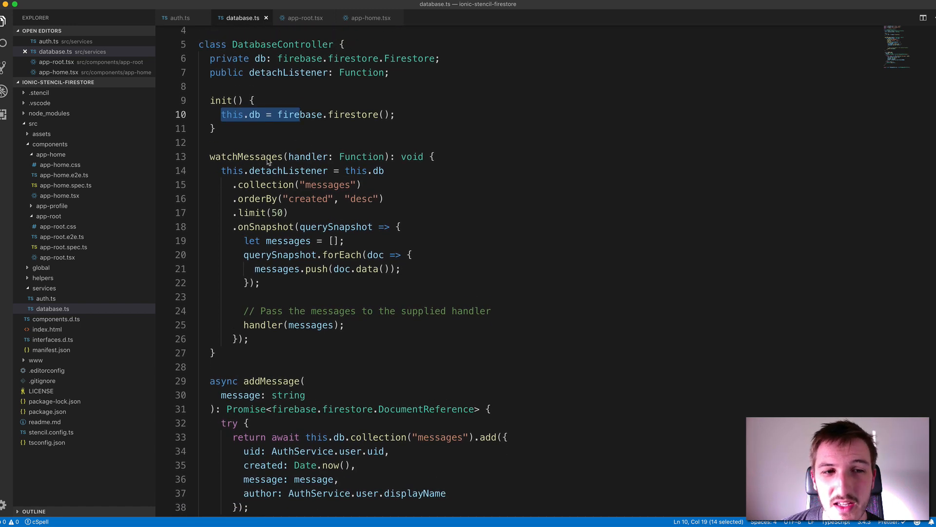
{"action": "left_click", "coordinate": [179, 17]}
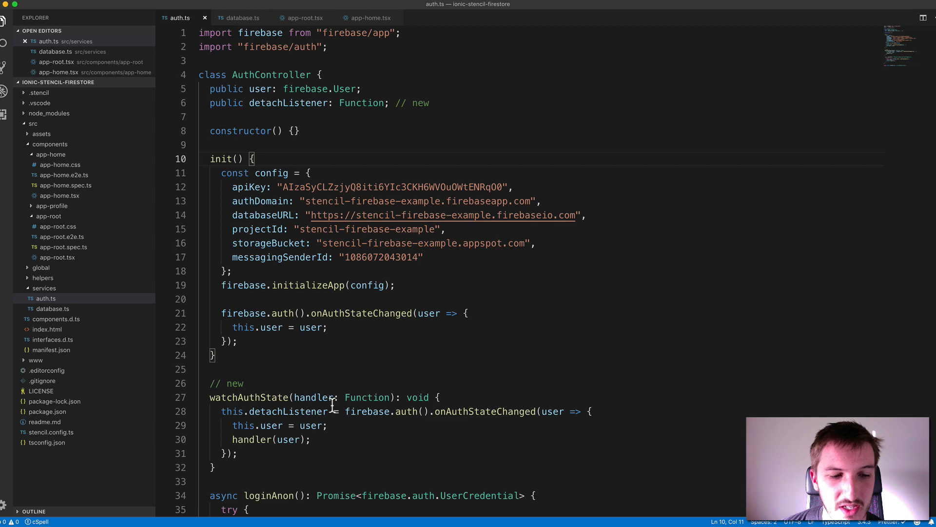
{"action": "left_click", "coordinate": [239, 18]}
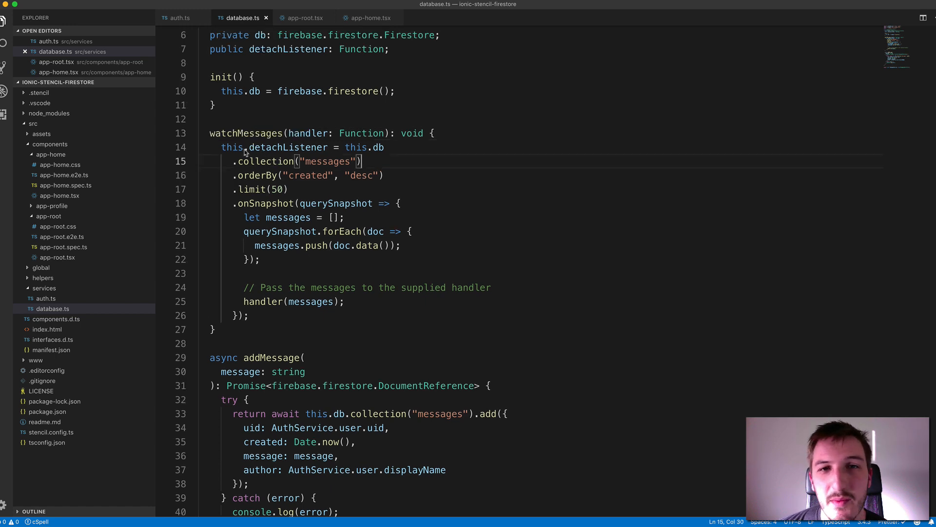
{"action": "double_click", "coordinate": [281, 147]}
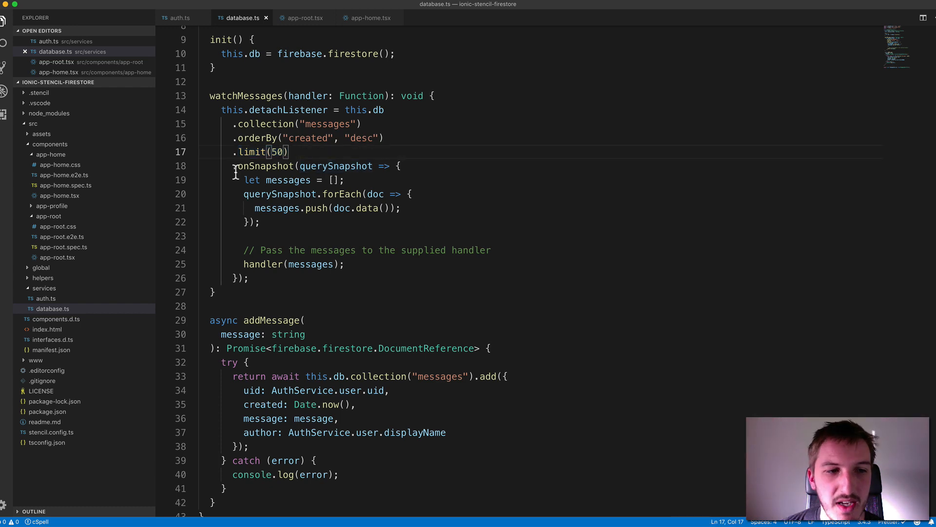
{"action": "left_click_drag", "start_coordinate": [233, 165], "coordinate": [326, 165]}
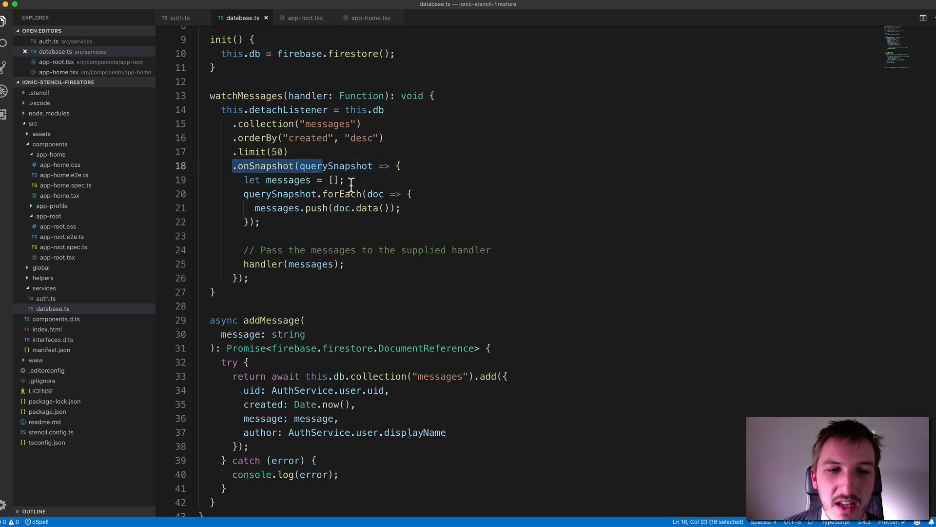
{"action": "left_click", "coordinate": [403, 166]}
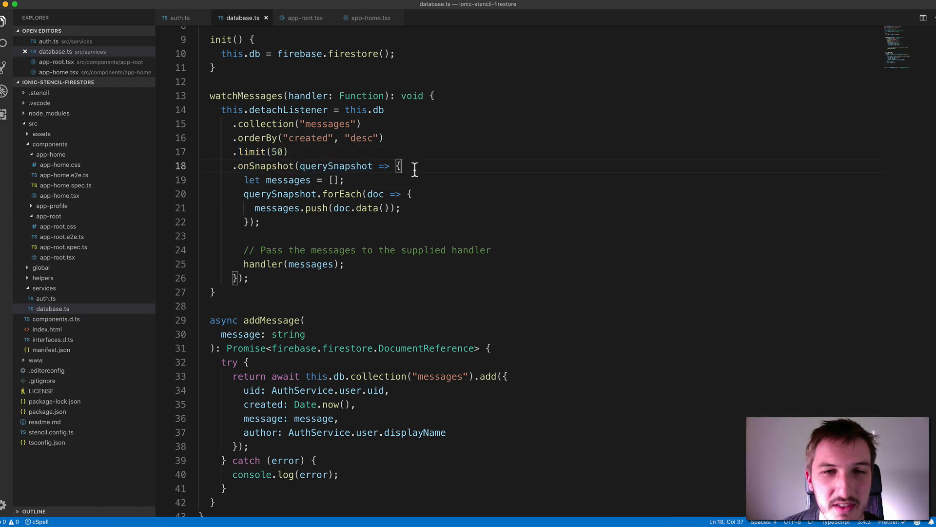
{"action": "mouse_move", "coordinate": [414, 168]}
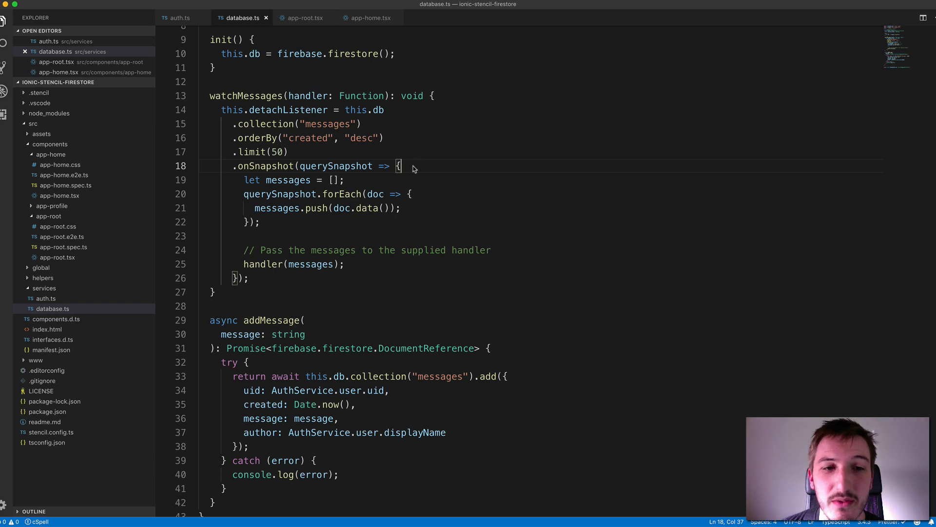
{"action": "left_click_drag", "start_coordinate": [402, 166], "coordinate": [259, 222]}
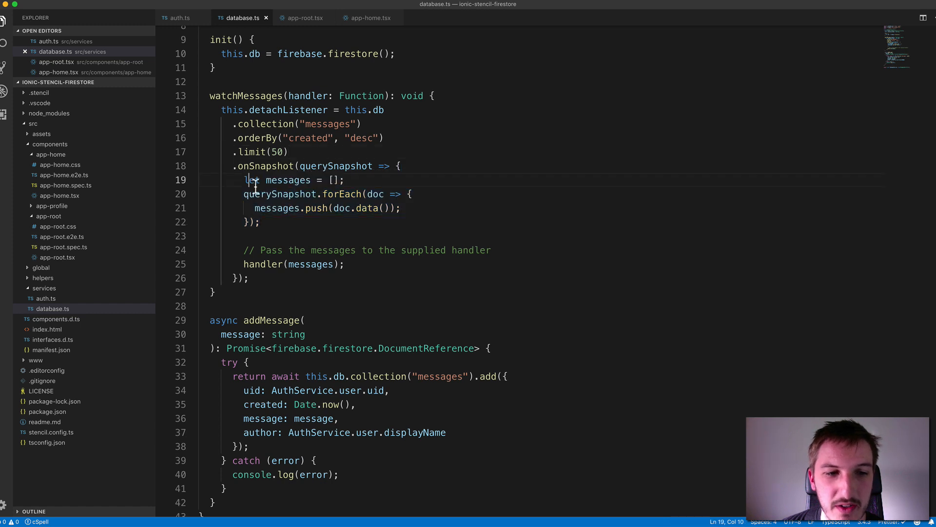
{"action": "left_click_drag", "start_coordinate": [244, 180], "coordinate": [346, 180]}
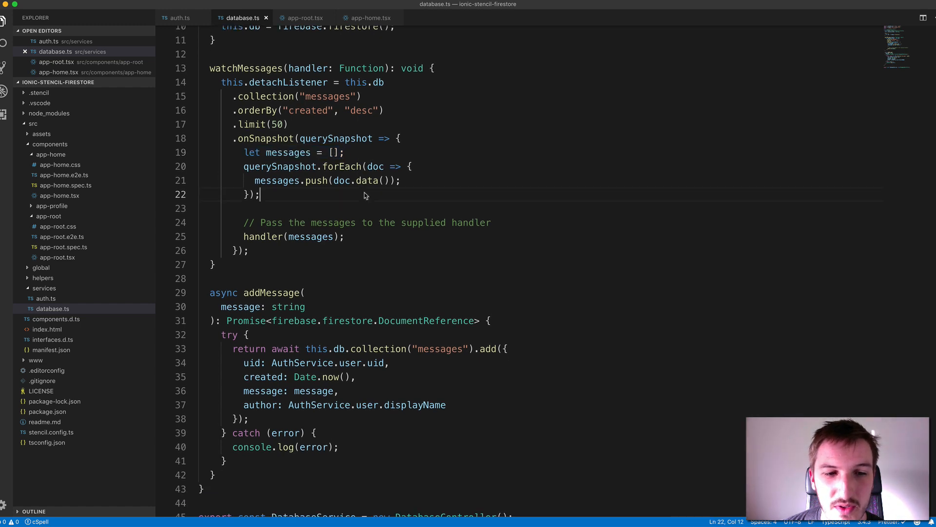
{"action": "mouse_move", "coordinate": [345, 195]}
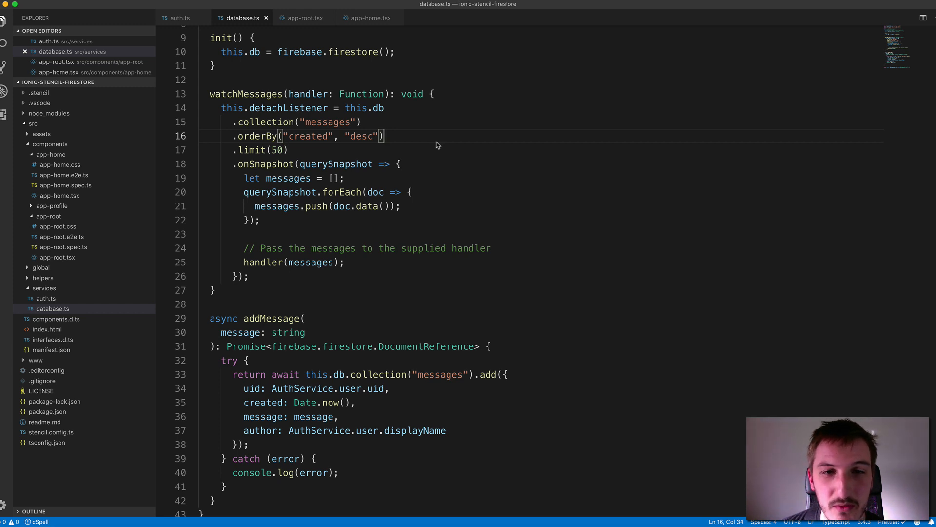
{"action": "mouse_move", "coordinate": [424, 141]}
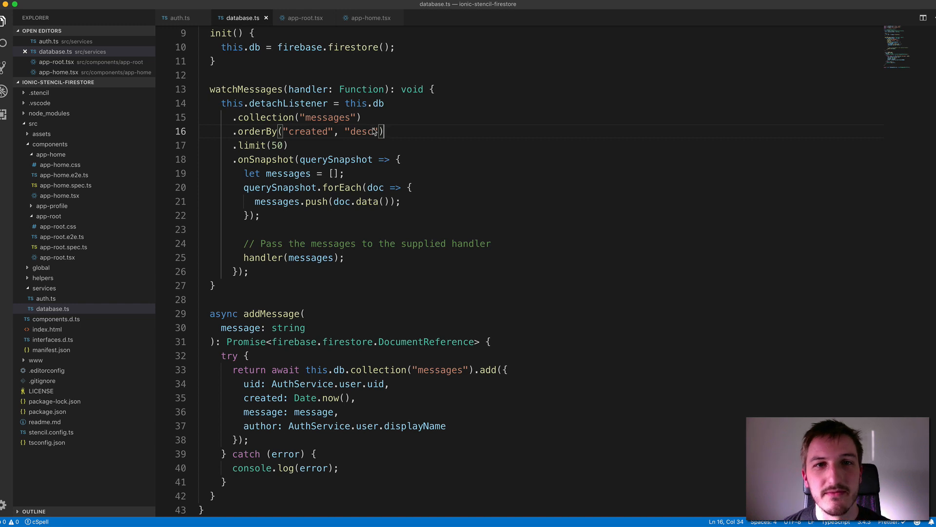
{"action": "scroll", "scroll_direction": "down", "scroll_amount": 3}
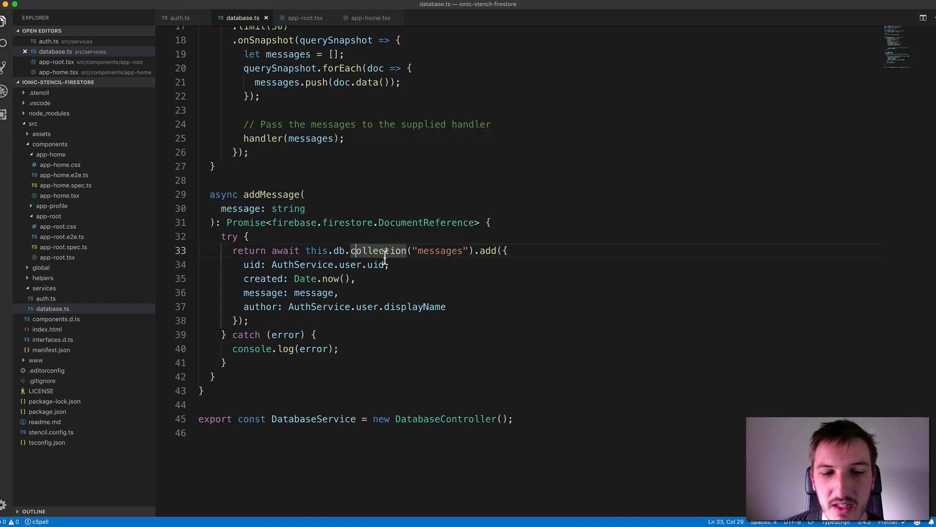
{"action": "double_click", "coordinate": [440, 250]}
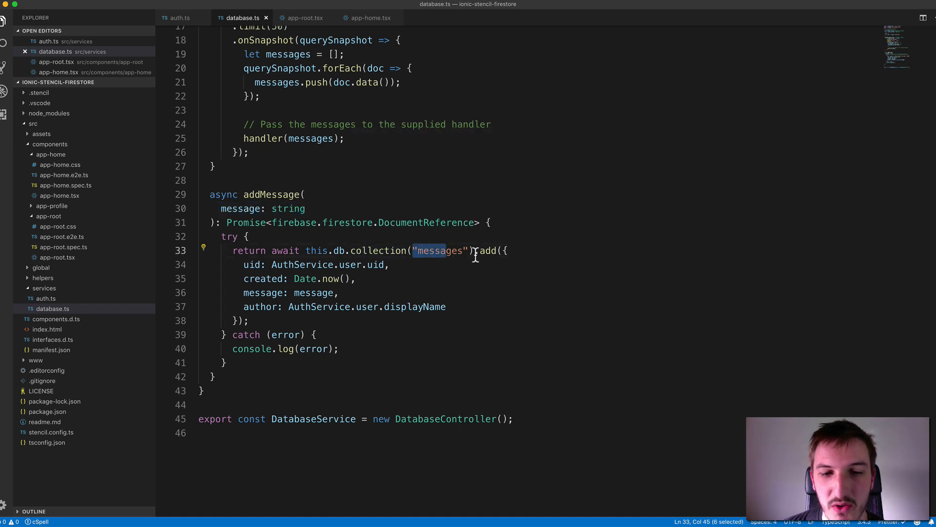
{"action": "key", "text": "Cmd+Tab"}
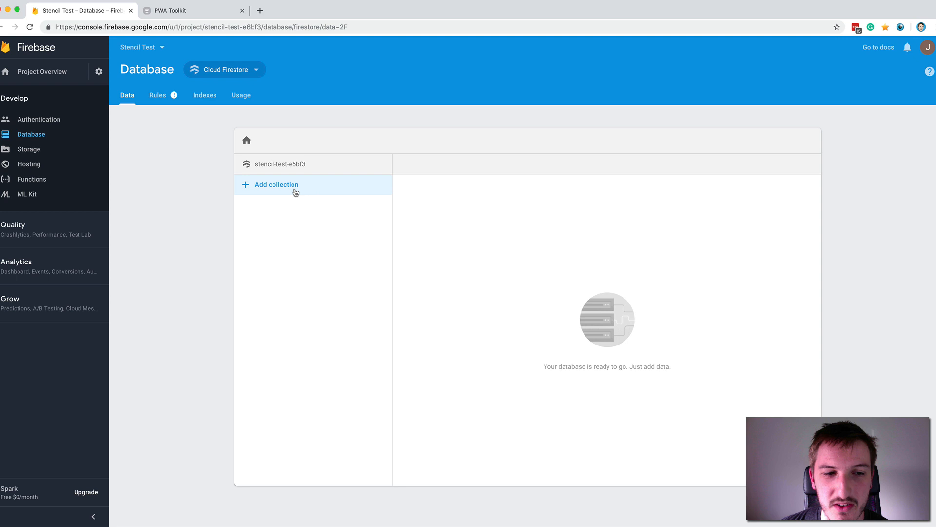
{"action": "mouse_move", "coordinate": [274, 183]}
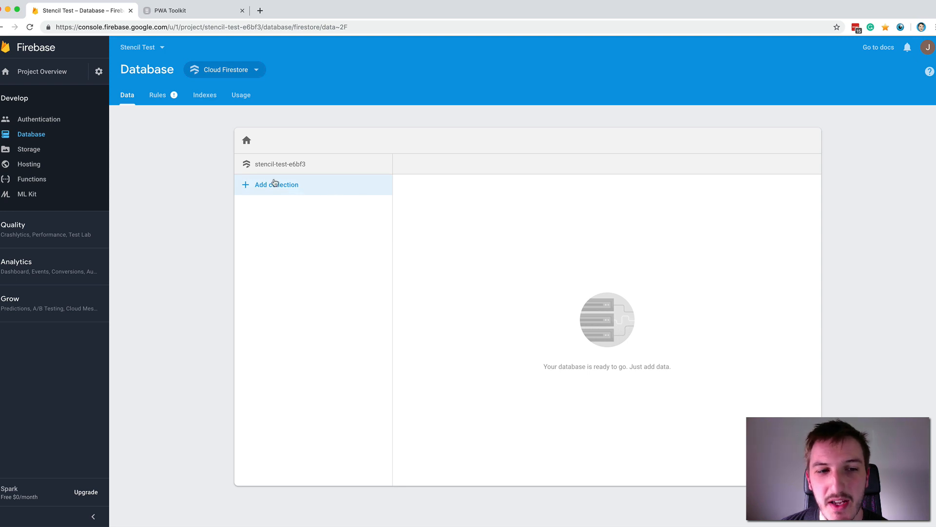
{"action": "mouse_move", "coordinate": [510, 194]}
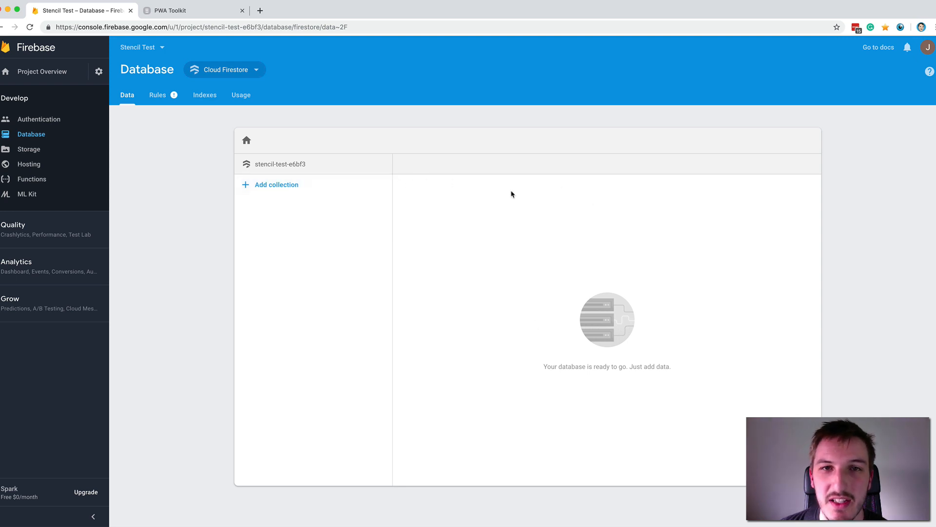
{"action": "mouse_move", "coordinate": [495, 283]}
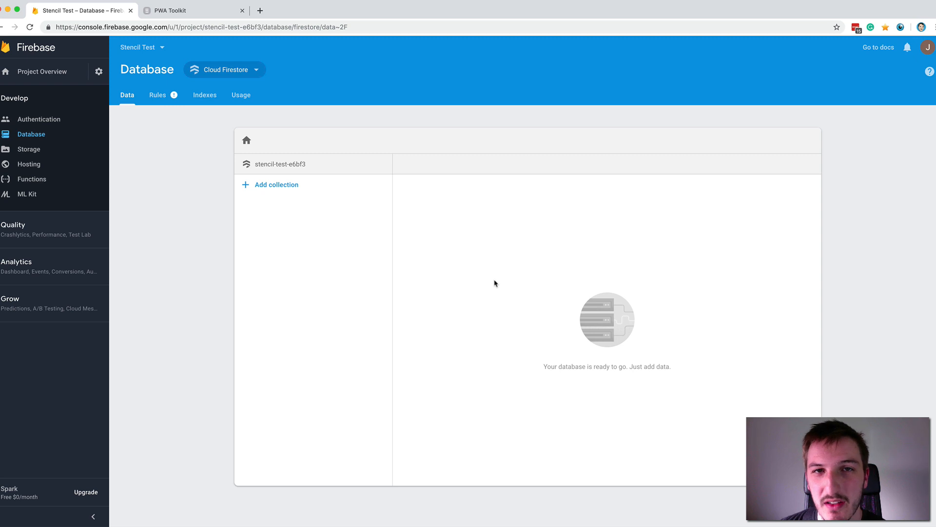
{"action": "mouse_move", "coordinate": [673, 105]}
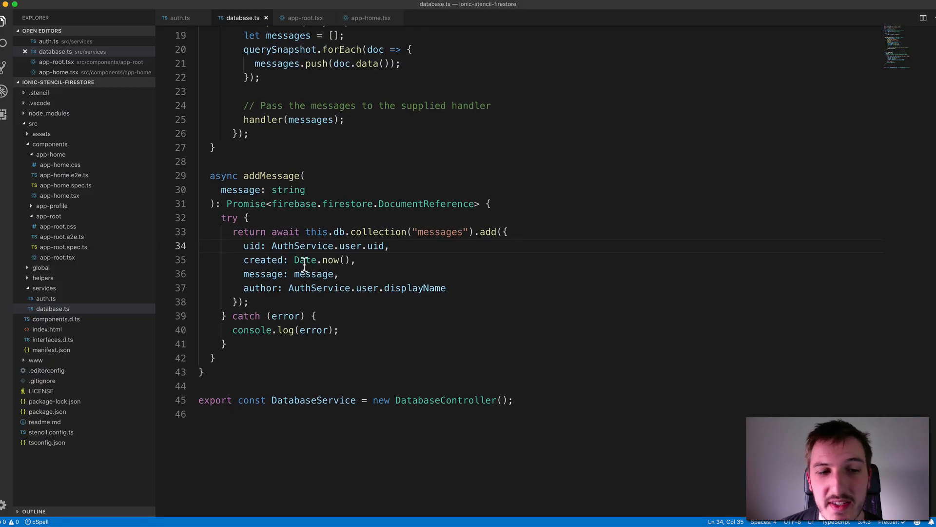
Highlight the new message's created field and scroll through watchMessages and addMessage
{"action": "left_click", "coordinate": [317, 245]}
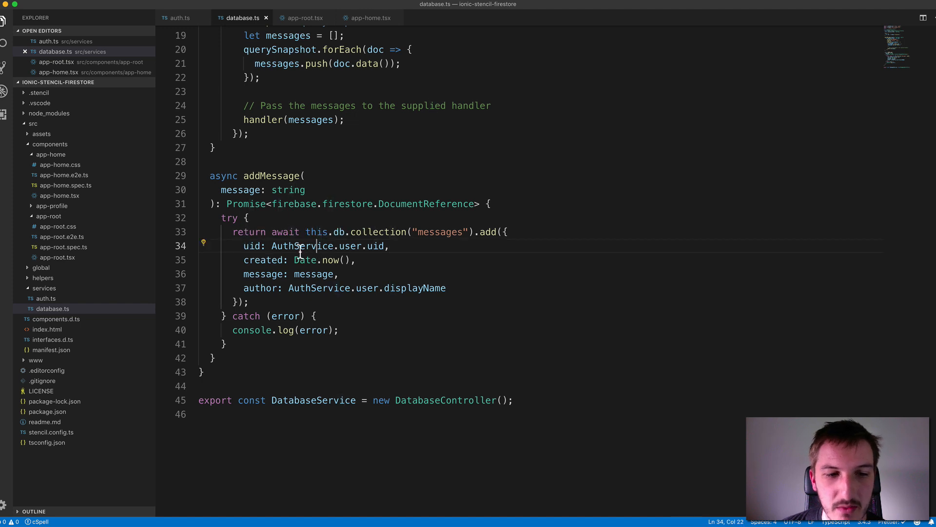
{"action": "left_click_drag", "start_coordinate": [271, 246], "coordinate": [385, 245]}
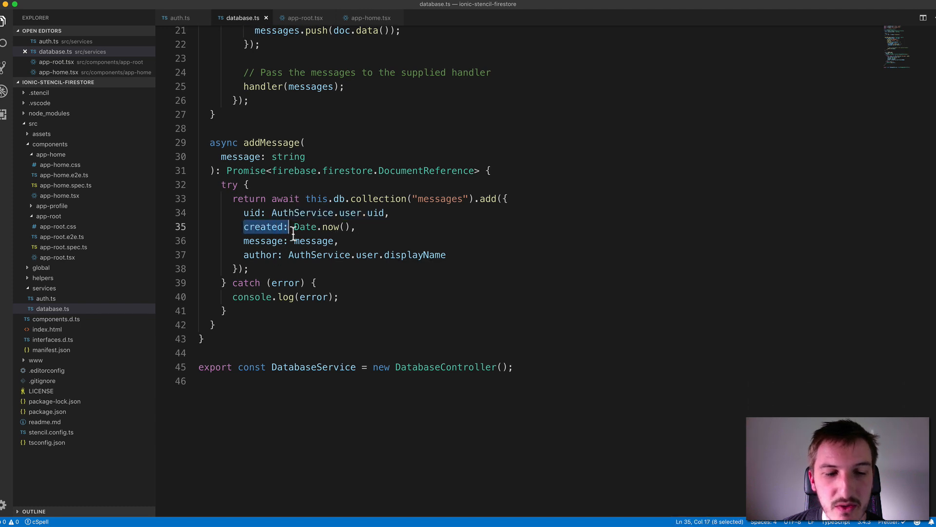
{"action": "scroll", "scroll_direction": "down", "scroll_amount": 3}
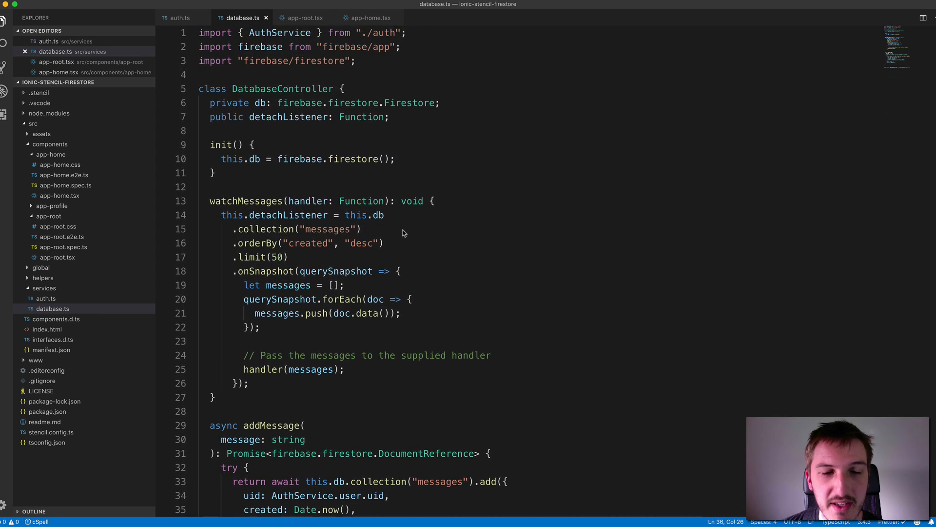
{"action": "scroll", "scroll_direction": "down", "scroll_amount": 3}
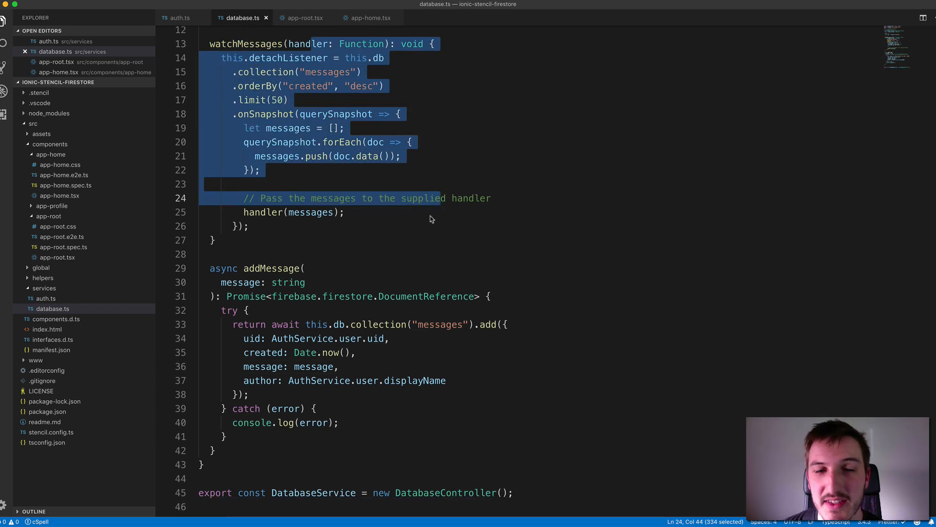
{"action": "scroll", "scroll_direction": "down", "scroll_amount": 3}
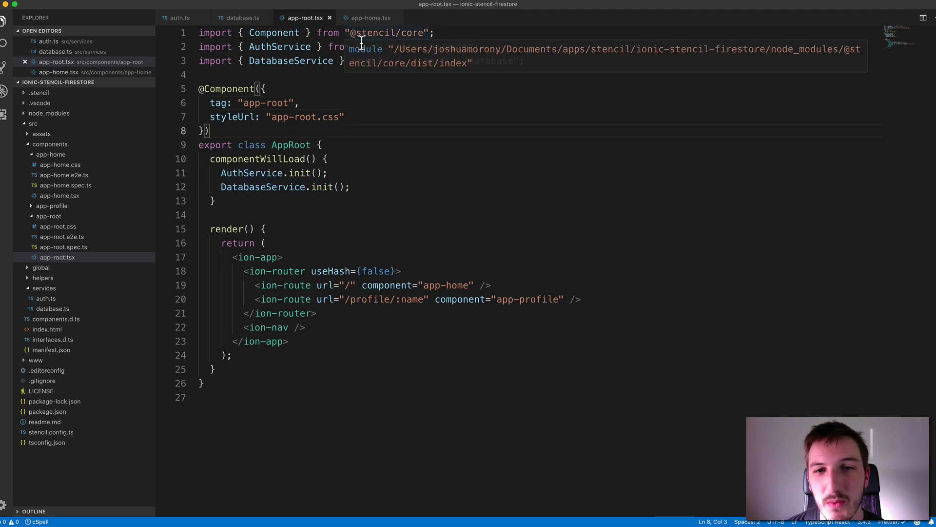
Open app-home.tsx, showing componentDidLoad's auth watch and message subscription
{"action": "left_click", "coordinate": [370, 17]}
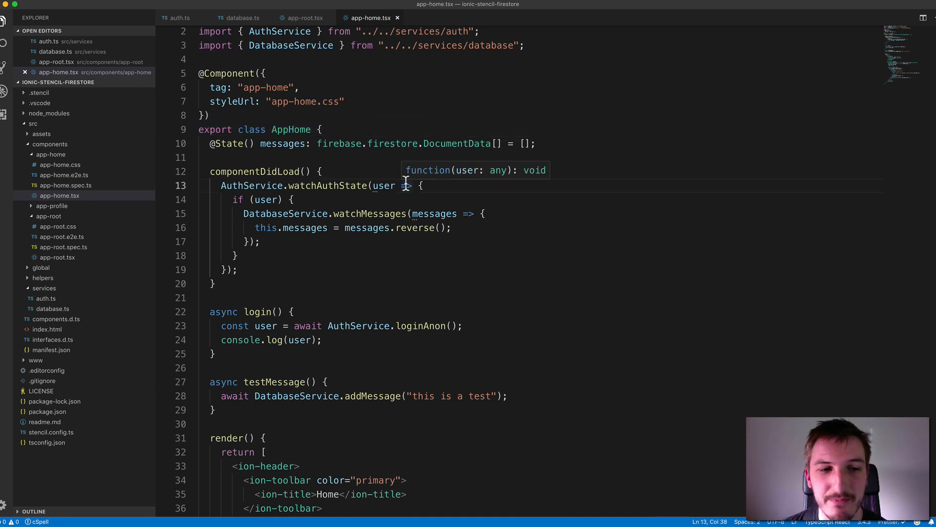
In app-home.tsx, highlight the login method body and the messages state property
{"action": "scroll", "scroll_direction": "down", "scroll_amount": 3}
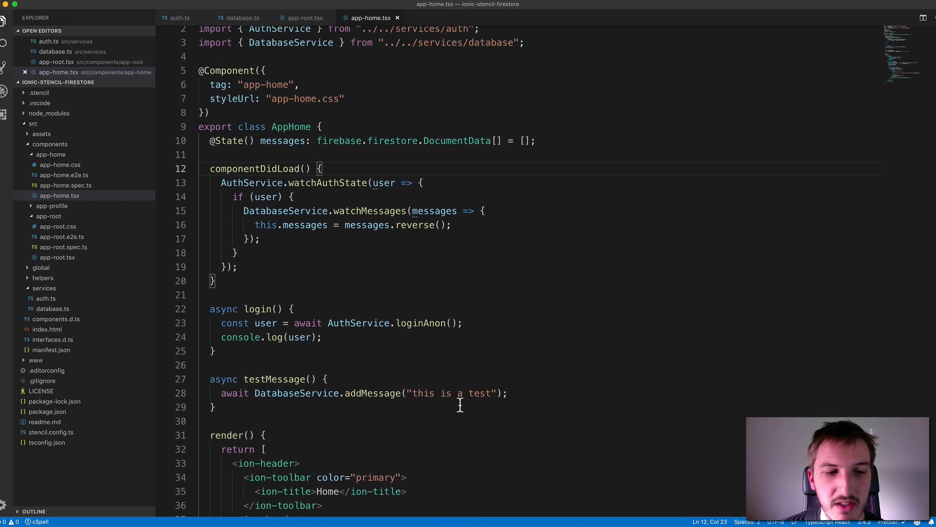
{"action": "left_click_drag", "start_coordinate": [221, 322], "coordinate": [321, 337]}
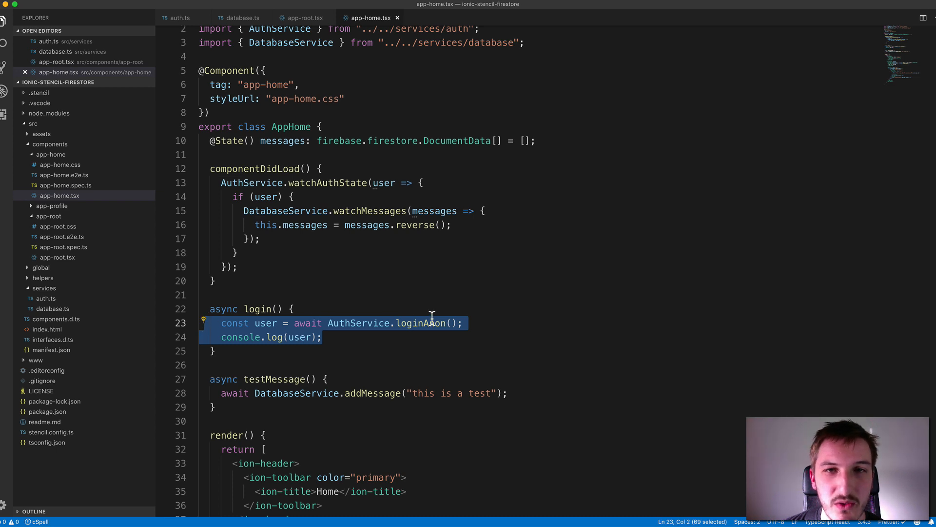
{"action": "mouse_move", "coordinate": [425, 322]}
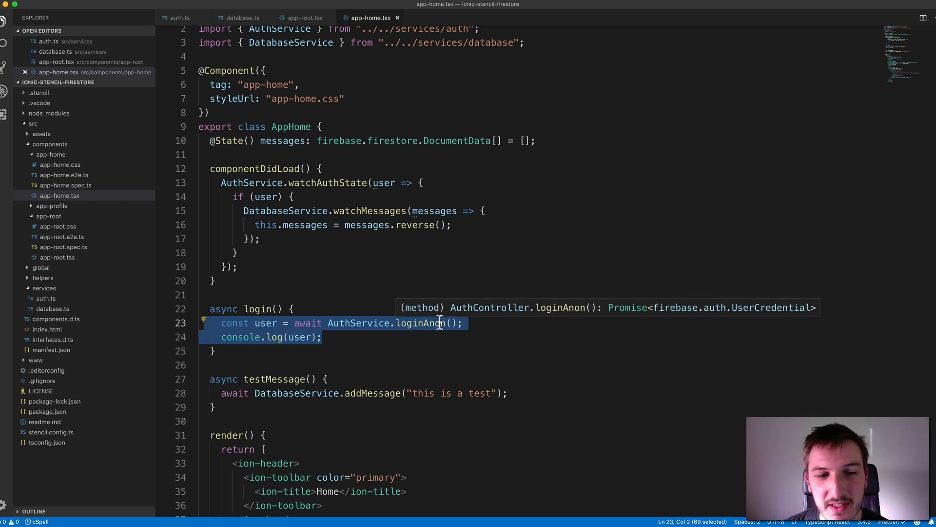
{"action": "left_click", "coordinate": [372, 295]}
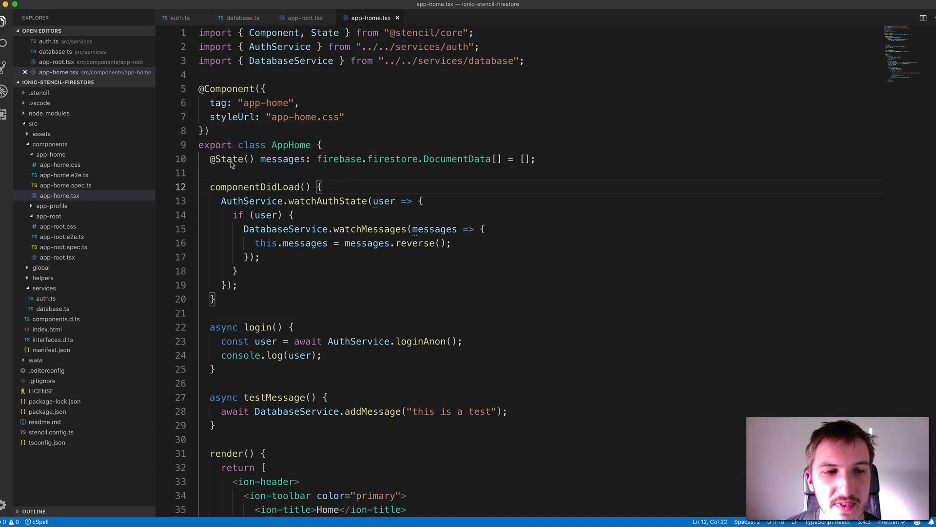
{"action": "double_click", "coordinate": [281, 159]}
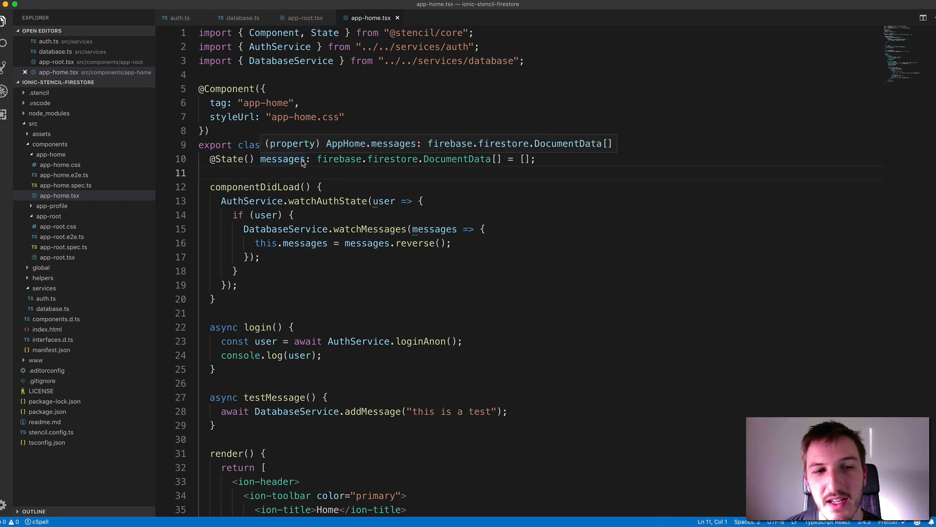
Walk through the watchAuthState callback and watchMessages subscription, then scroll to render
{"action": "scroll", "scroll_direction": "down", "scroll_amount": 3}
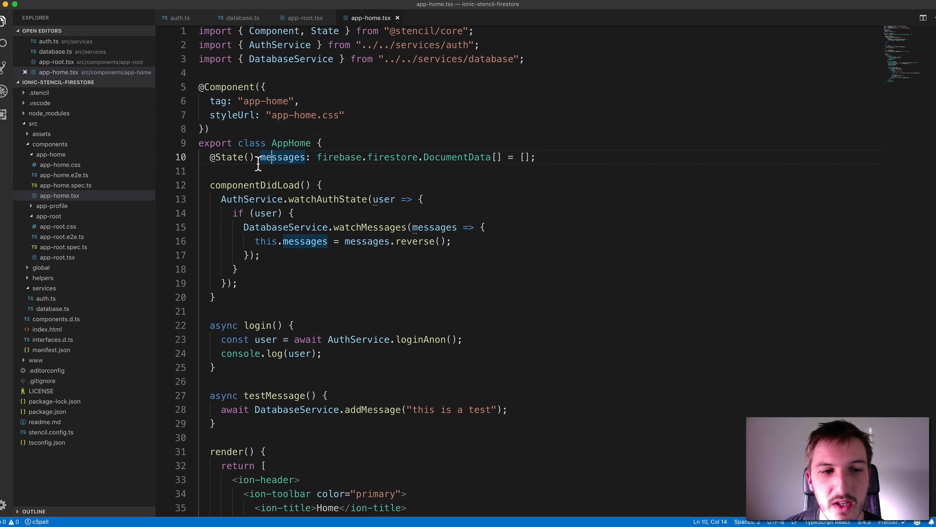
{"action": "double_click", "coordinate": [283, 157]}
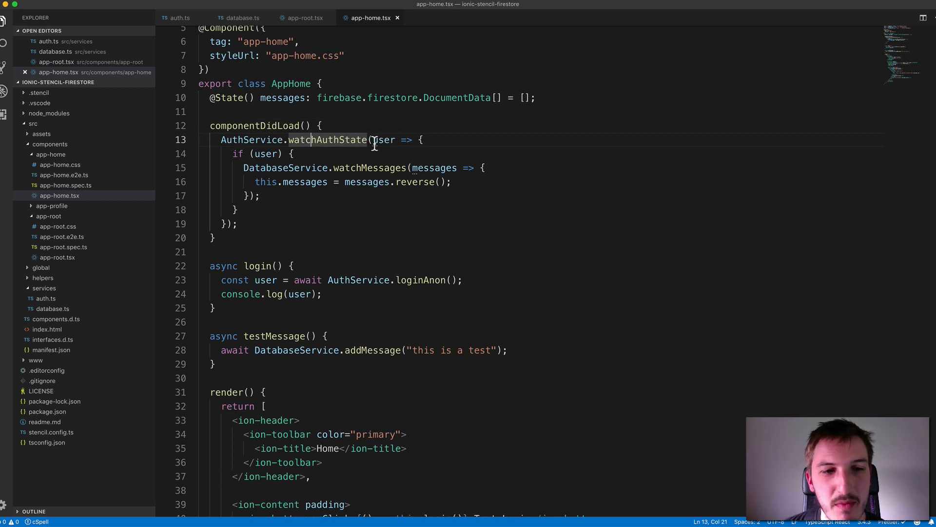
{"action": "mouse_move", "coordinate": [384, 139]}
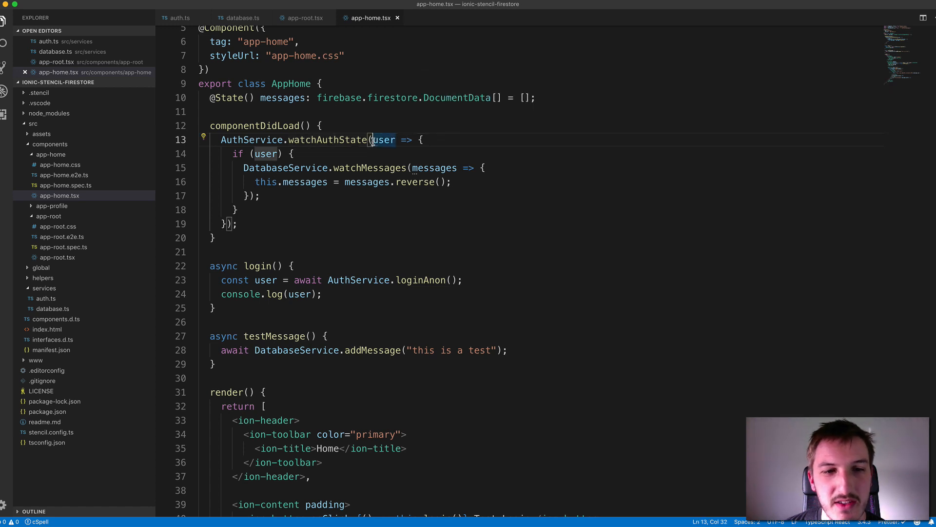
{"action": "double_click", "coordinate": [381, 140]}
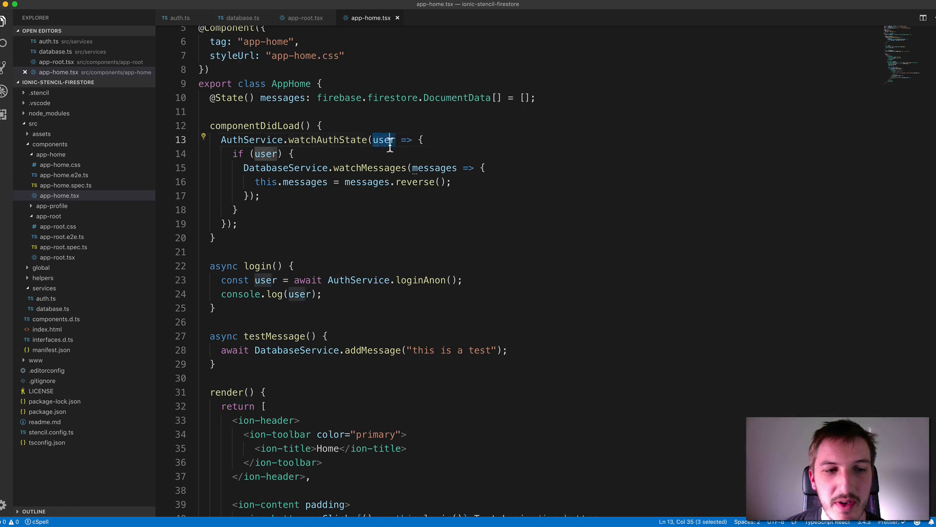
{"action": "left_click_drag", "start_coordinate": [388, 139], "coordinate": [237, 224]}
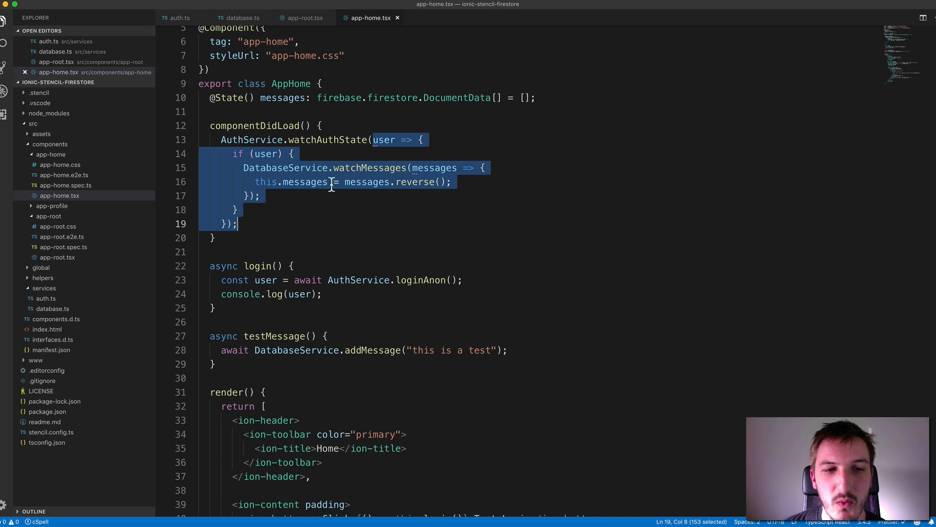
{"action": "mouse_move", "coordinate": [293, 209]}
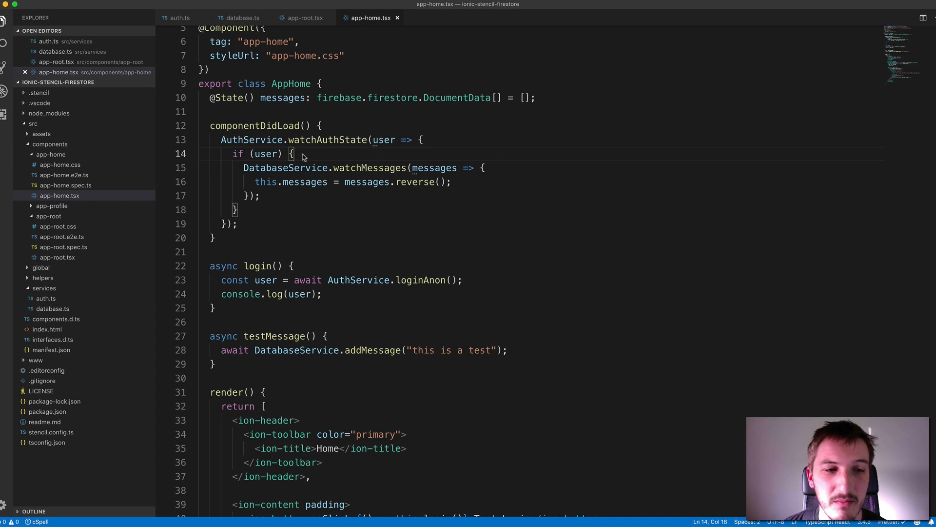
{"action": "mouse_move", "coordinate": [293, 185]}
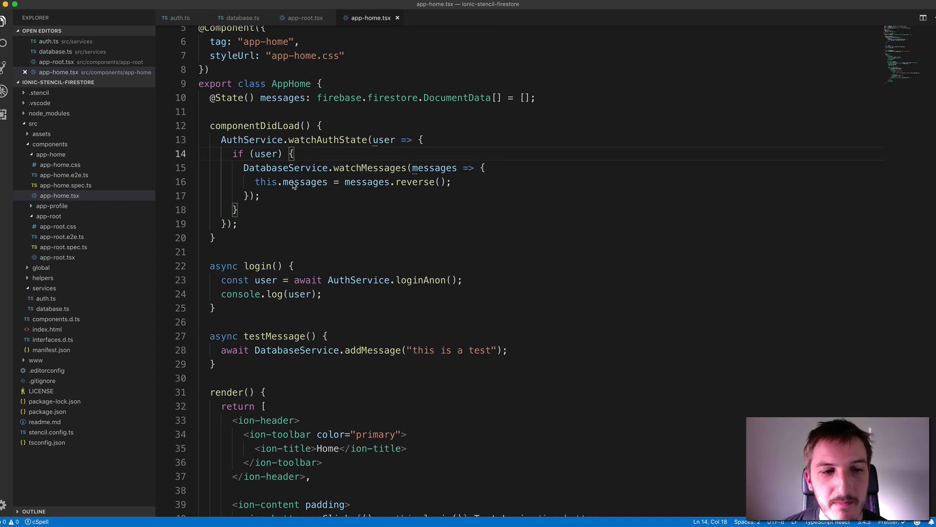
{"action": "left_click_drag", "start_coordinate": [243, 167], "coordinate": [406, 167]}
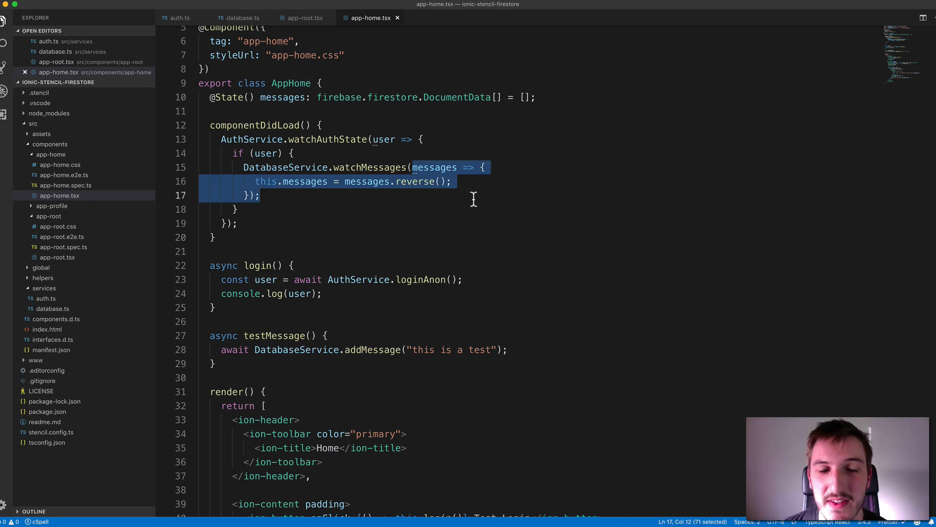
{"action": "mouse_move", "coordinate": [469, 190]}
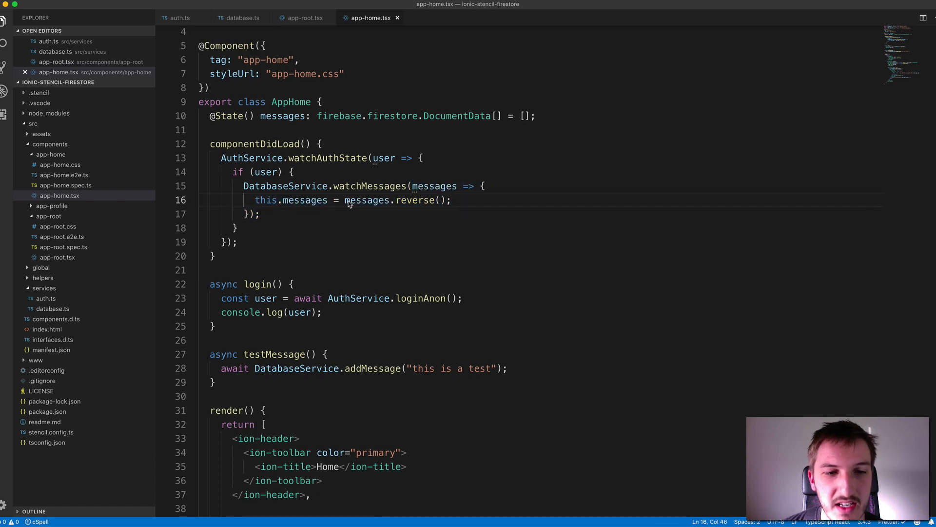
{"action": "double_click", "coordinate": [286, 199]}
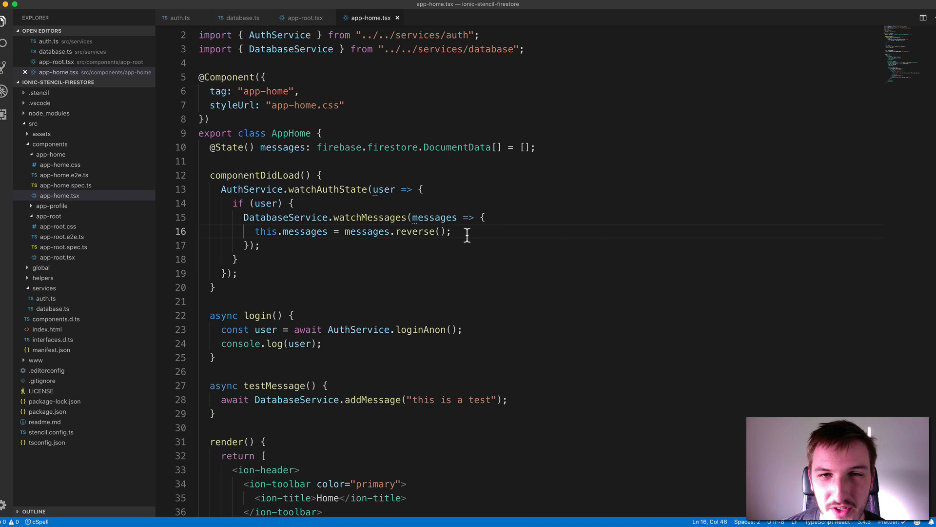
{"action": "mouse_move", "coordinate": [462, 231]}
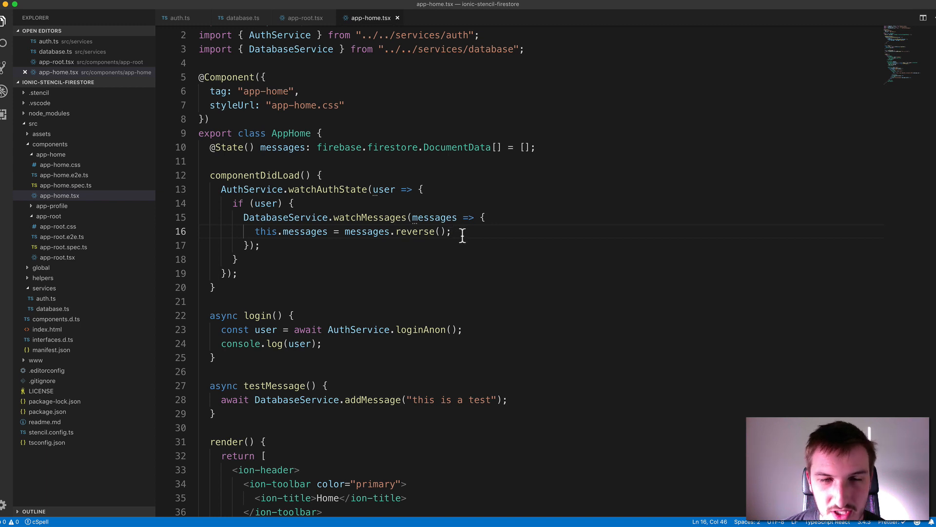
{"action": "mouse_move", "coordinate": [459, 237]}
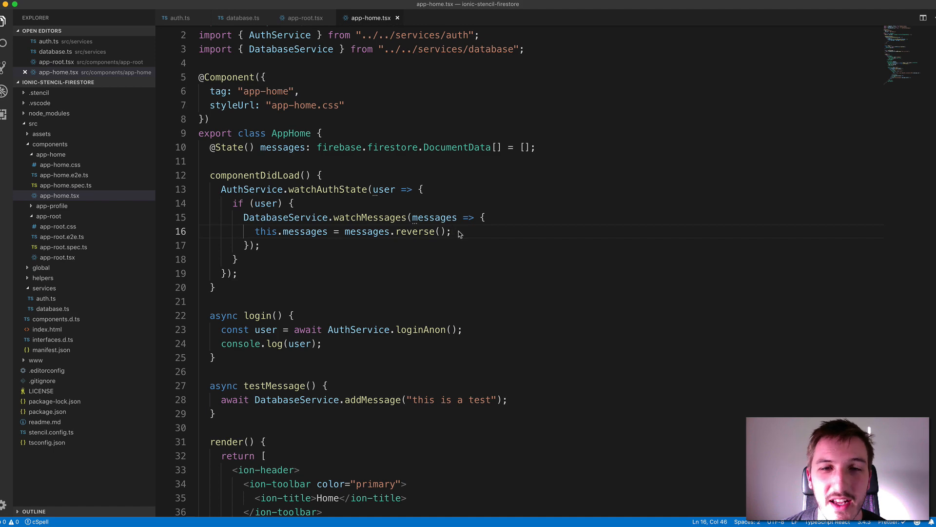
{"action": "scroll", "scroll_direction": "down", "scroll_amount": 3}
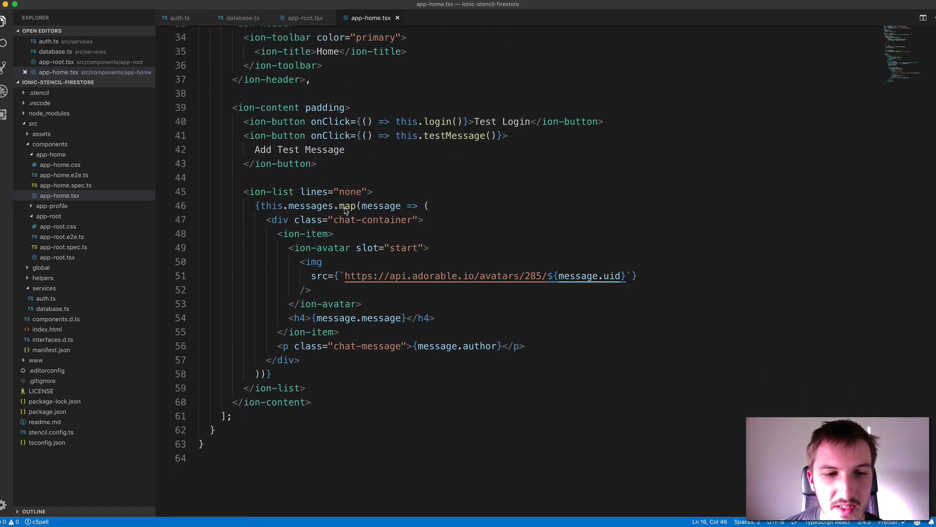
{"action": "left_click_drag", "start_coordinate": [302, 205], "coordinate": [403, 205]}
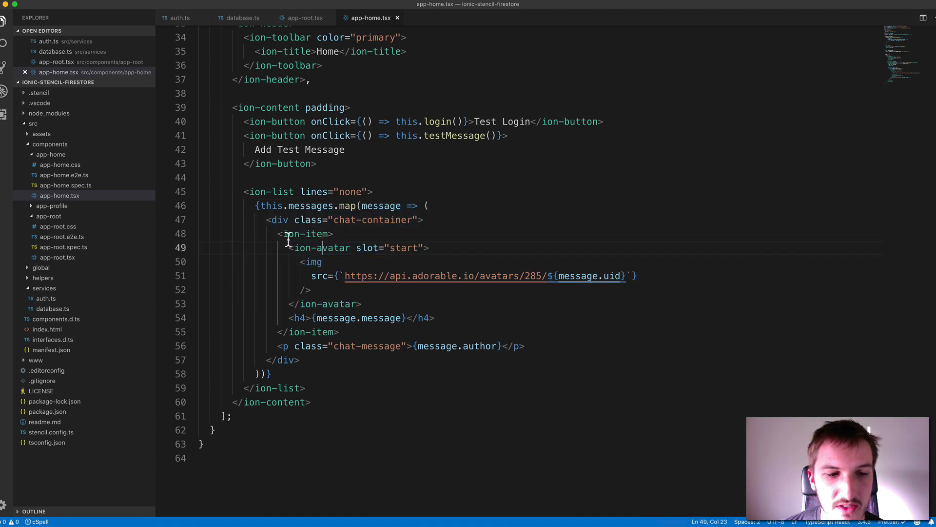
{"action": "left_click_drag", "start_coordinate": [285, 234], "coordinate": [339, 331]}
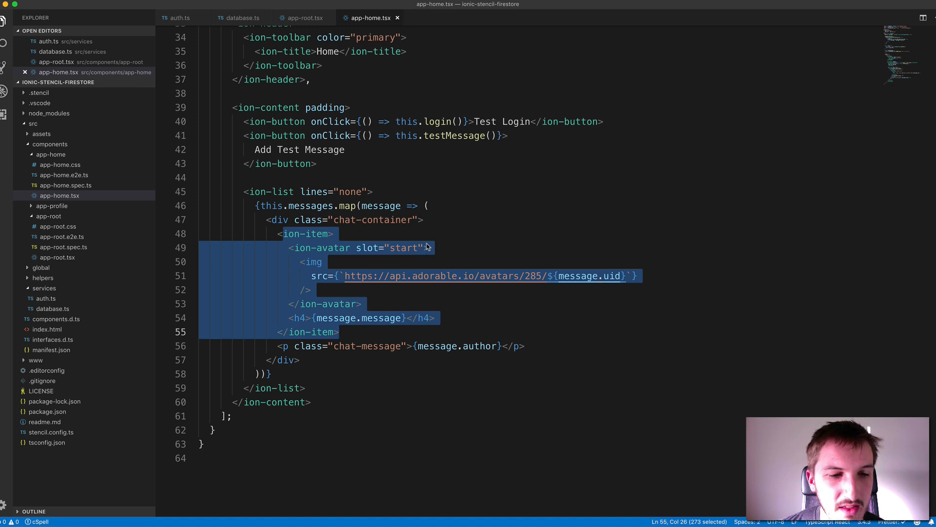
{"action": "mouse_move", "coordinate": [403, 245]}
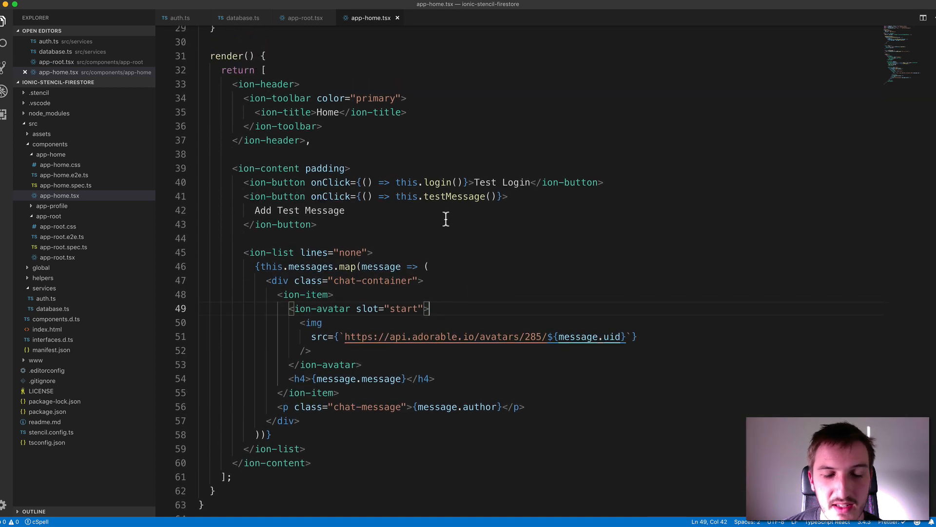
{"action": "left_click_drag", "start_coordinate": [240, 196], "coordinate": [316, 224]}
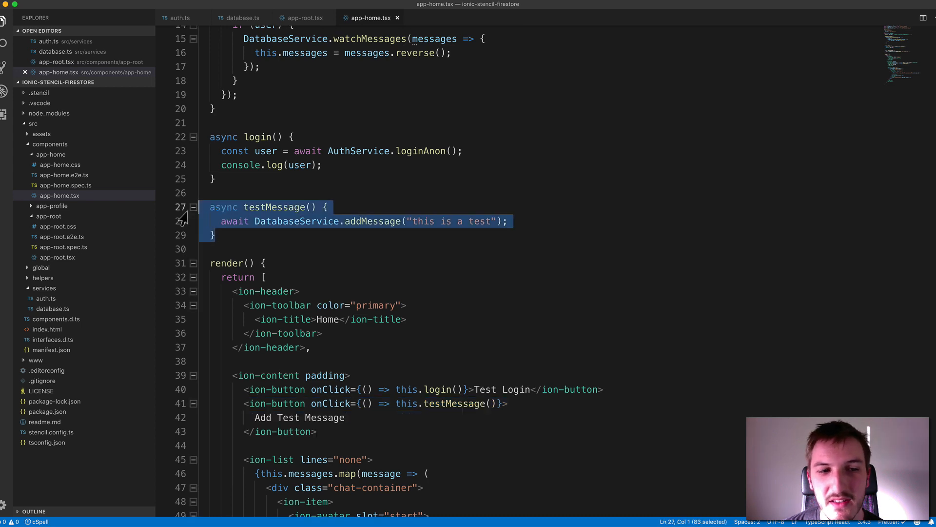
{"action": "double_click", "coordinate": [367, 220]}
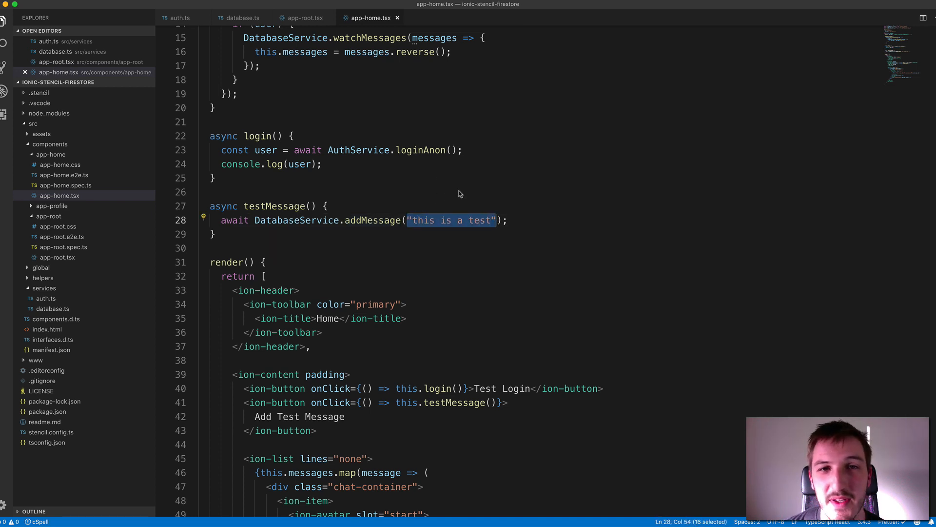
{"action": "scroll", "scroll_direction": "down", "scroll_amount": 3}
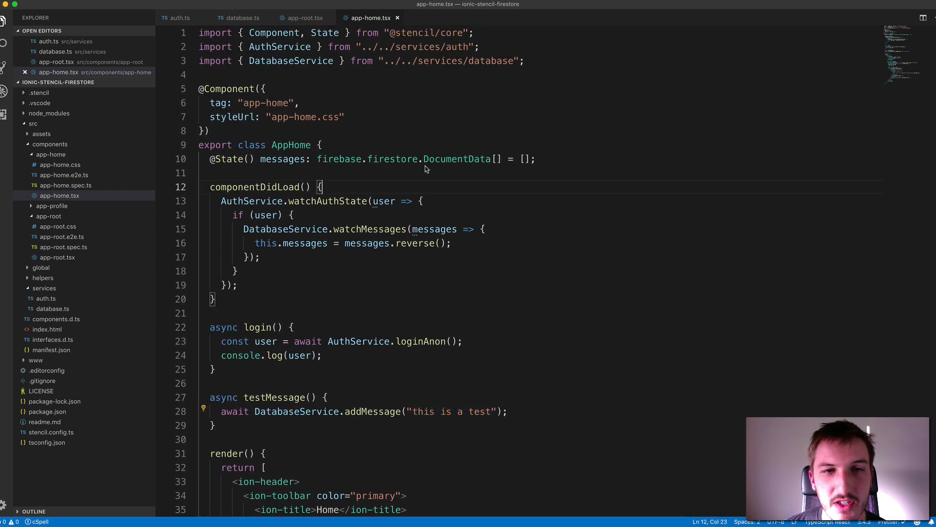
{"action": "mouse_move", "coordinate": [486, 94]}
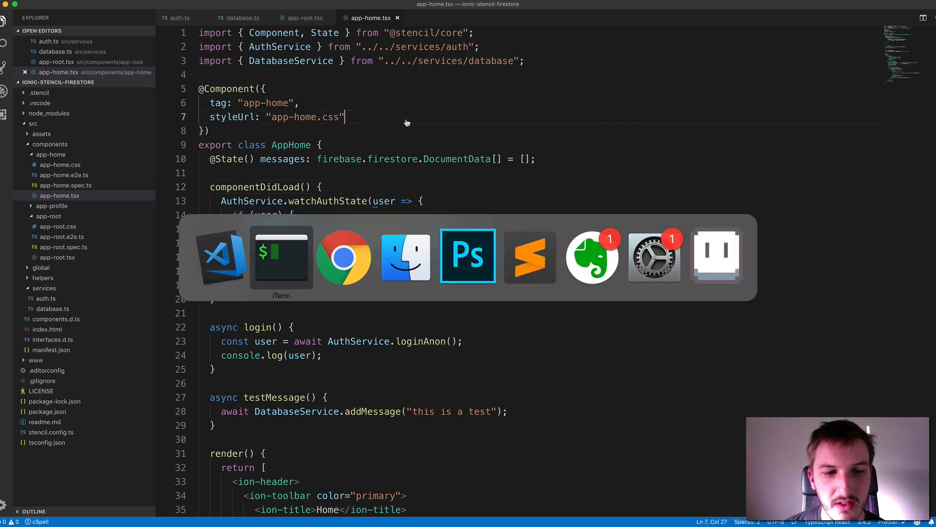
Switch to Chrome, glance at the local Home page, then move to the Firebase console tab
{"action": "left_click", "coordinate": [279, 256]}
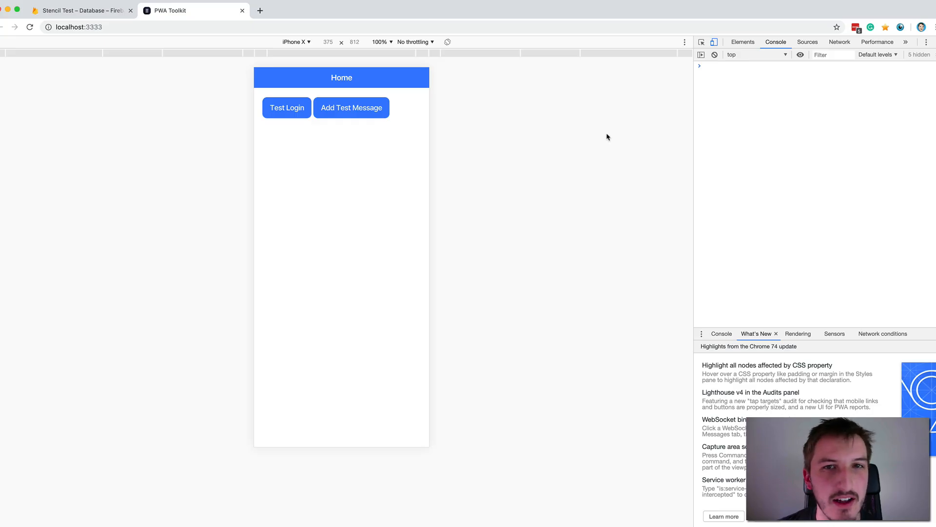
{"action": "mouse_move", "coordinate": [140, 21]}
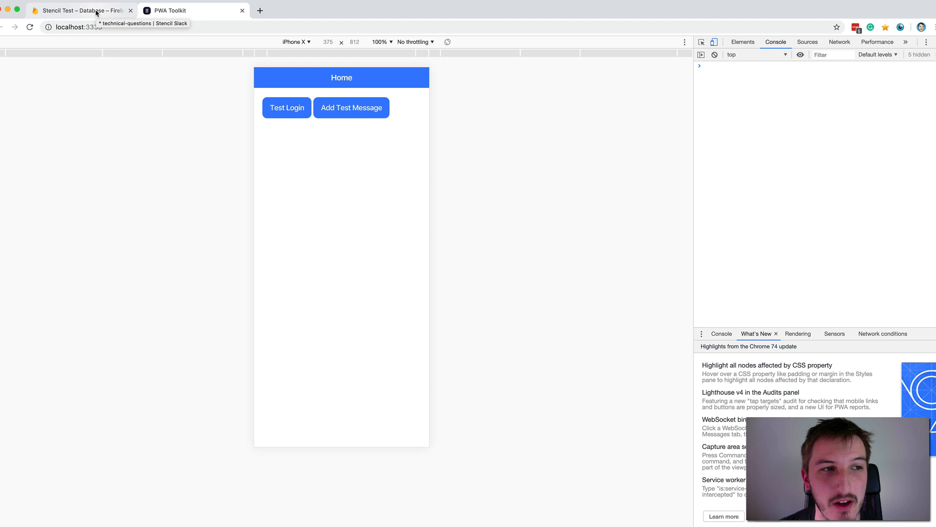
{"action": "left_click", "coordinate": [81, 10]}
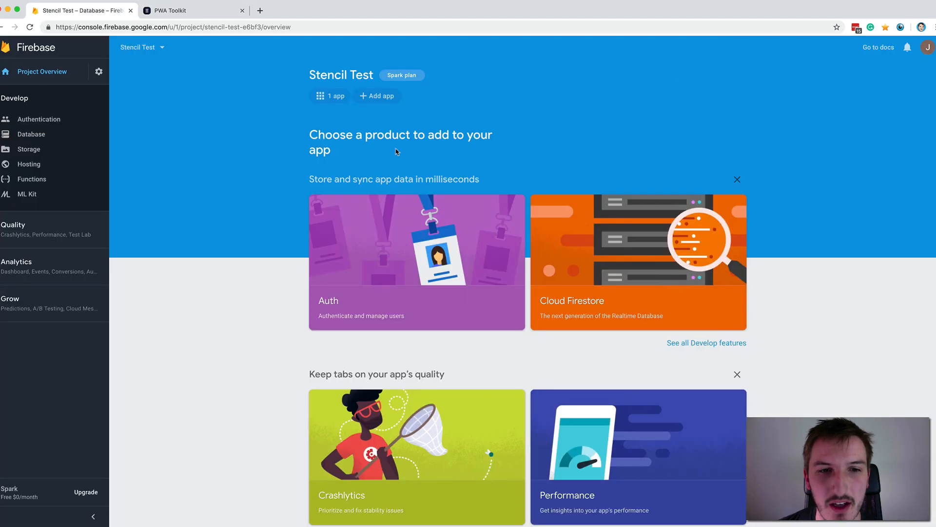
View the stencil-test web app's Firebase SDK config snippet and select its config values
{"action": "left_click", "coordinate": [330, 95]}
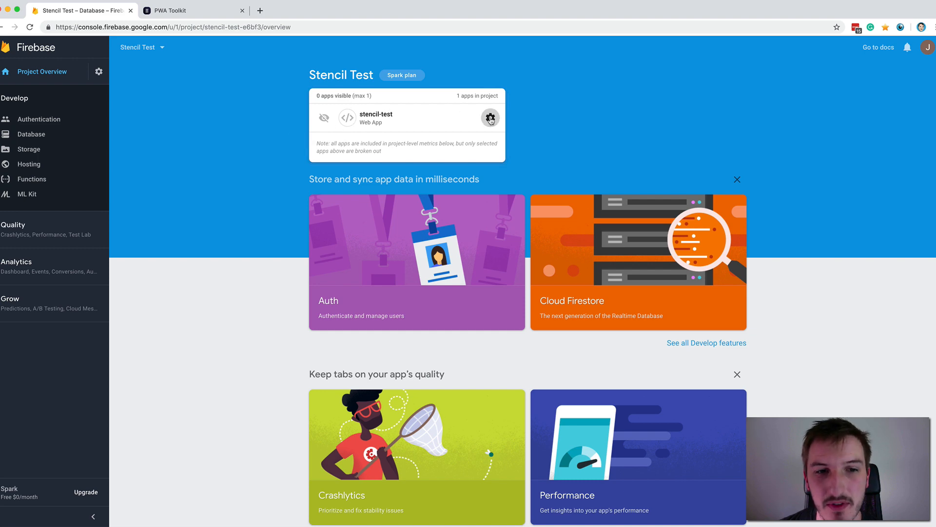
{"action": "left_click", "coordinate": [490, 118]}
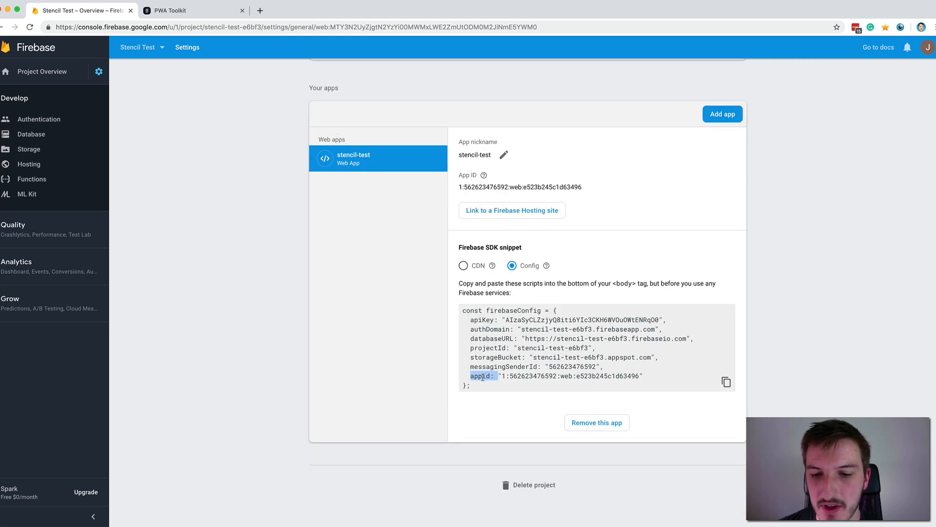
{"action": "left_click_drag", "start_coordinate": [484, 375], "coordinate": [469, 325]}
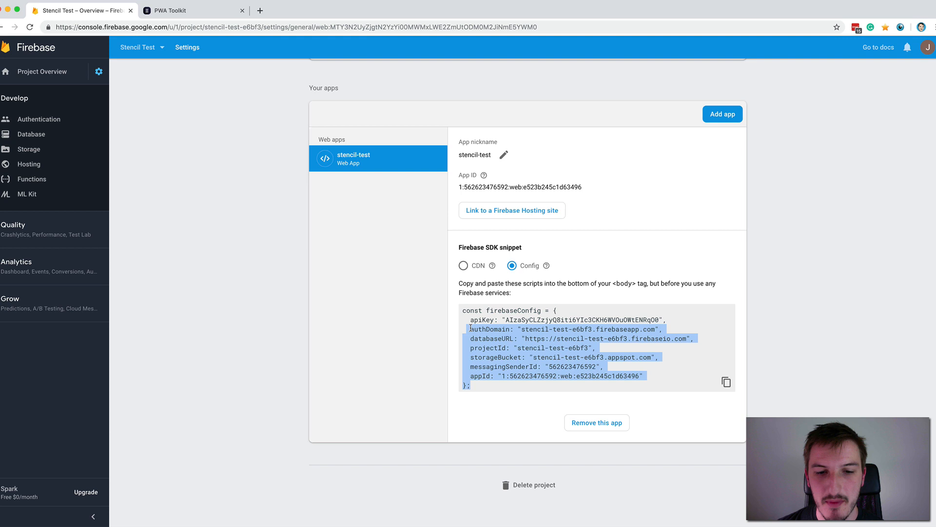
{"action": "left_click", "coordinate": [644, 378]}
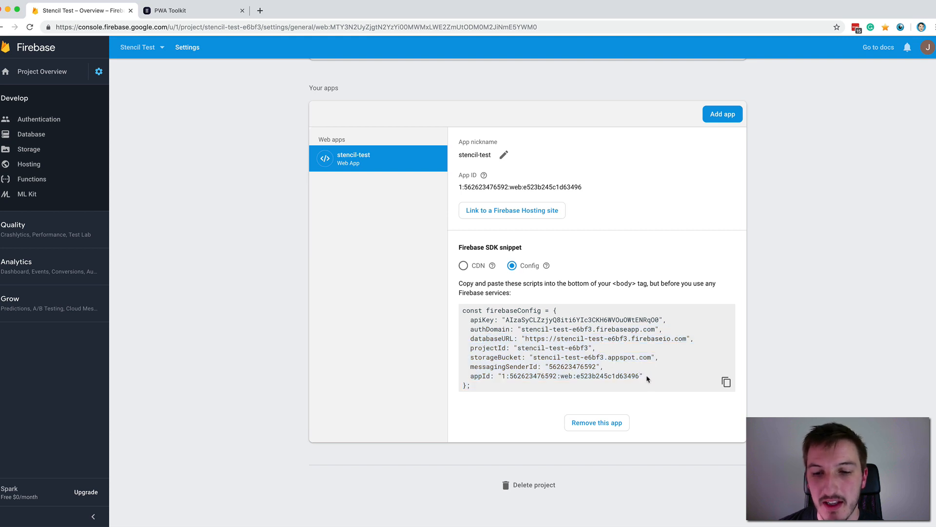
{"action": "left_click_drag", "start_coordinate": [463, 318], "coordinate": [644, 375]}
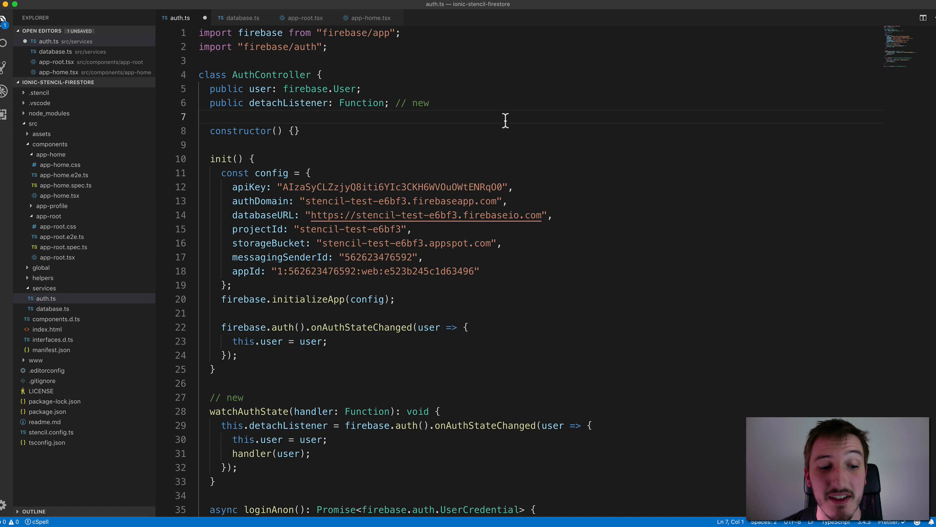
{"action": "double_click", "coordinate": [406, 243]}
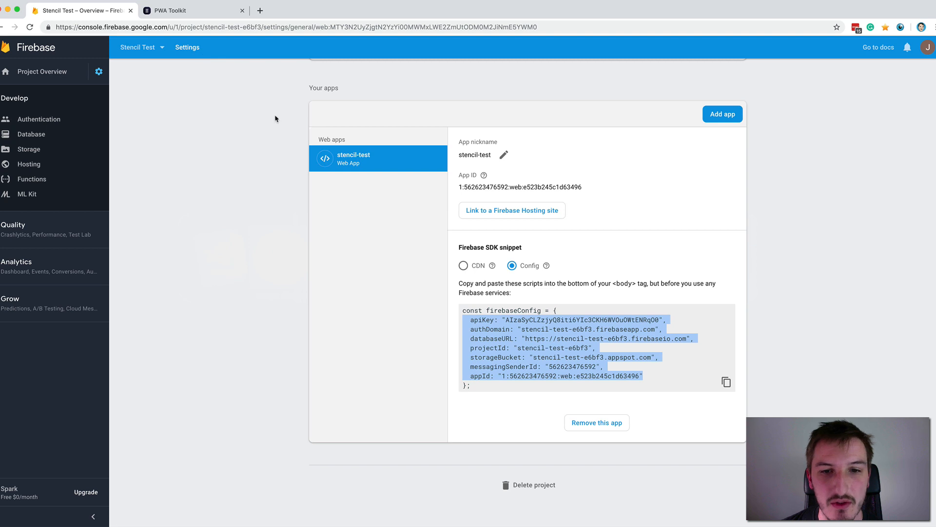
{"action": "left_click", "coordinate": [194, 10]}
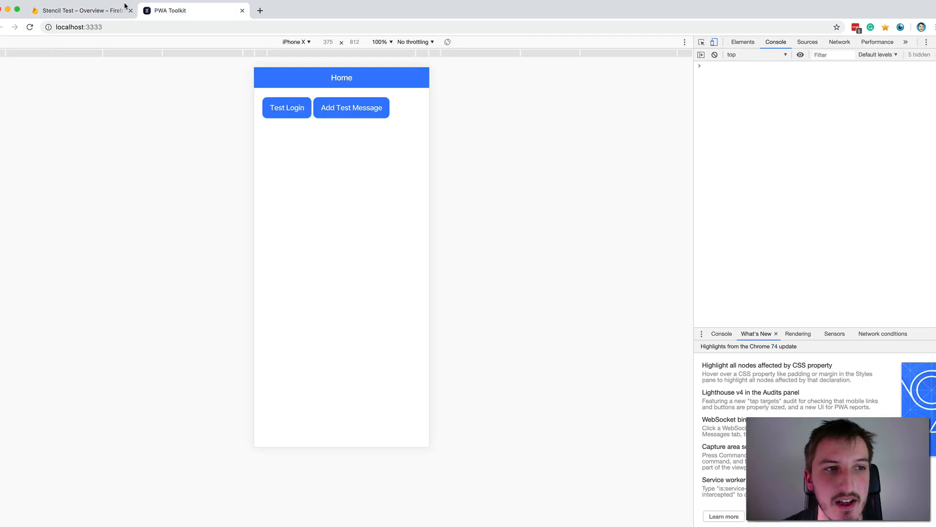
Sign in anonymously via Test Login and expand the logged UserCredential result
{"action": "left_click", "coordinate": [286, 107]}
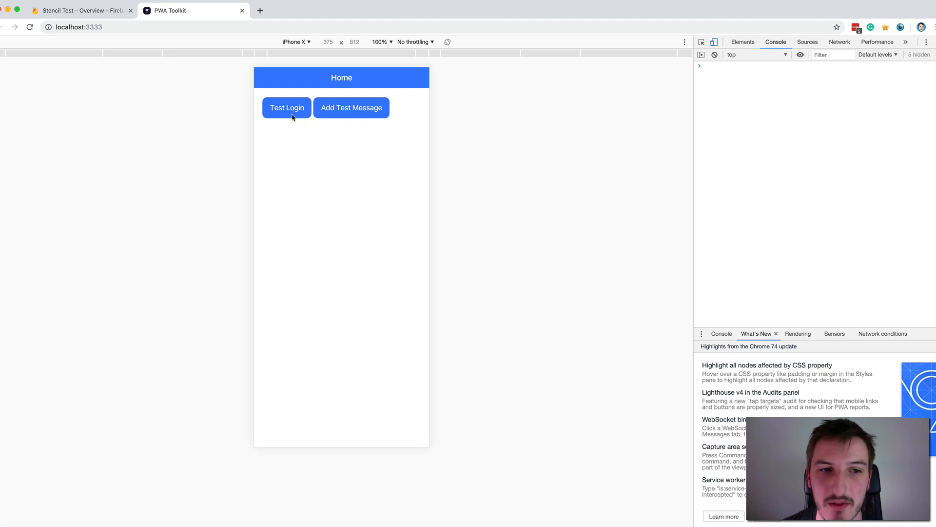
{"action": "mouse_move", "coordinate": [484, 140]}
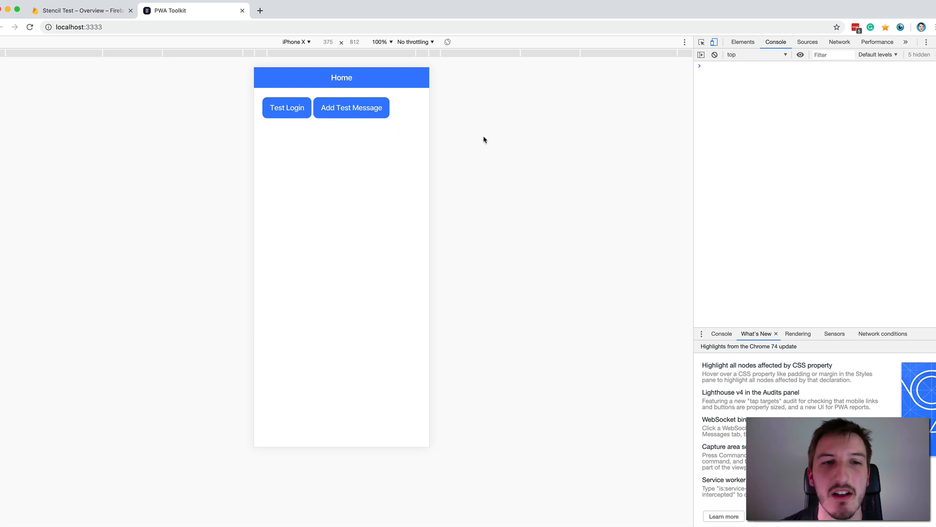
{"action": "mouse_move", "coordinate": [250, 130]}
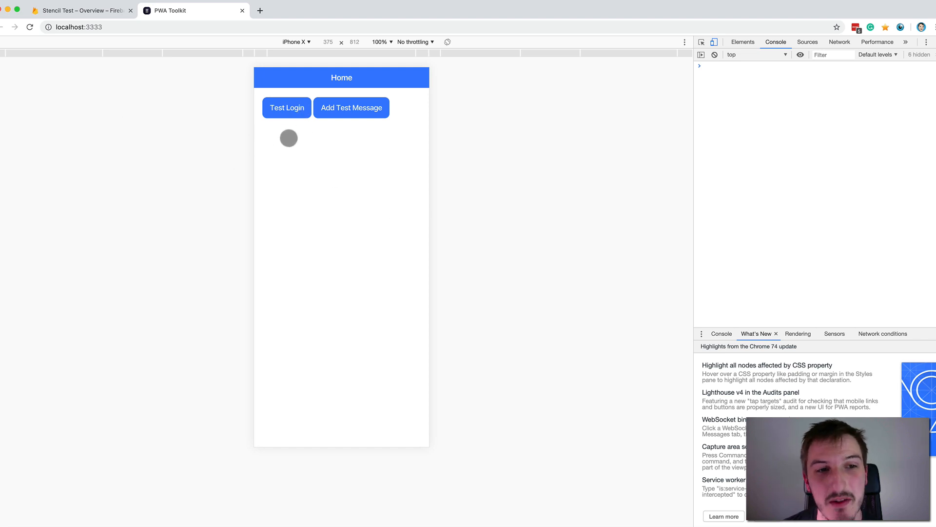
{"action": "left_click", "coordinate": [287, 107]}
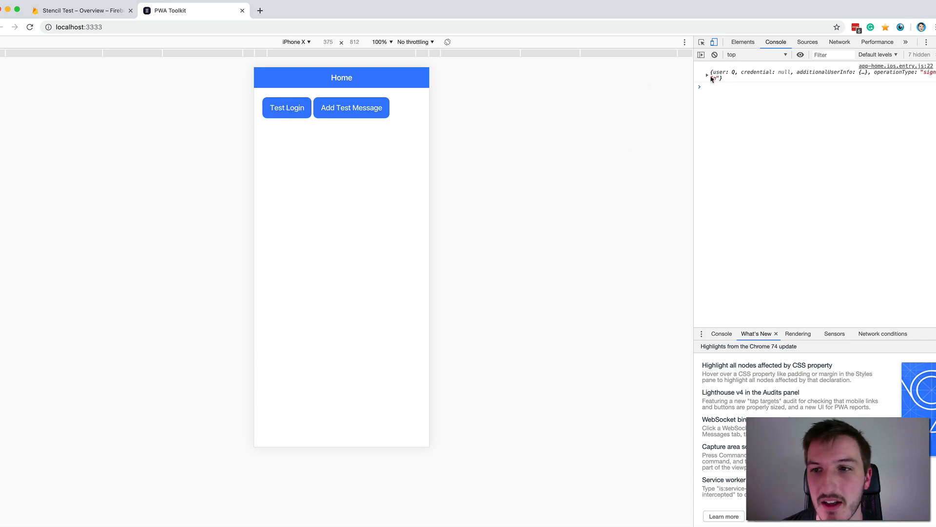
{"action": "left_click", "coordinate": [708, 77]}
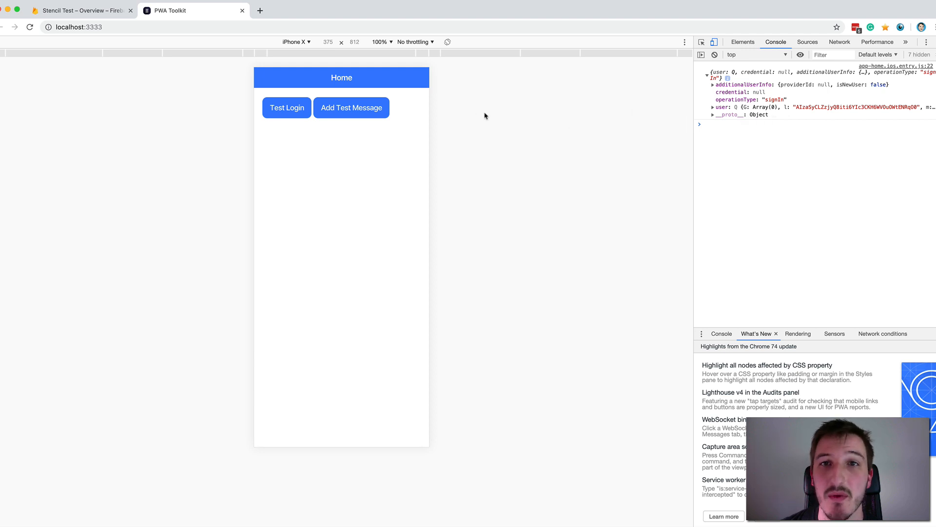
{"action": "left_click", "coordinate": [351, 107]}
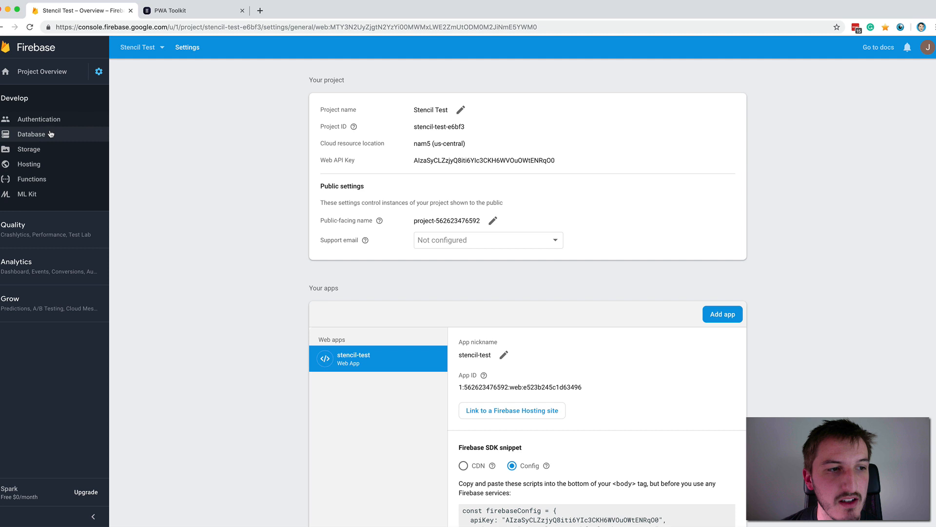
Open Cloud Firestore data showing the messages document 'this is a test'
{"action": "left_click", "coordinate": [32, 134]}
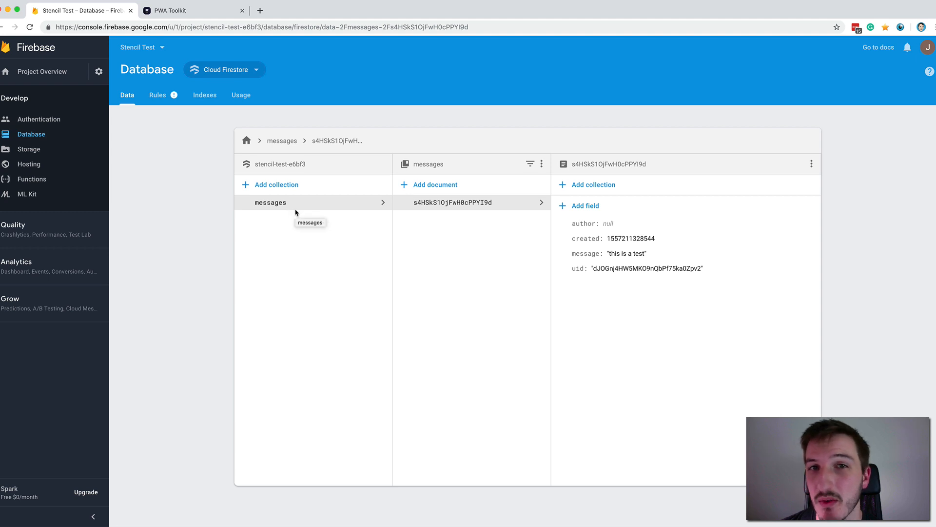
{"action": "mouse_move", "coordinate": [414, 210]}
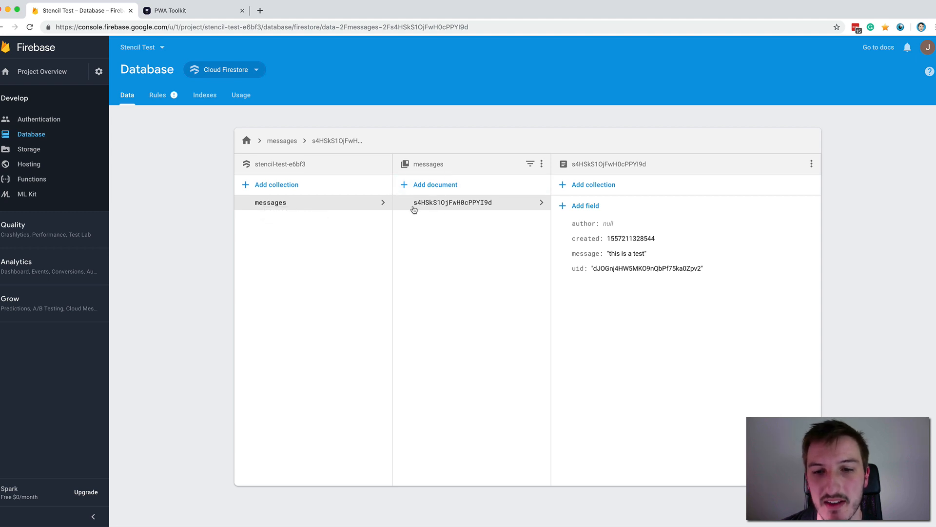
{"action": "mouse_move", "coordinate": [591, 224]}
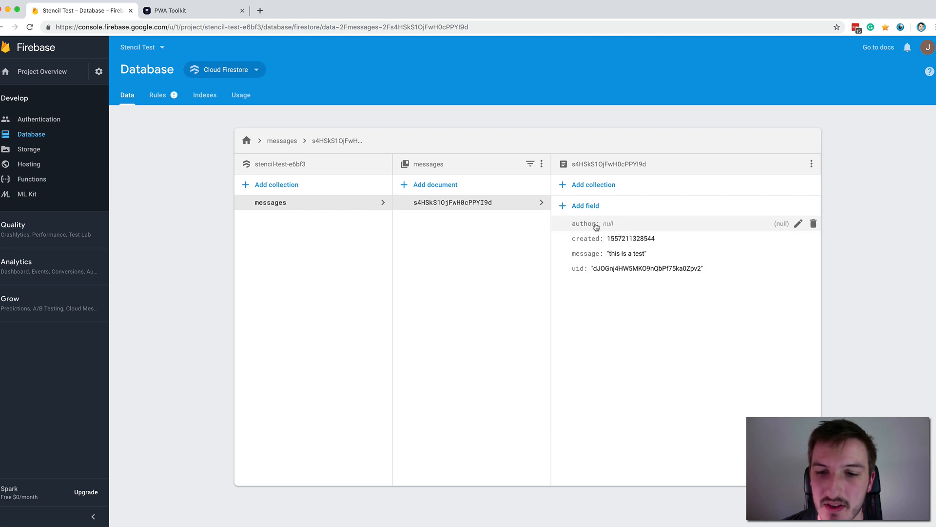
{"action": "mouse_move", "coordinate": [636, 229]}
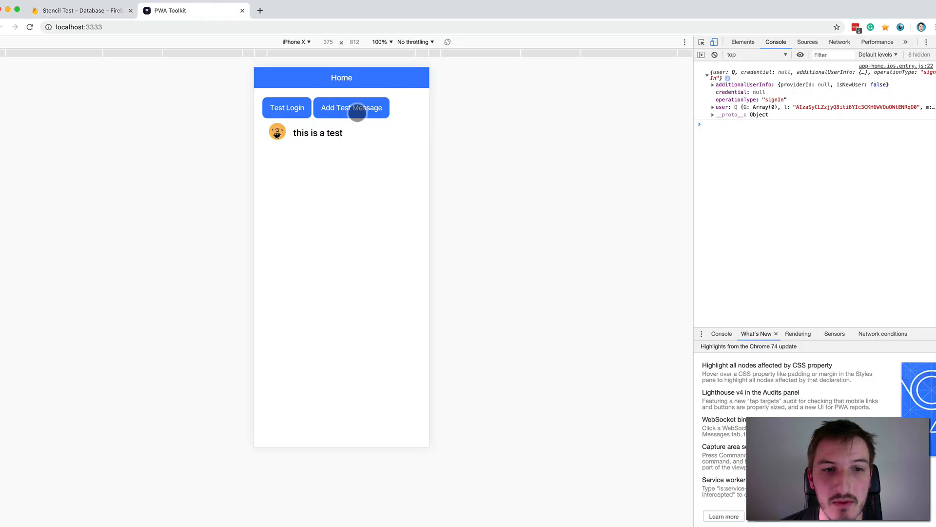
Alternate between app and Firestore, checking new 'this is a test' message documents
{"action": "left_click", "coordinate": [80, 10]}
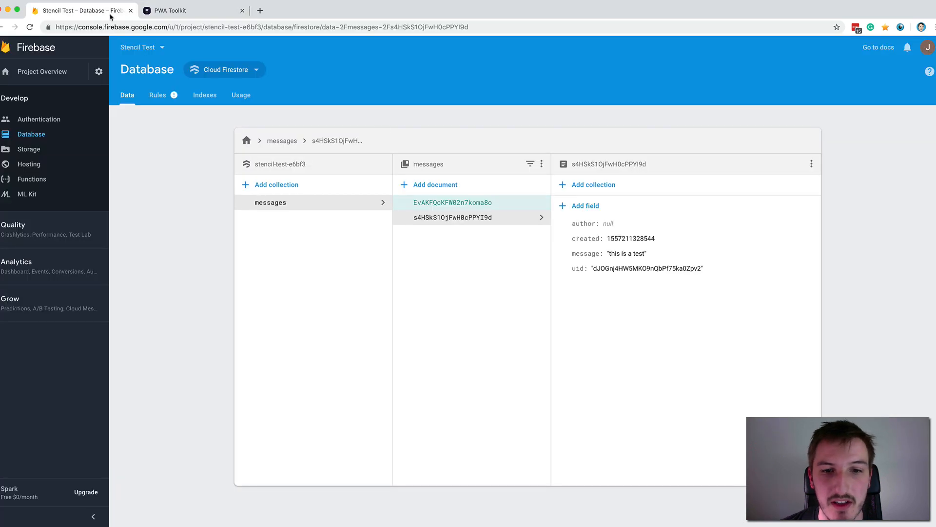
{"action": "left_click", "coordinate": [454, 202]}
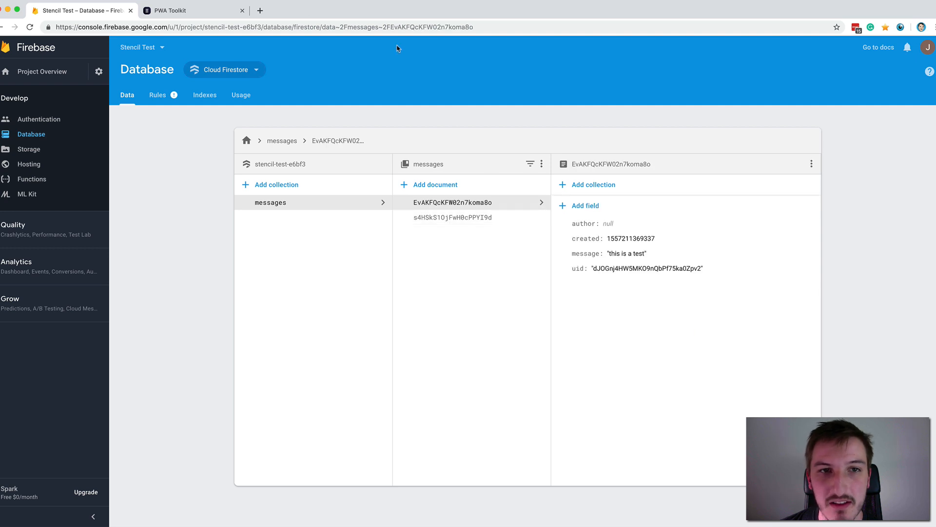
{"action": "left_click", "coordinate": [191, 11]}
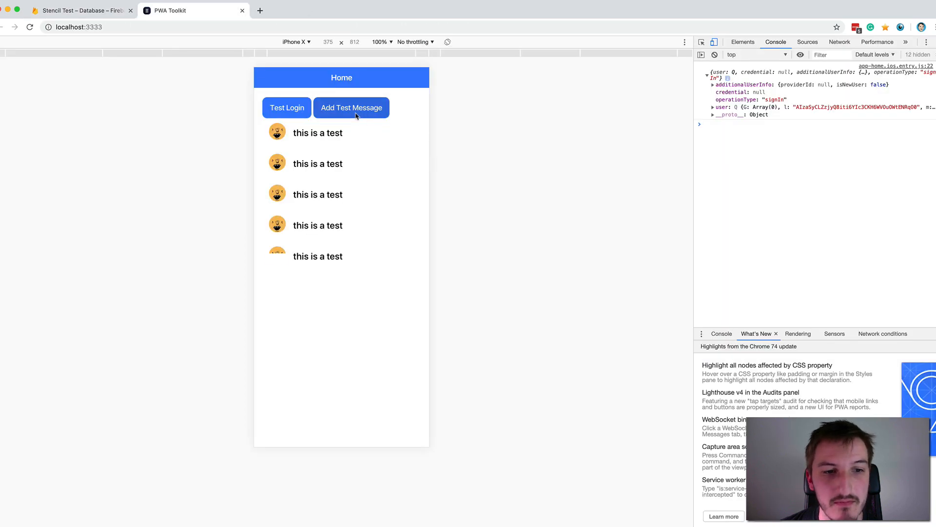
{"action": "left_click", "coordinate": [81, 11]}
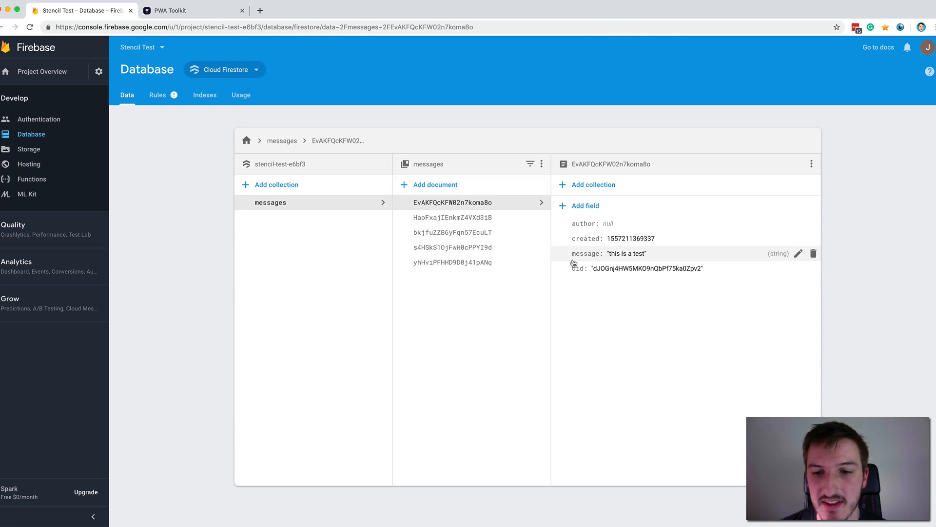
{"action": "left_click", "coordinate": [193, 10]}
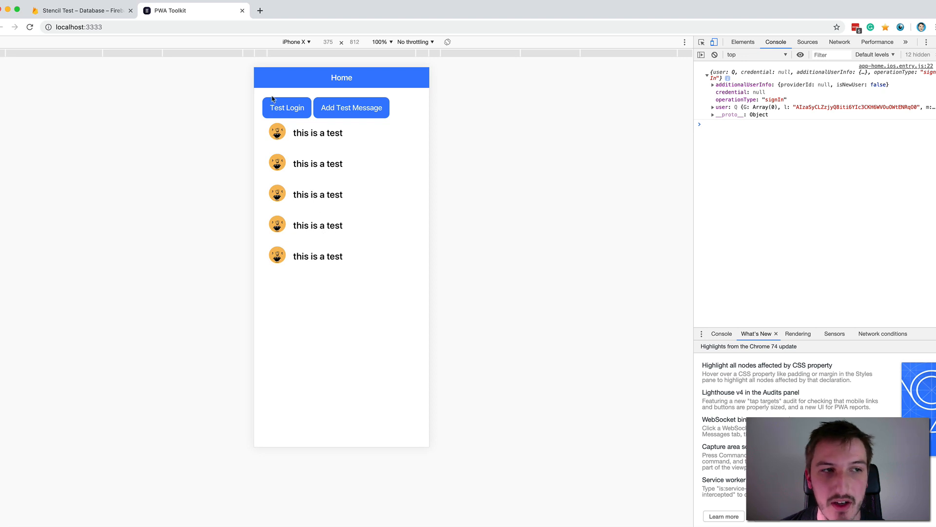
{"action": "left_click", "coordinate": [83, 11]}
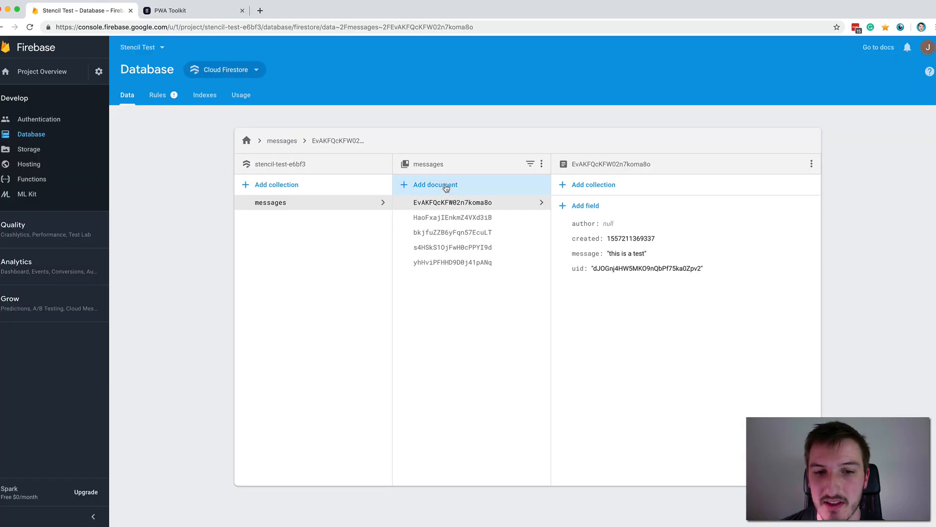
Add and save a Firestore message document by josh saying 'hello there'
{"action": "left_click", "coordinate": [435, 184]}
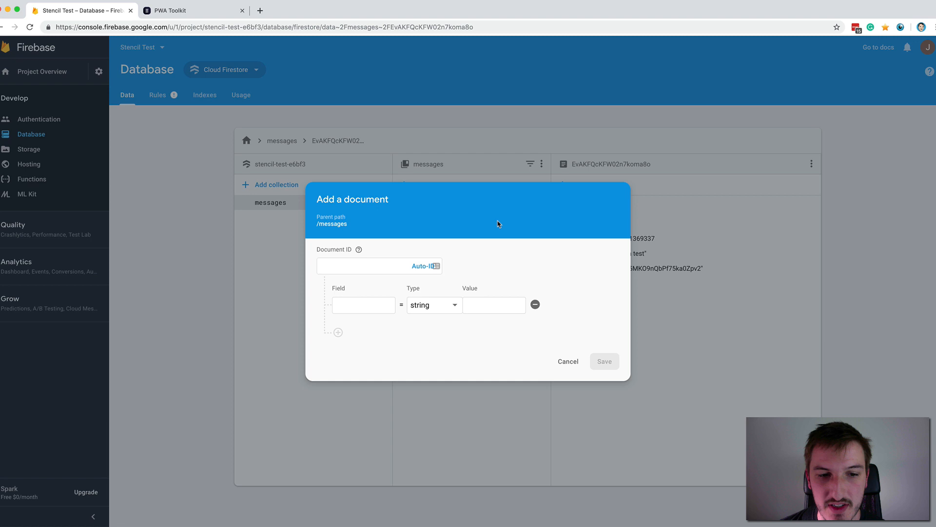
{"action": "mouse_move", "coordinate": [548, 271]}
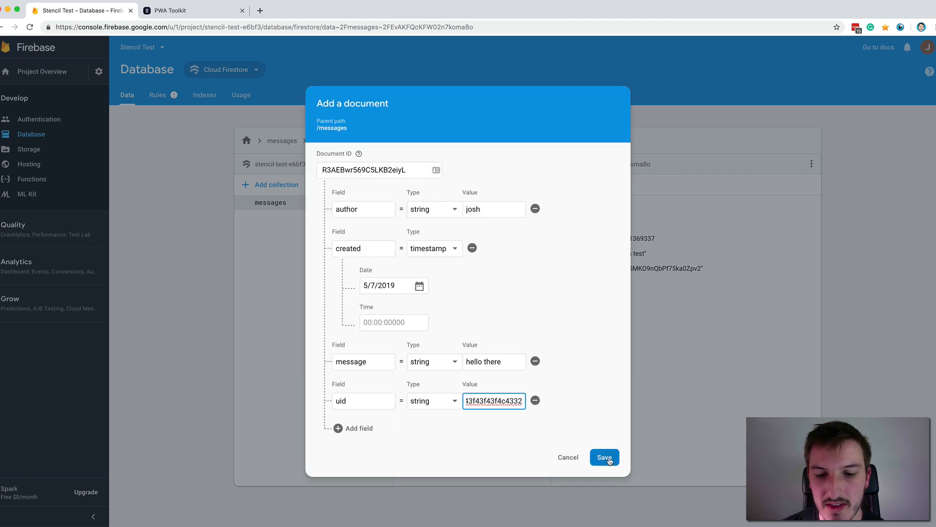
{"action": "left_click", "coordinate": [604, 457]}
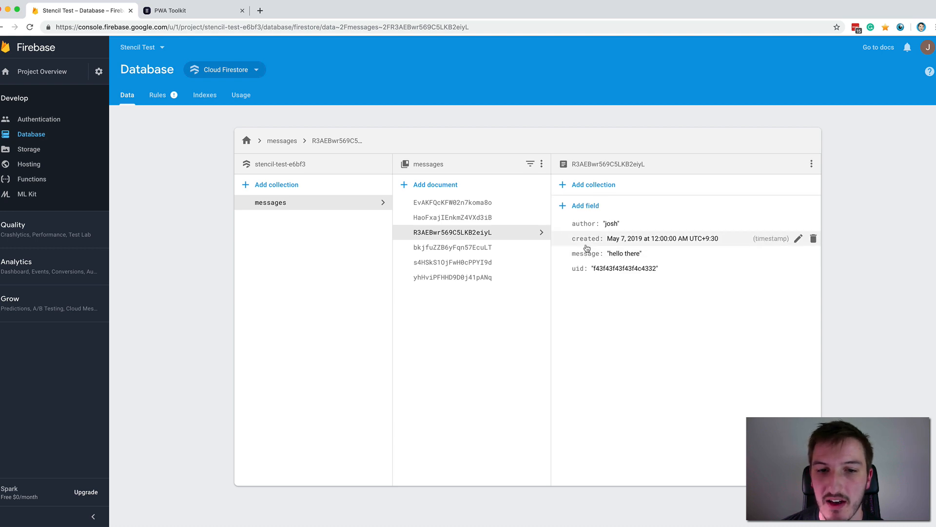
{"action": "left_click", "coordinate": [173, 10]}
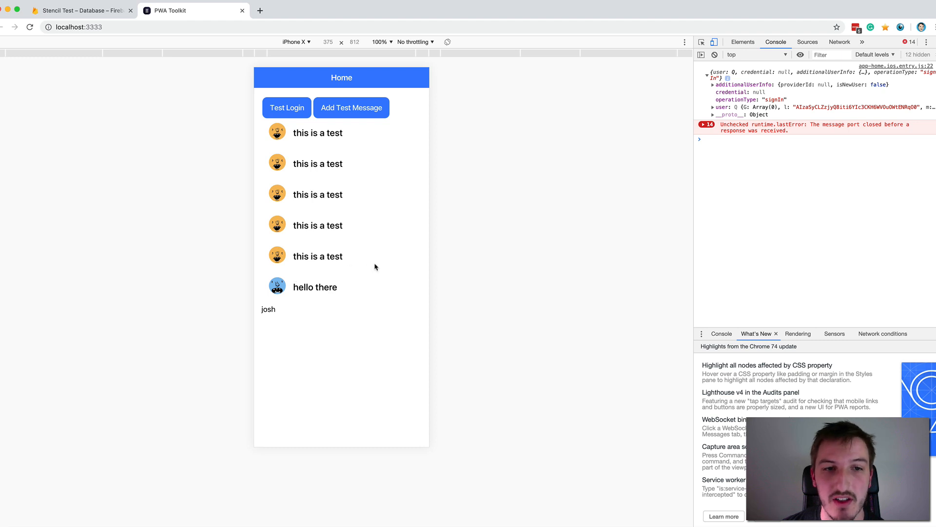
{"action": "mouse_move", "coordinate": [261, 315]}
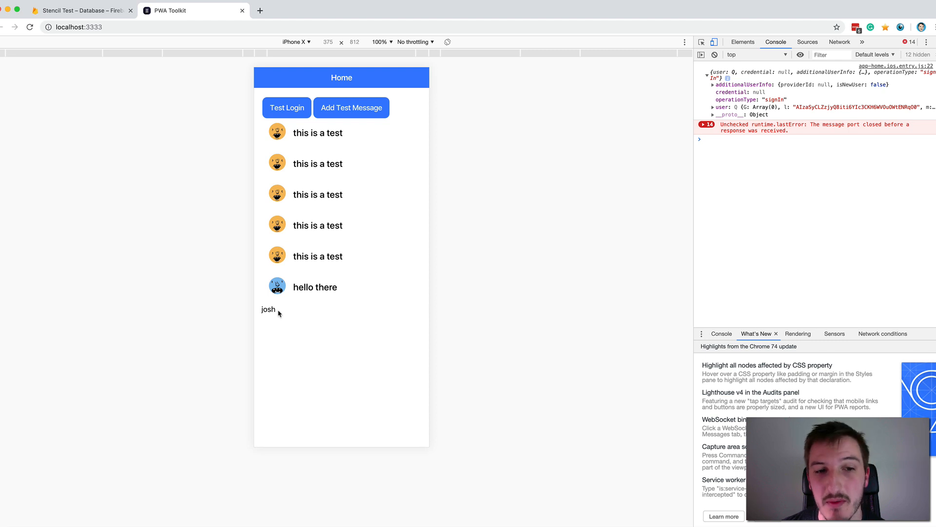
{"action": "mouse_move", "coordinate": [307, 299]}
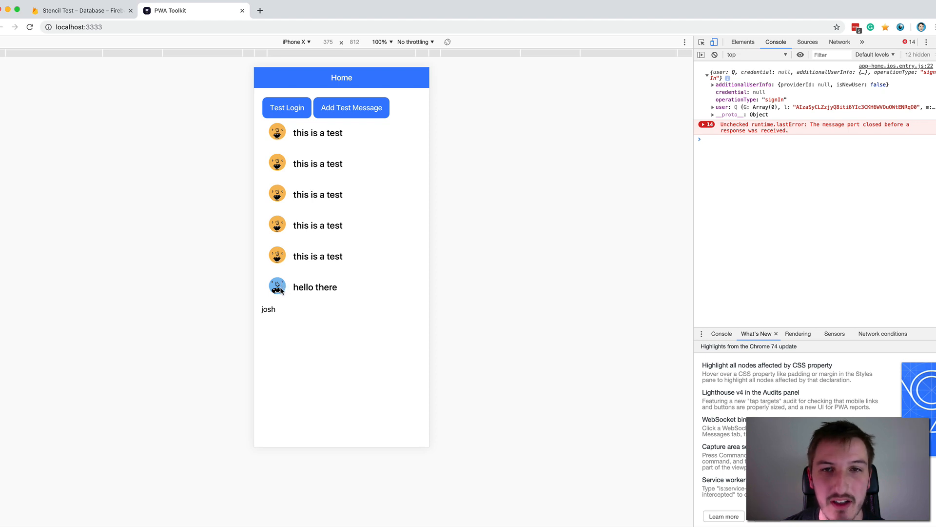
{"action": "mouse_move", "coordinate": [329, 288]}
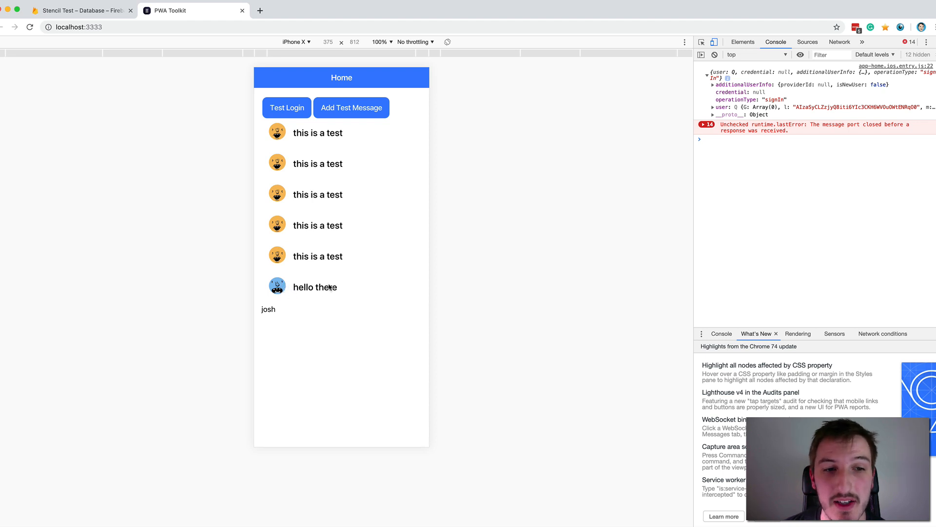
{"action": "mouse_move", "coordinate": [794, 134]}
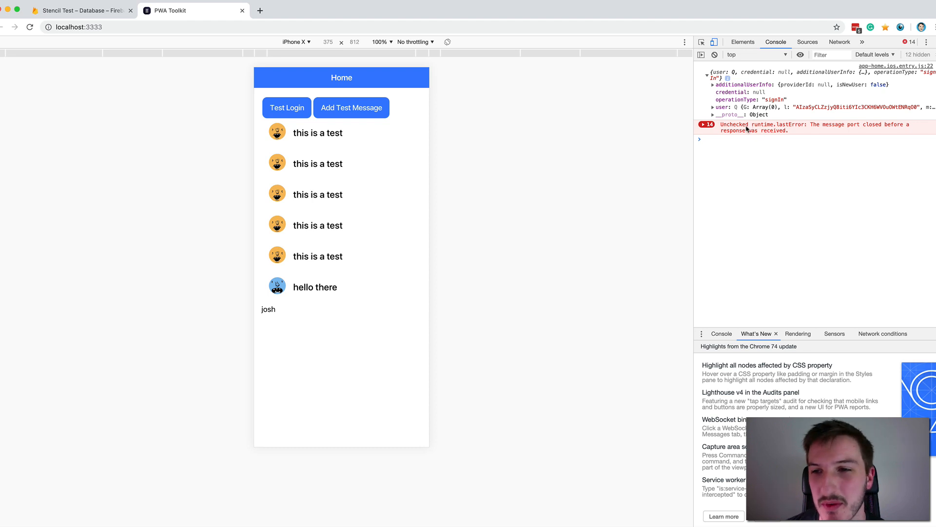
{"action": "mouse_move", "coordinate": [576, 227]}
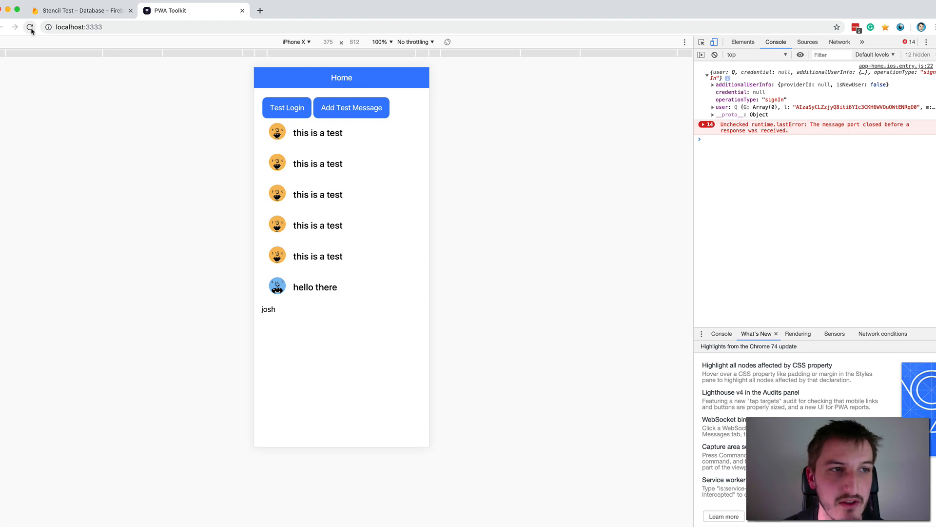
Reload the Stencil app so it lists six test messages plus 'hello there'
{"action": "left_click", "coordinate": [30, 27]}
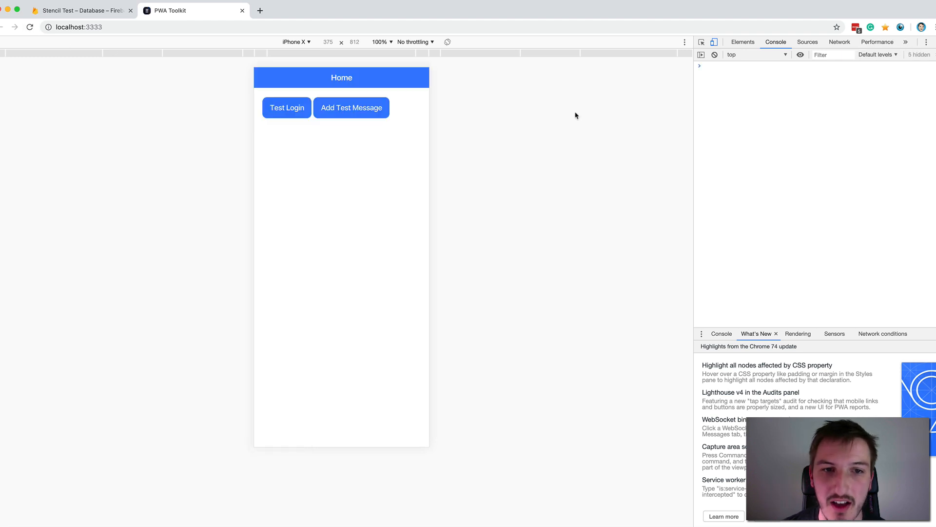
{"action": "left_click", "coordinate": [287, 107]}
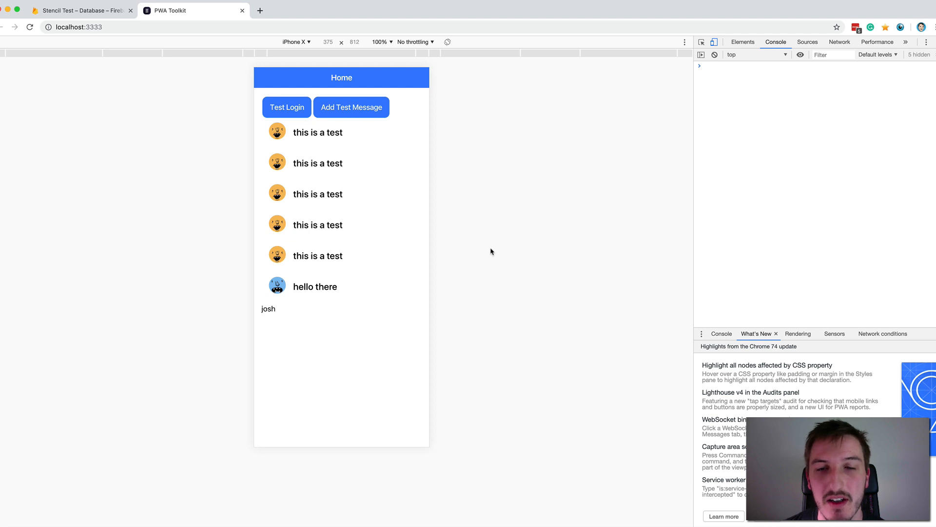
{"action": "mouse_move", "coordinate": [398, 211]}
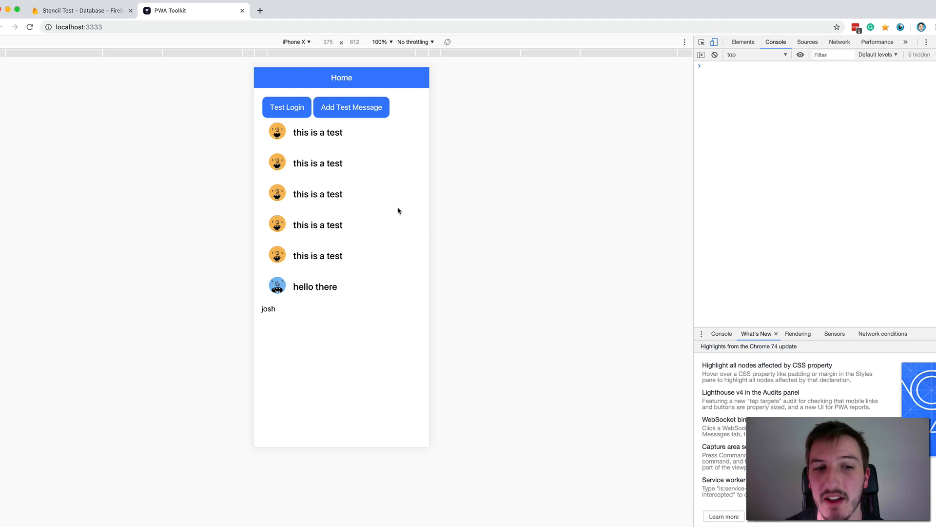
{"action": "left_click", "coordinate": [351, 107]}
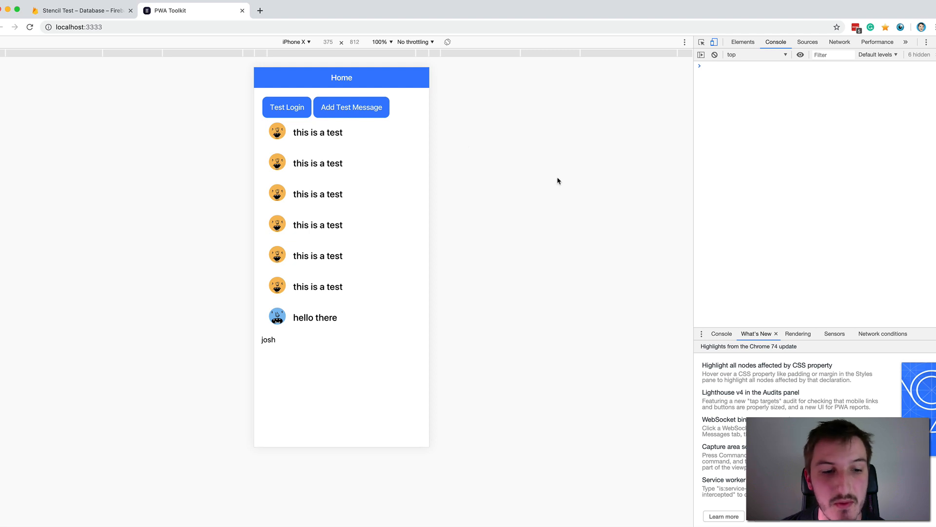
{"action": "mouse_move", "coordinate": [553, 180]}
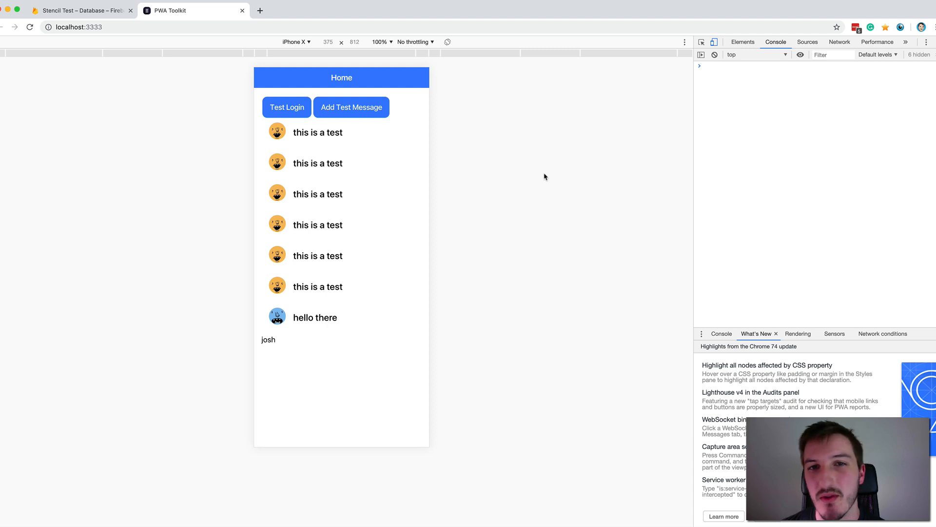
{"action": "mouse_move", "coordinate": [548, 178]}
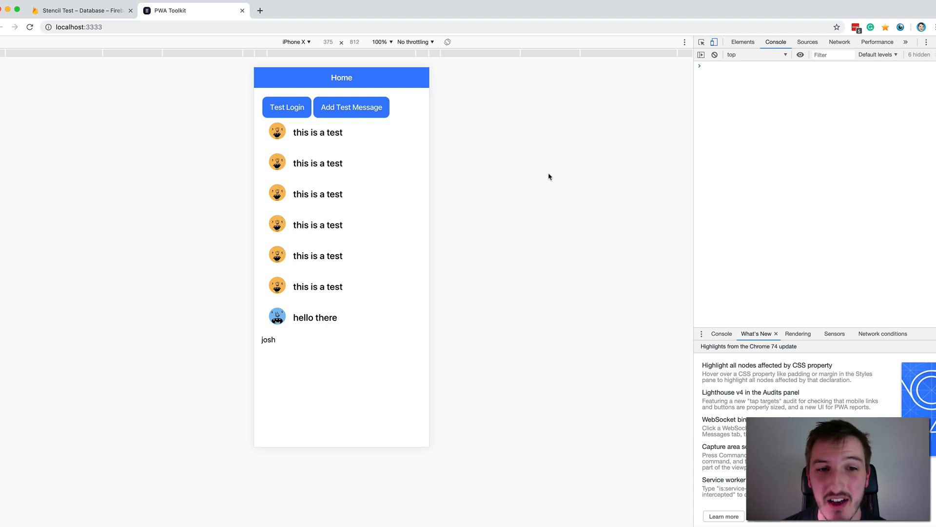
{"action": "mouse_move", "coordinate": [543, 178]}
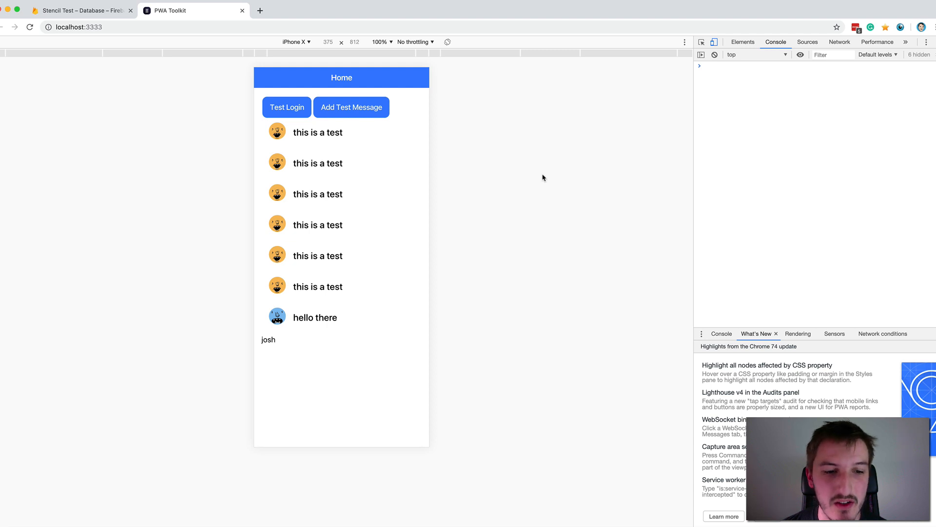
{"action": "mouse_move", "coordinate": [544, 176]}
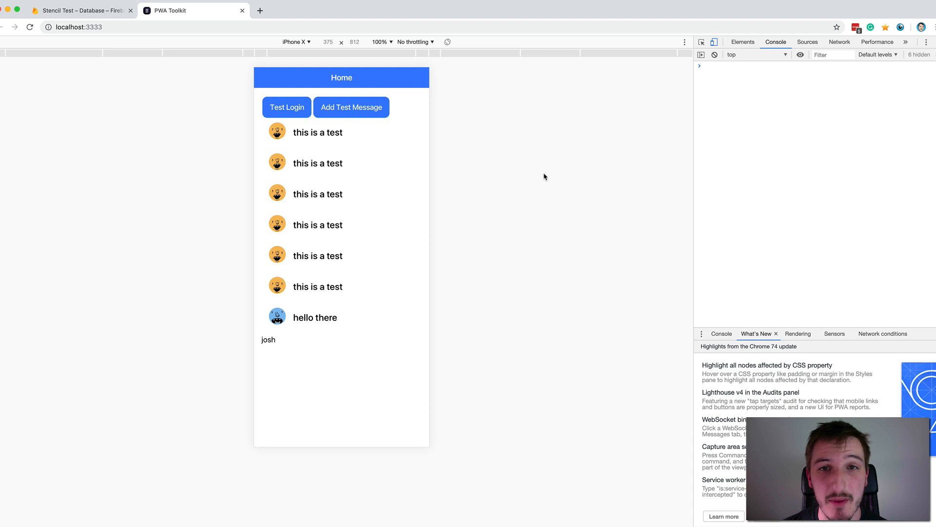
{"action": "mouse_move", "coordinate": [549, 177]}
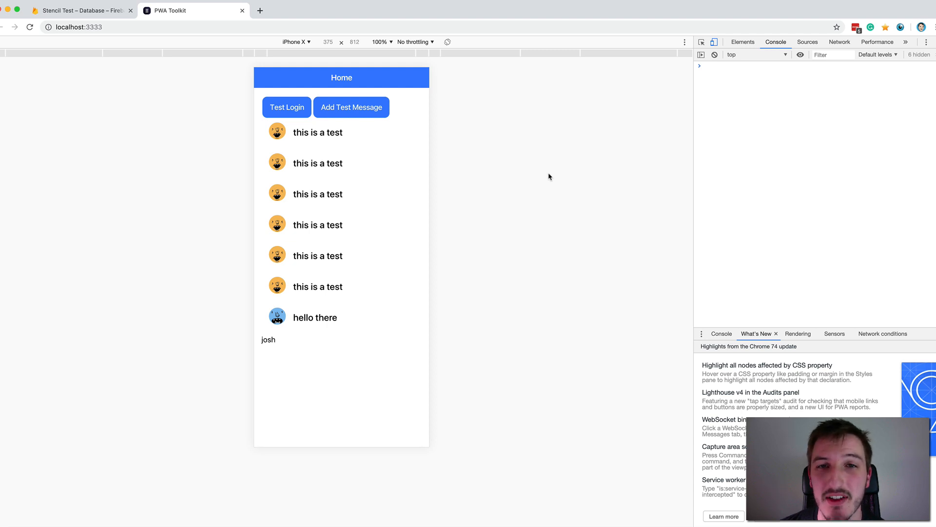